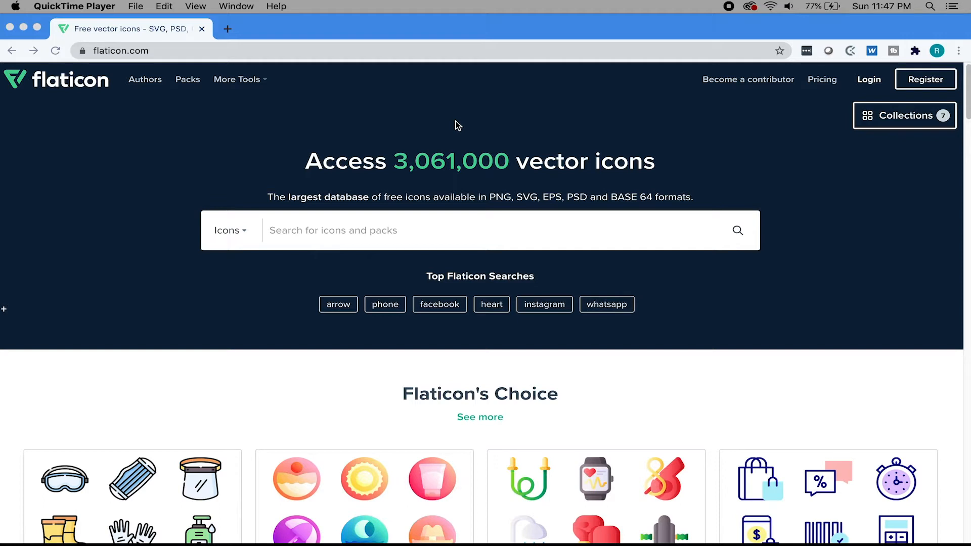
mouse_move(482, 119)
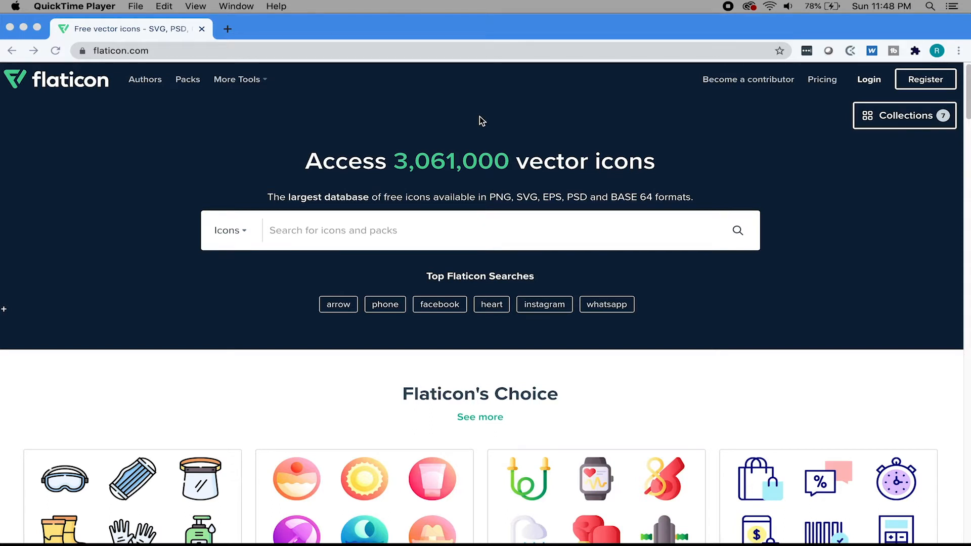
Search Flaticon for "car" and browse the 40,328 results down to the Smart Car icon.
scroll("down", 3)
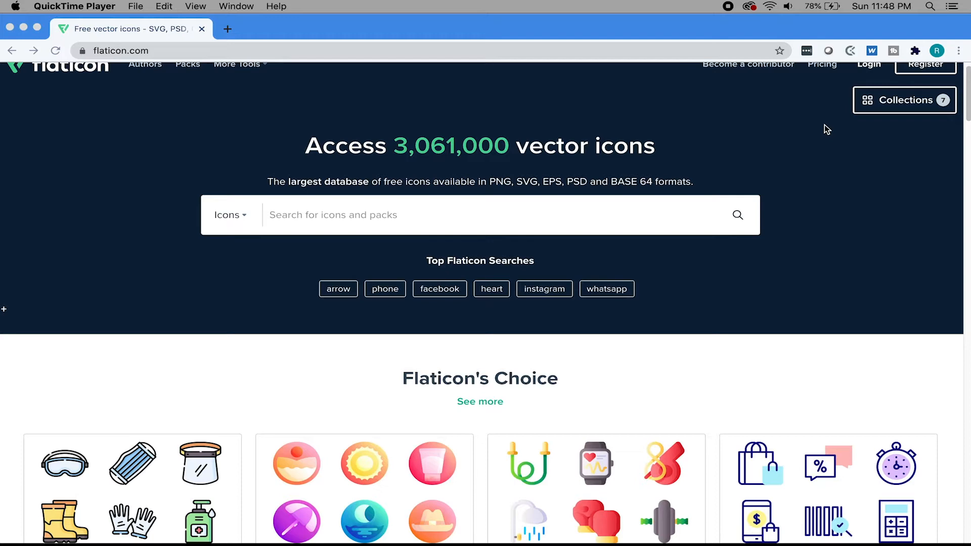
scroll("down", 3)
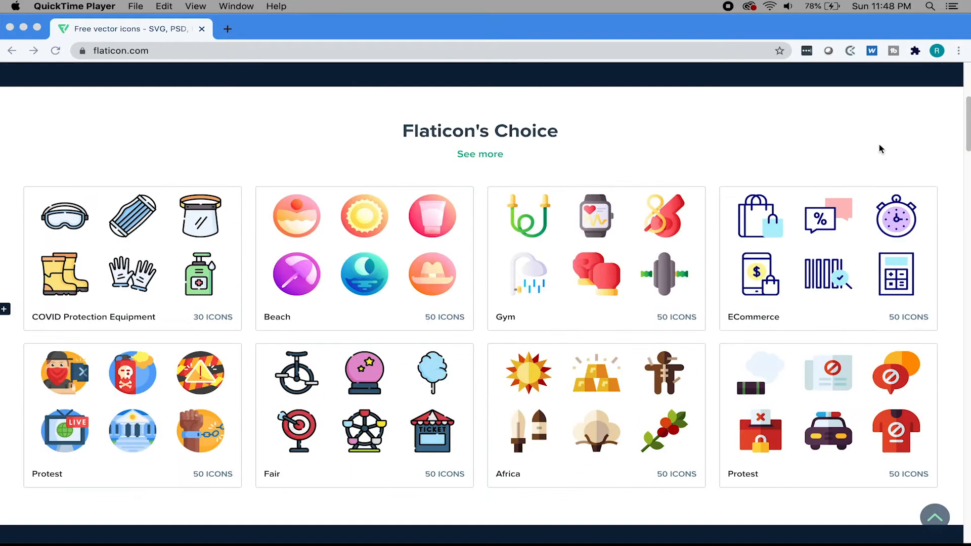
scroll("down", 3)
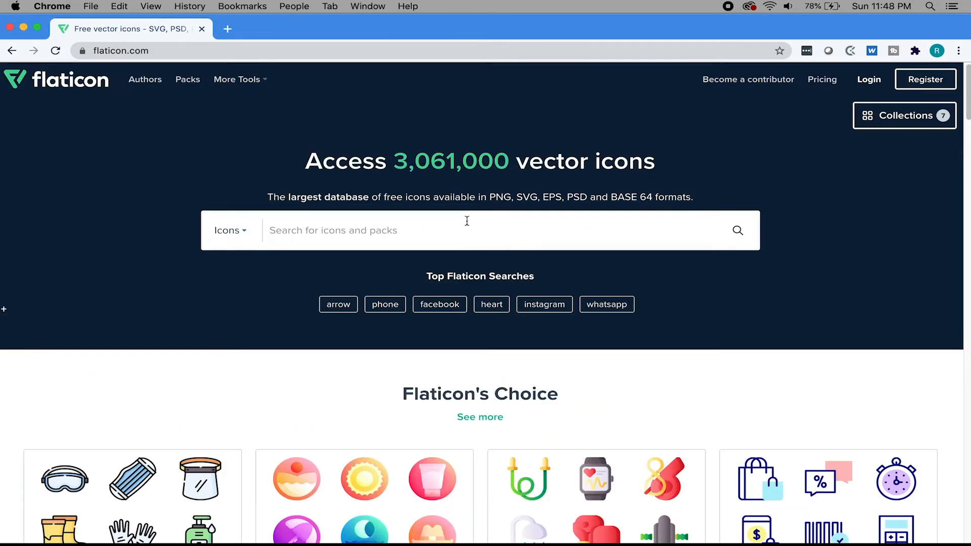
type("car")
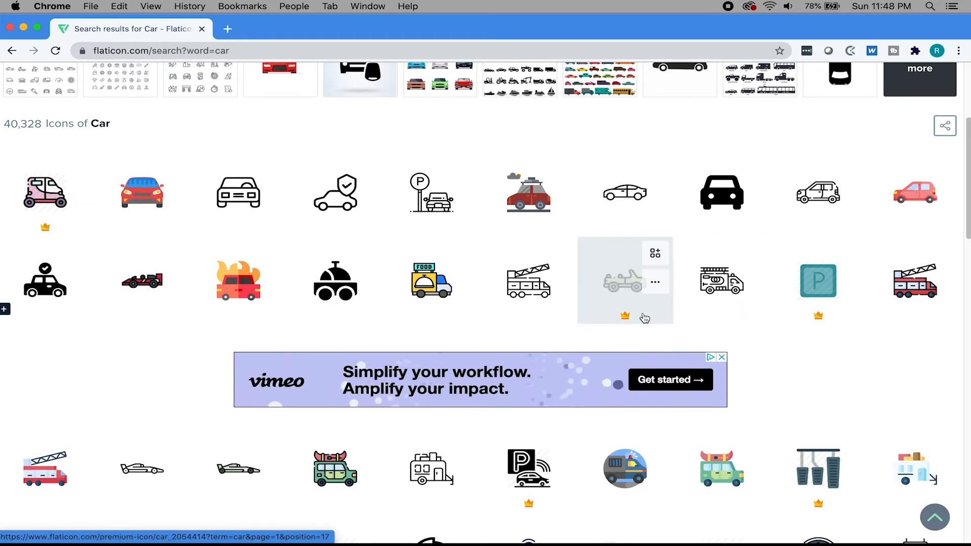
scroll("down", 3)
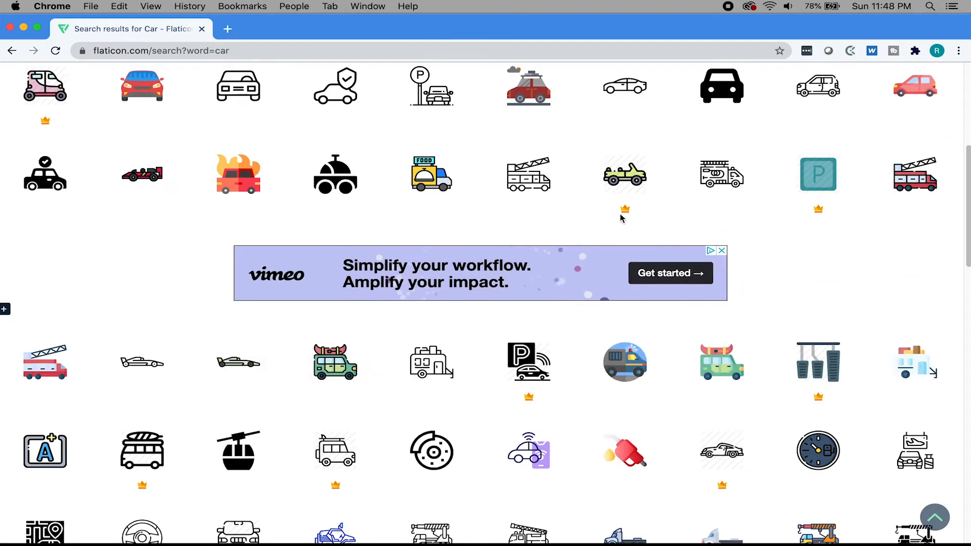
mouse_move(625, 175)
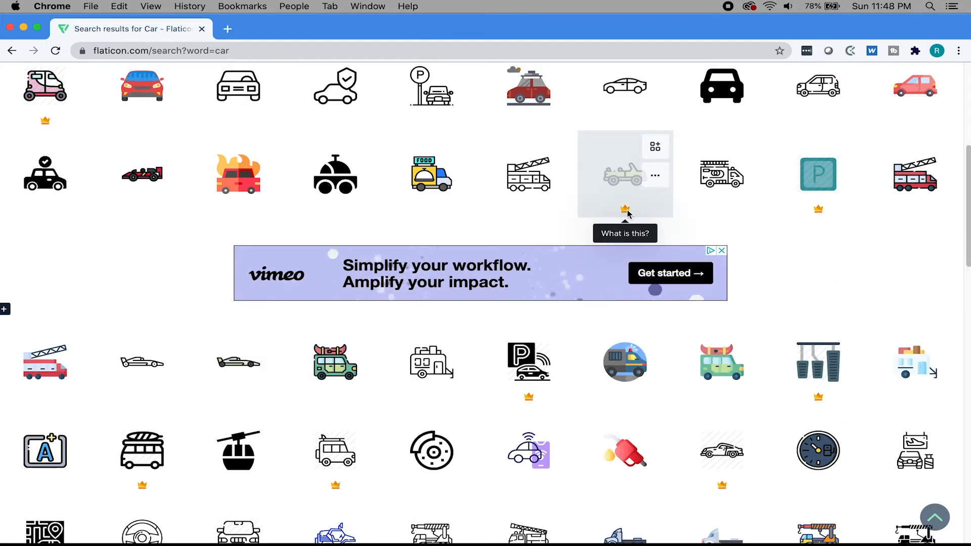
scroll("down", 3)
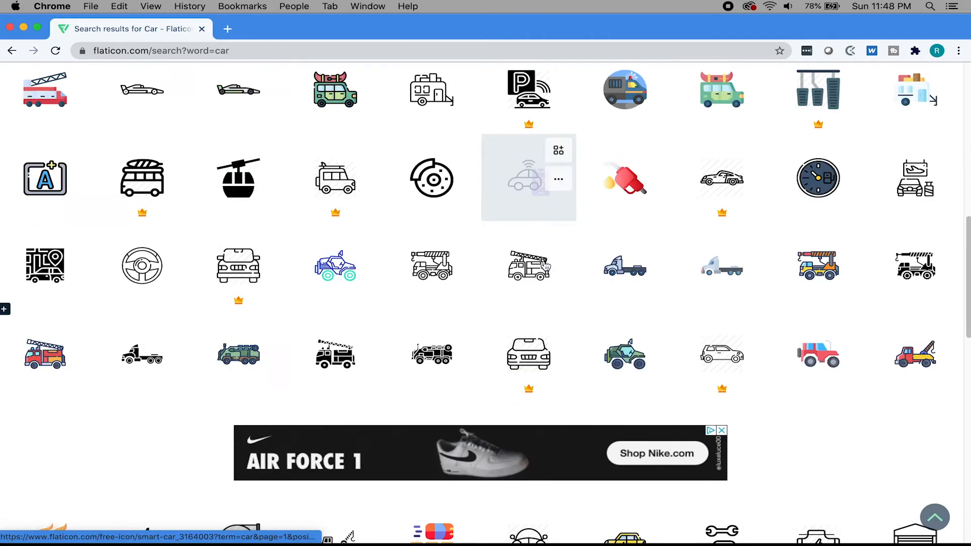
scroll("down", 3)
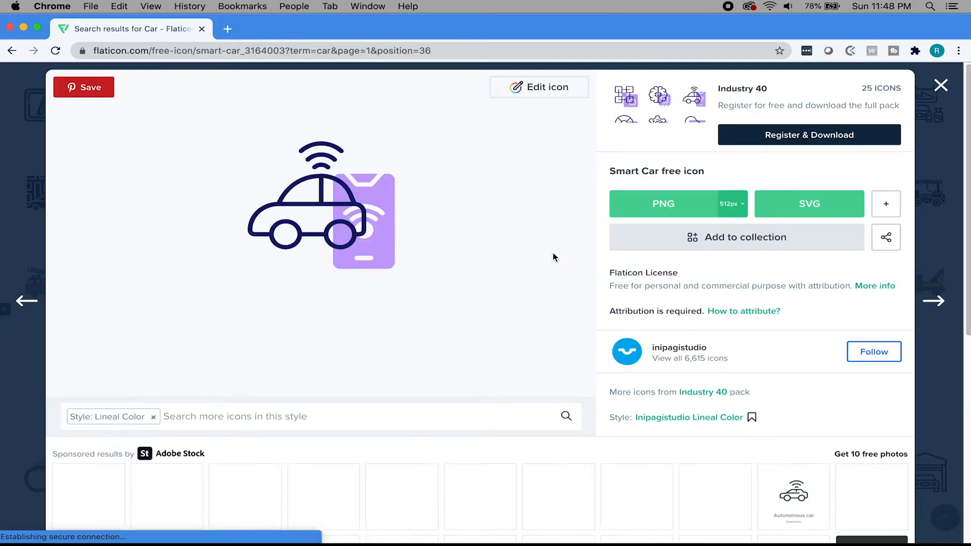
scroll("down", 3)
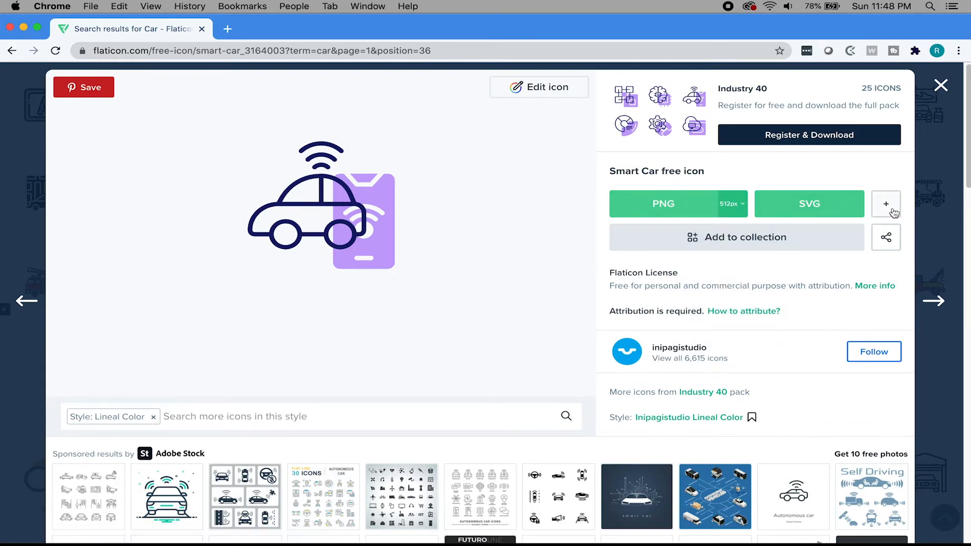
left_click(886, 203)
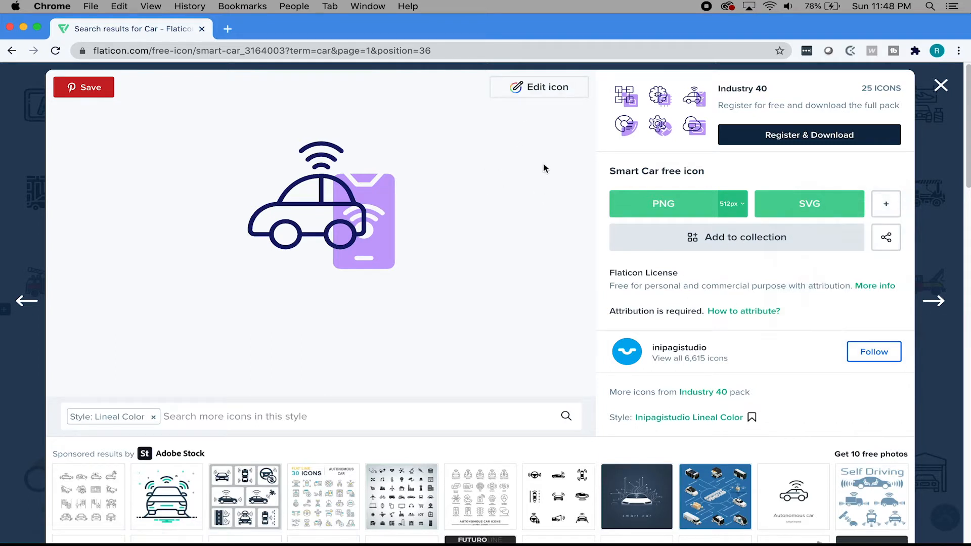
left_click(539, 87)
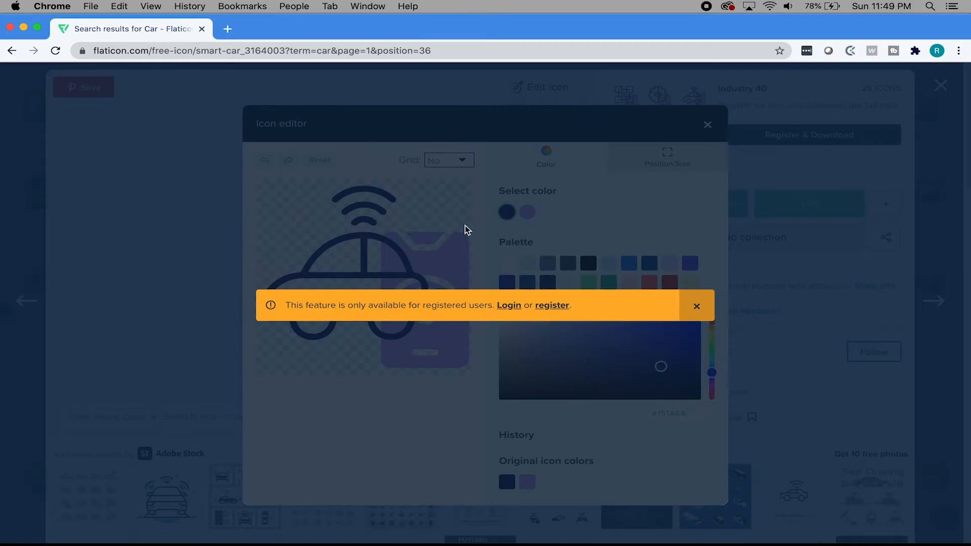
mouse_move(535, 275)
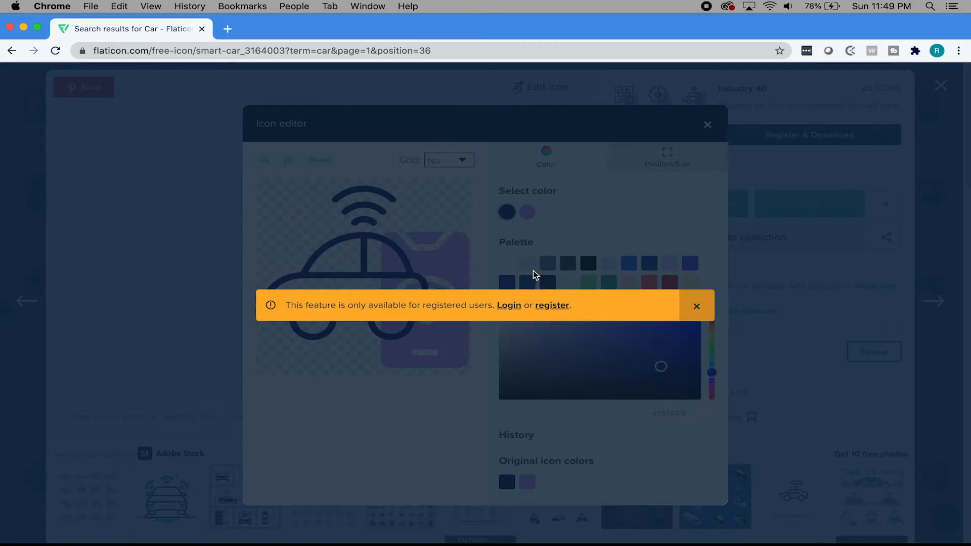
mouse_move(451, 251)
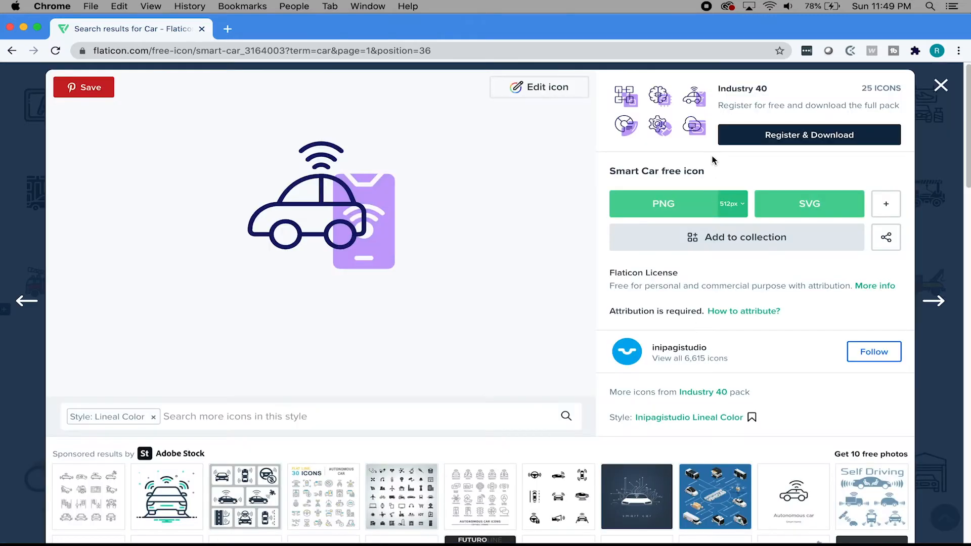
left_click(886, 203)
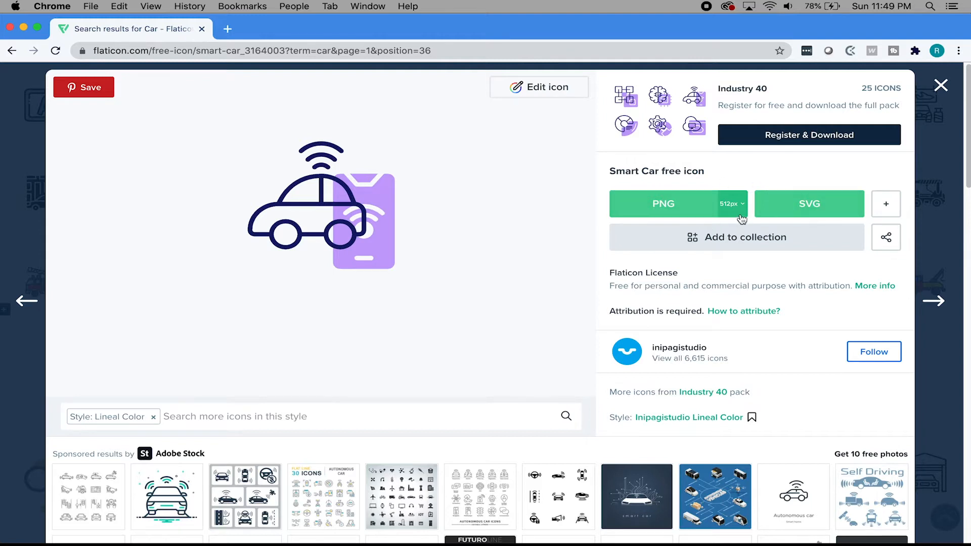
mouse_move(553, 106)
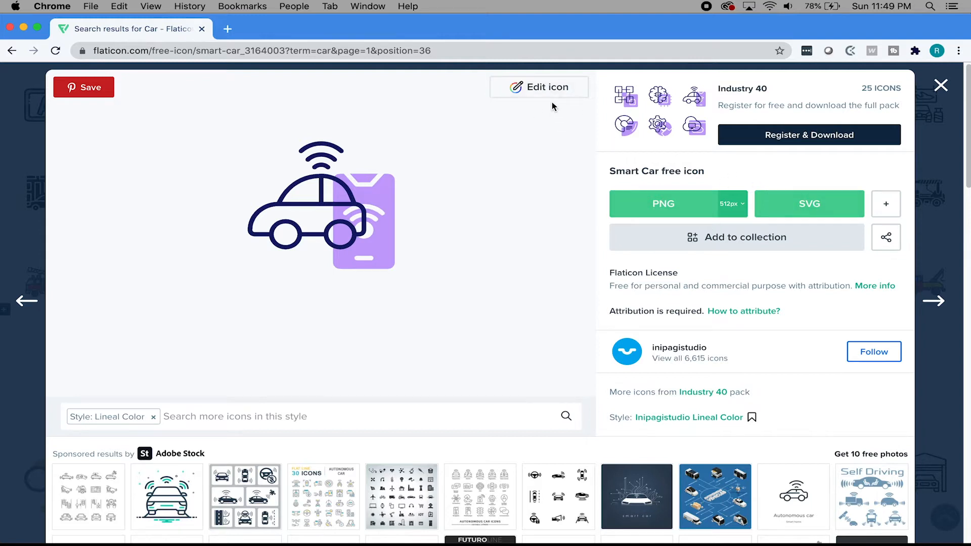
mouse_move(229, 229)
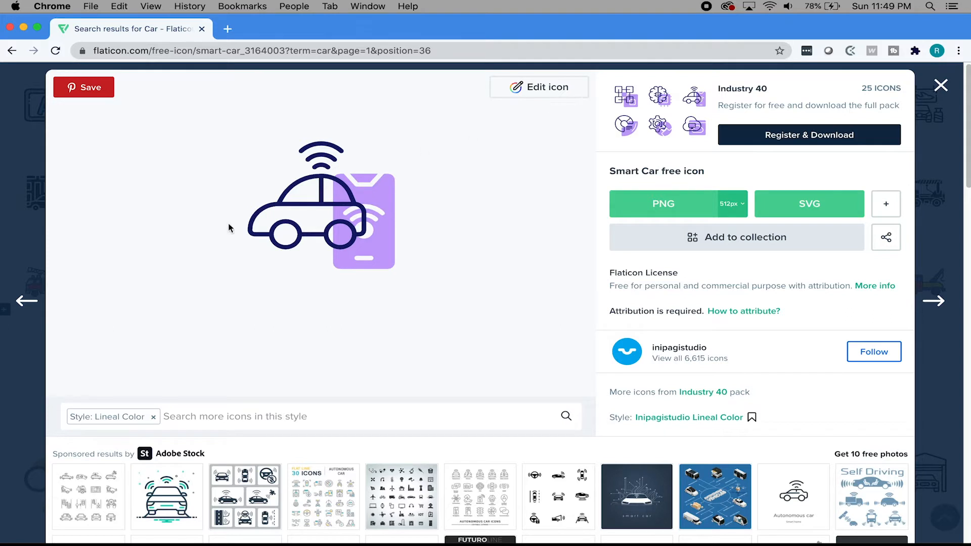
mouse_move(236, 249)
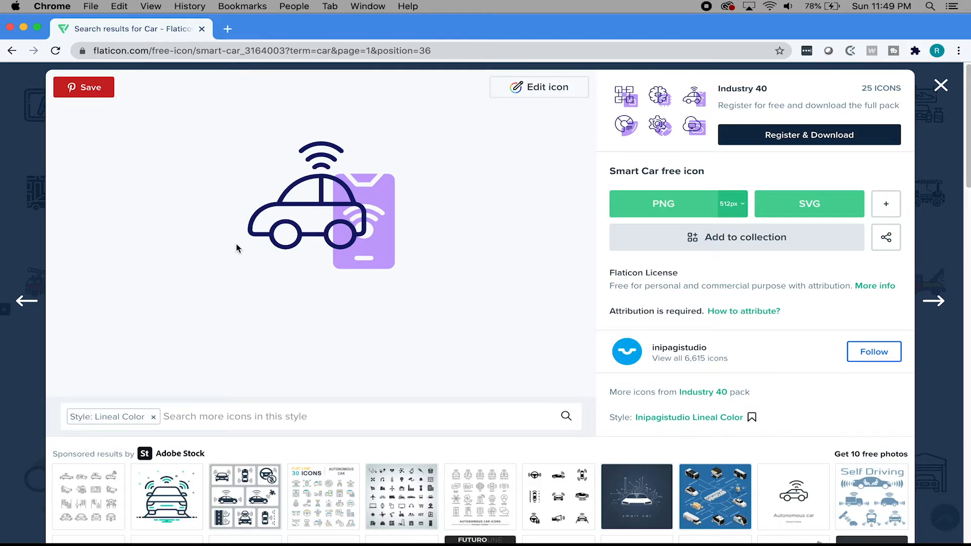
mouse_move(704, 85)
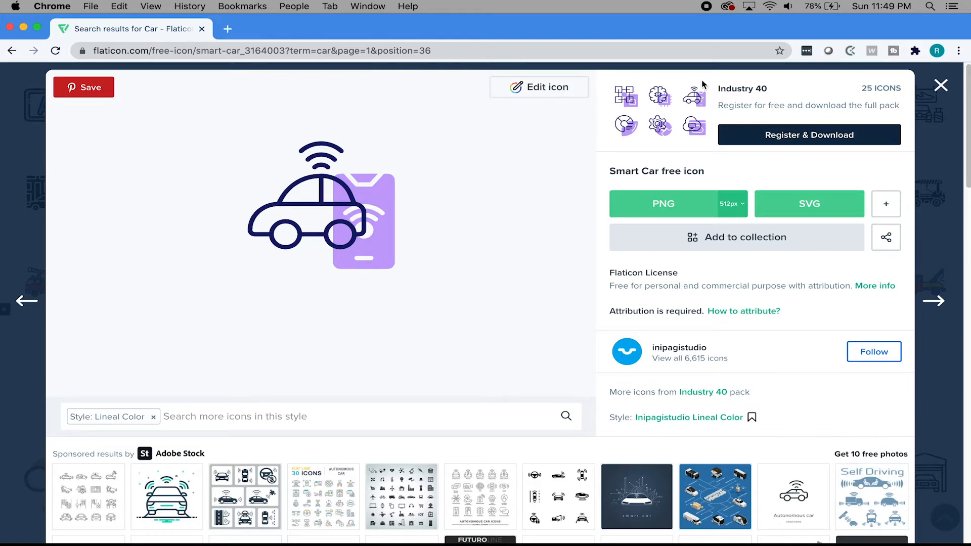
Look through the Industry 40 pack icons, then close the Smart Car detail overlay.
scroll("down", 3)
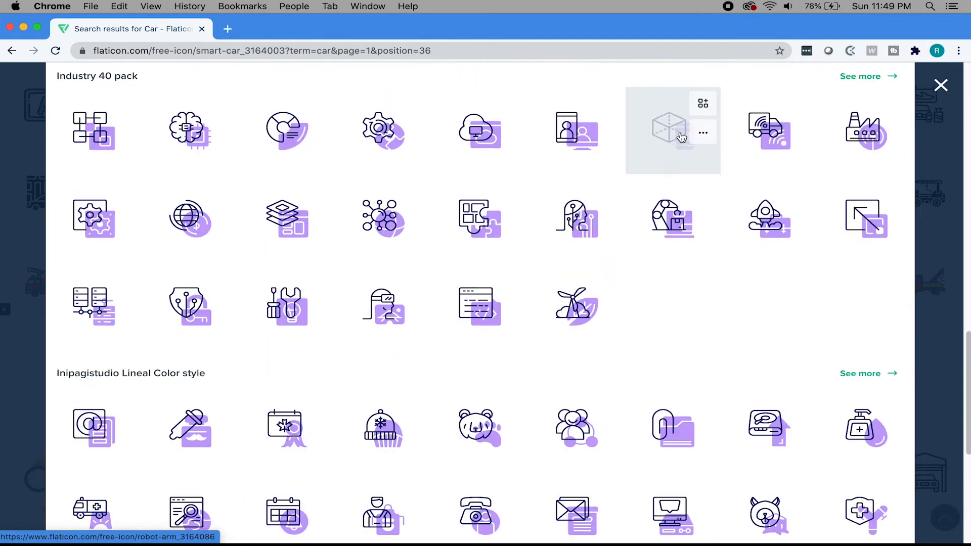
mouse_move(653, 136)
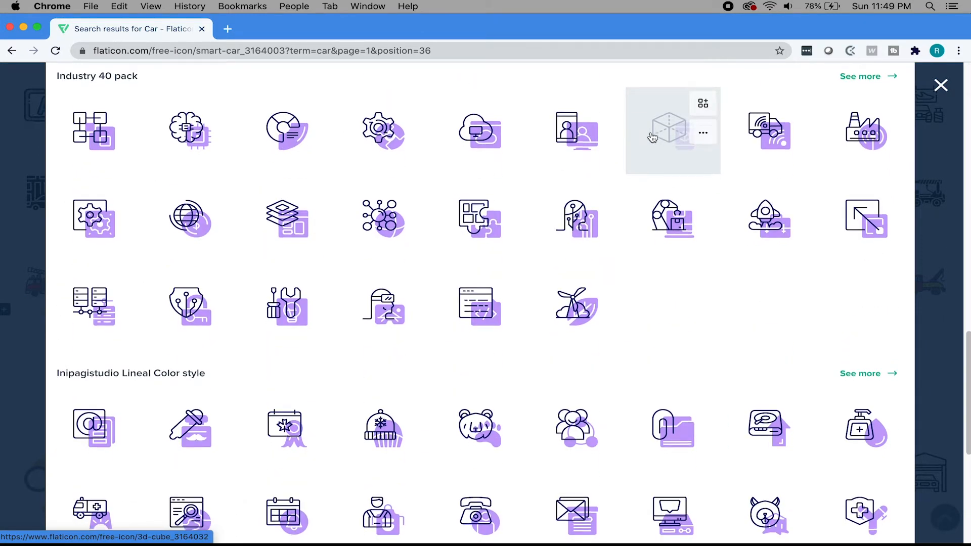
scroll("down", 3)
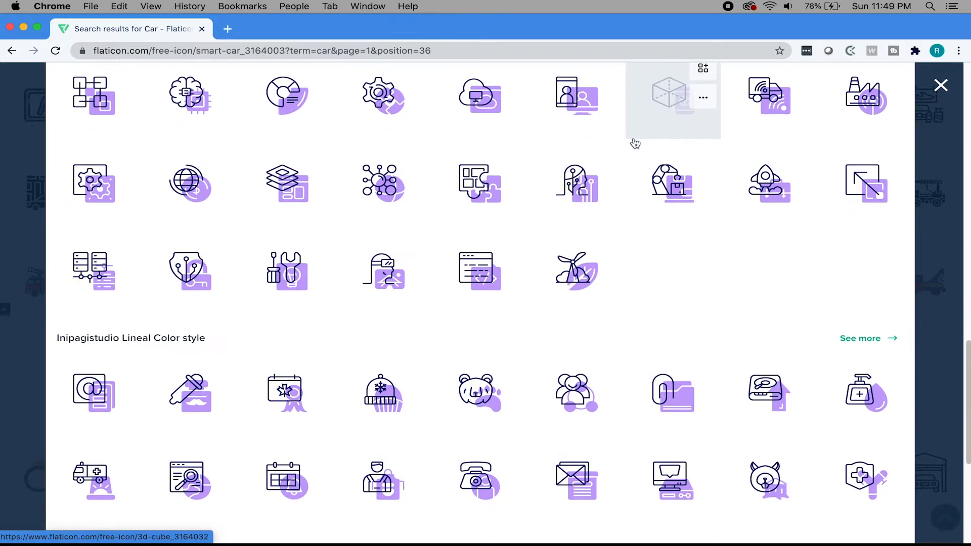
mouse_move(635, 142)
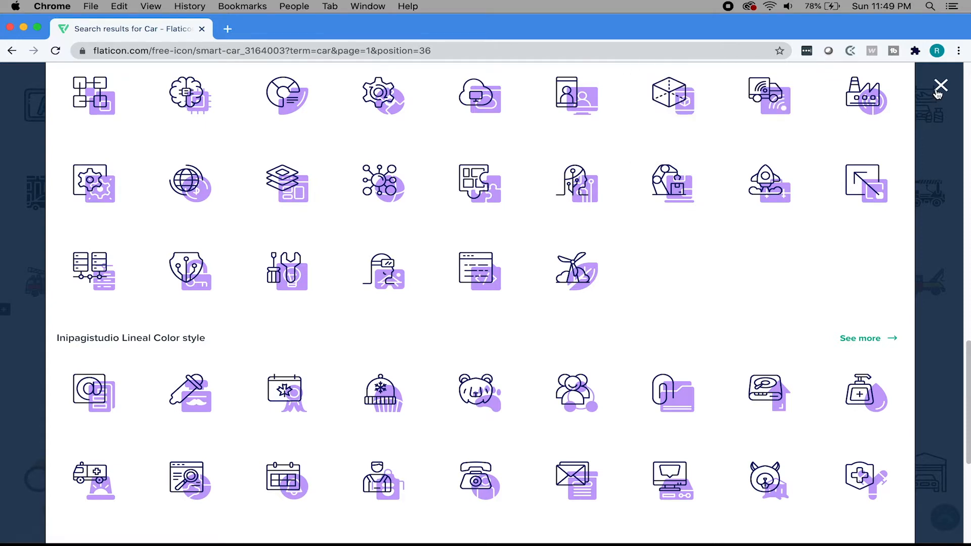
left_click(940, 85)
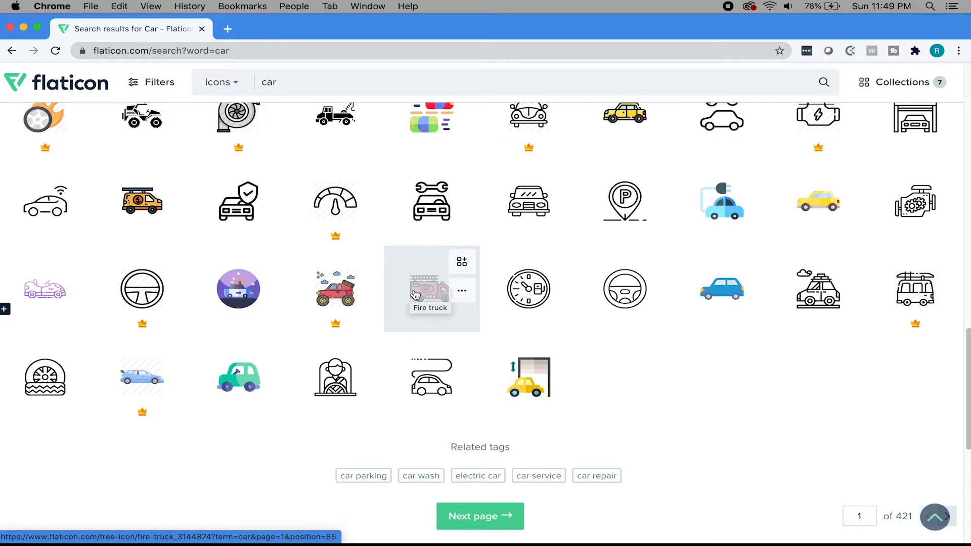
scroll("down", 3)
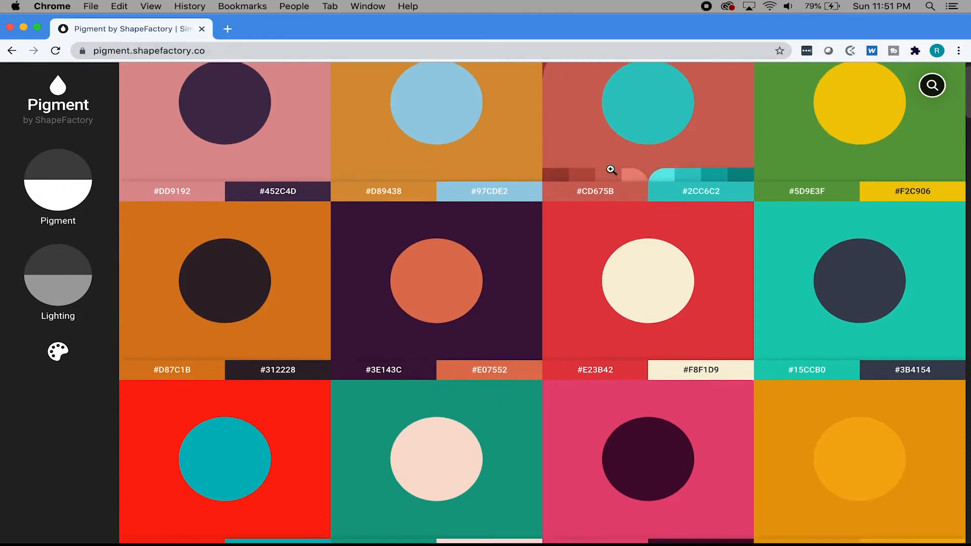
Browse Pigment's two-colour swatch grid down to the #E23B42 / #F8F1D9 pair.
scroll("down", 3)
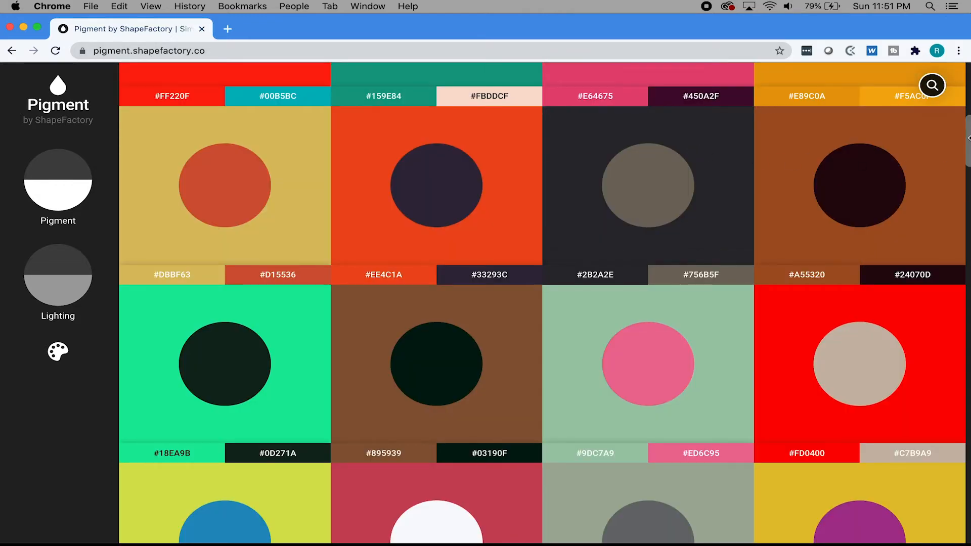
scroll("down", 3)
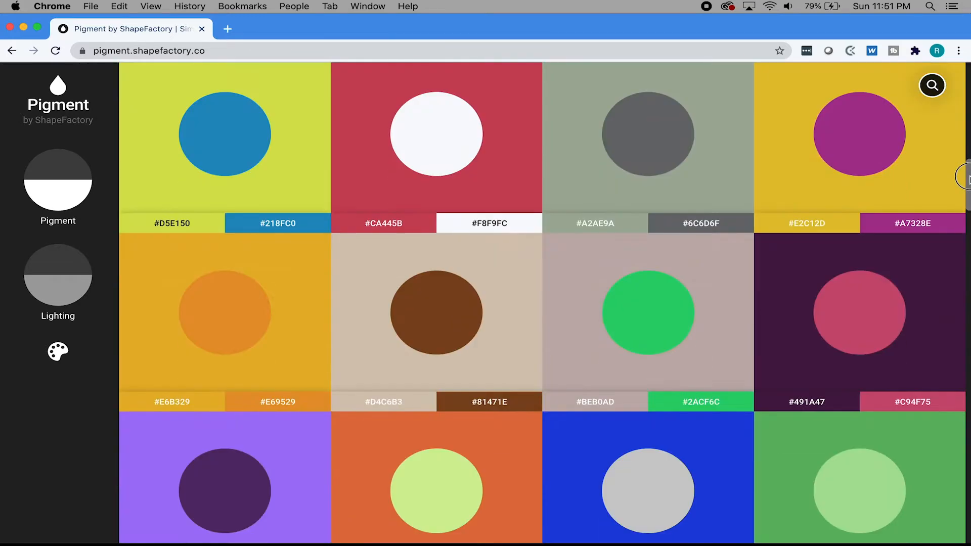
scroll("down", 3)
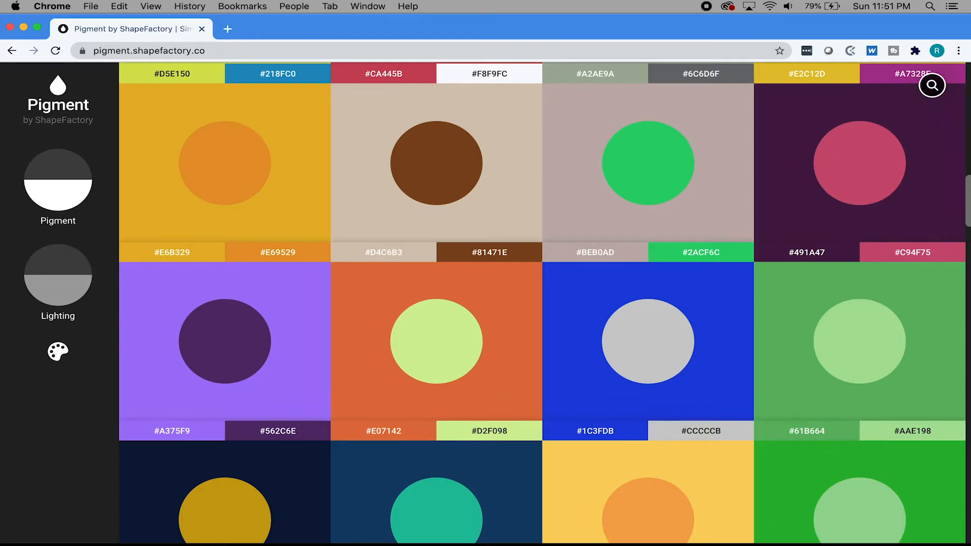
scroll("down", 3)
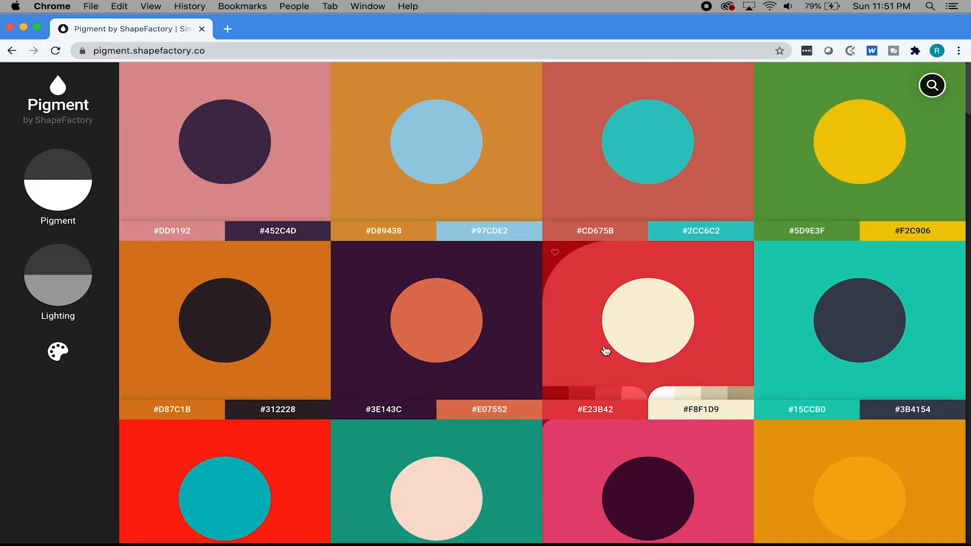
left_click(932, 85)
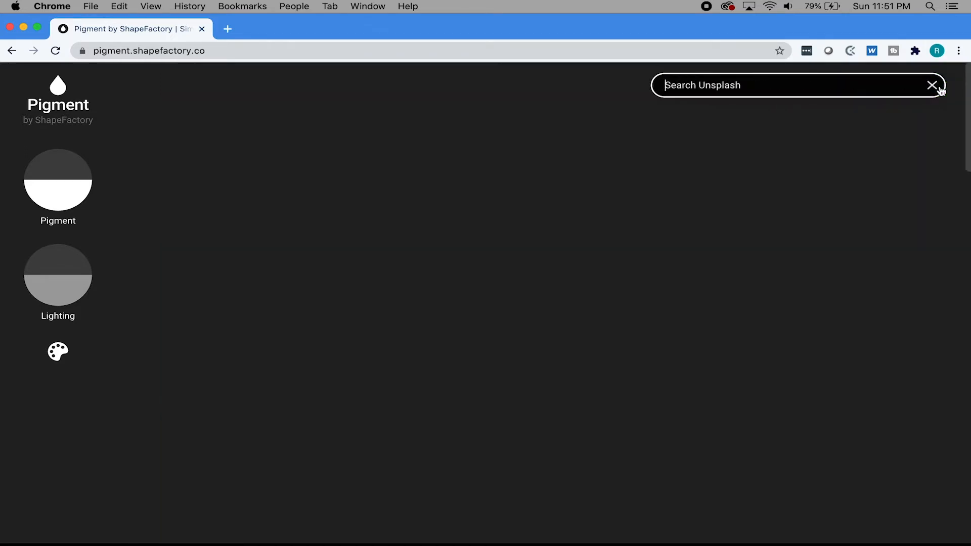
type("red")
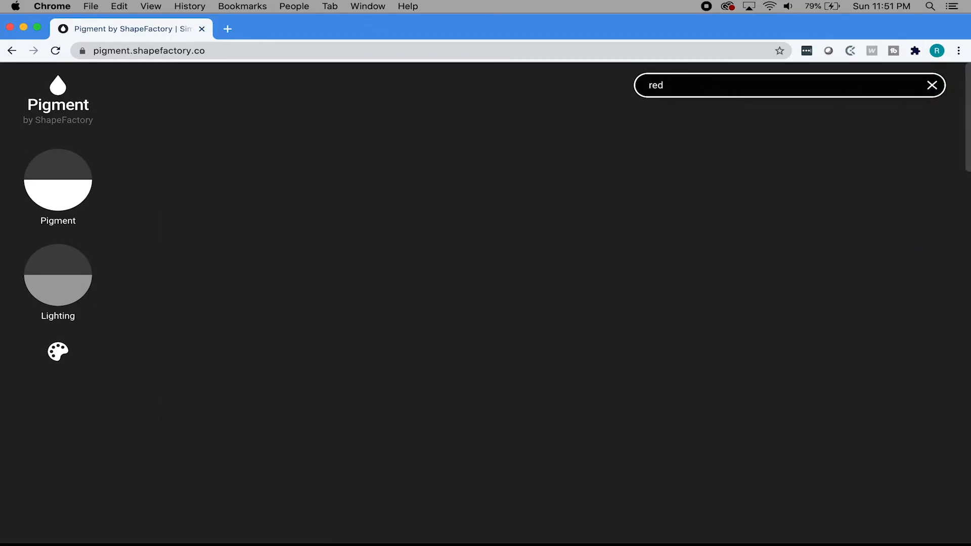
type("red")
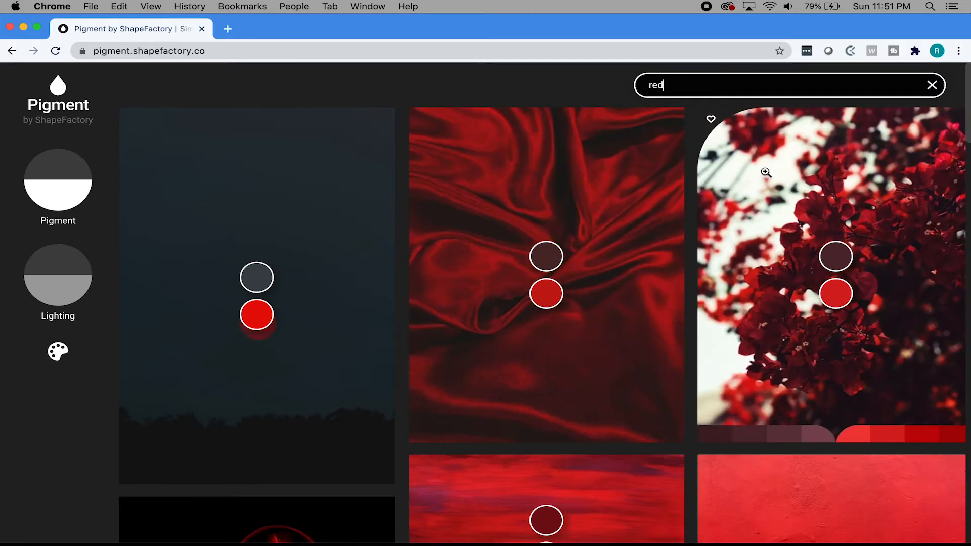
scroll("down", 3)
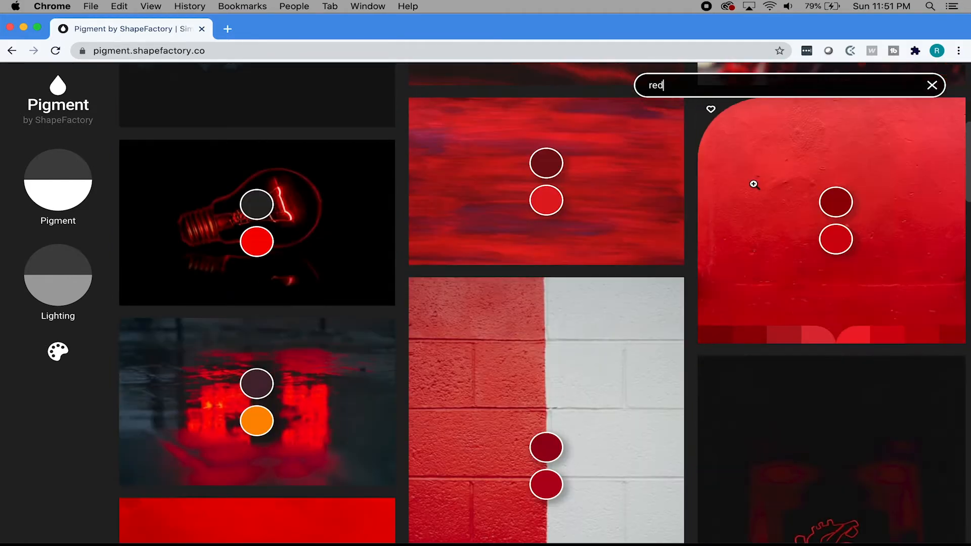
scroll("down", 3)
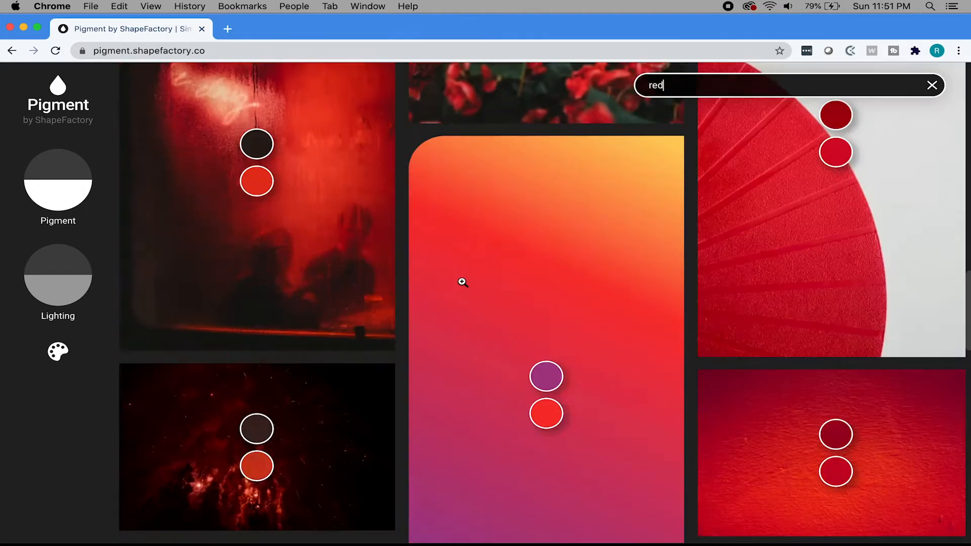
scroll("down", 3)
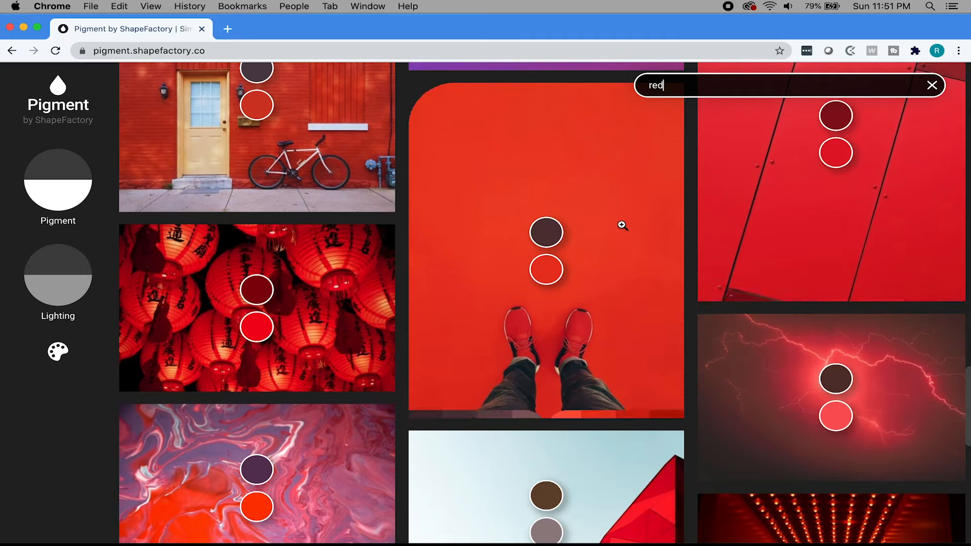
scroll("down", 3)
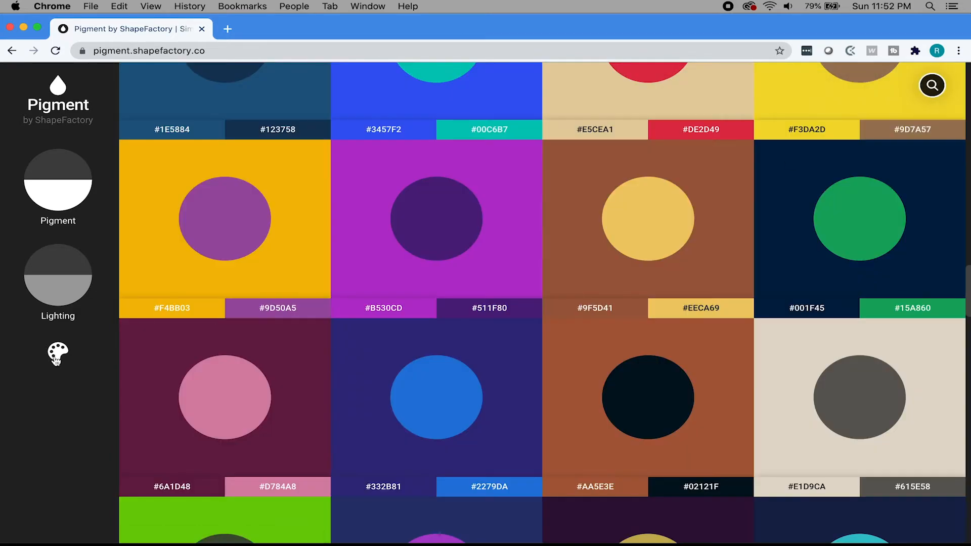
Filter the palettes to blue hues and browse pairs such as #30B1DF / #DFB32C.
left_click(57, 354)
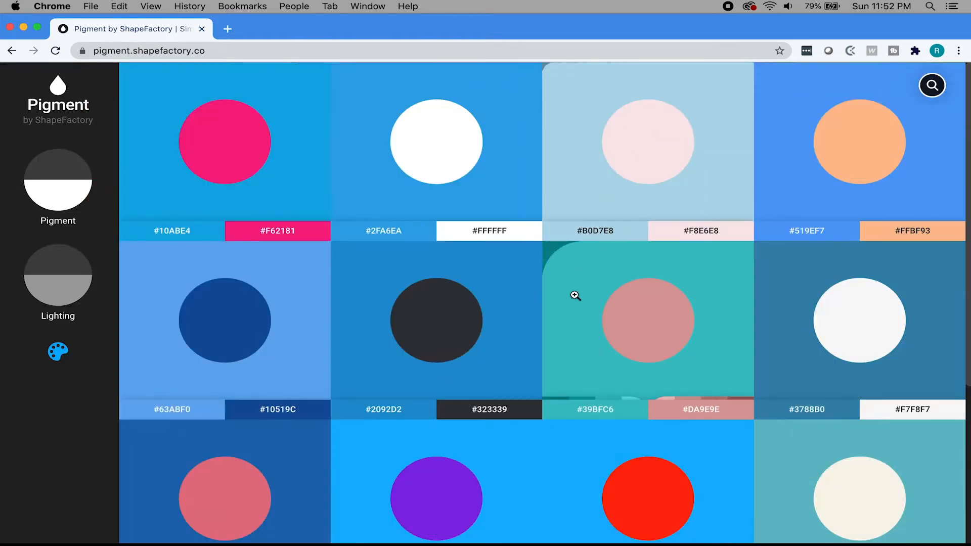
scroll("down", 3)
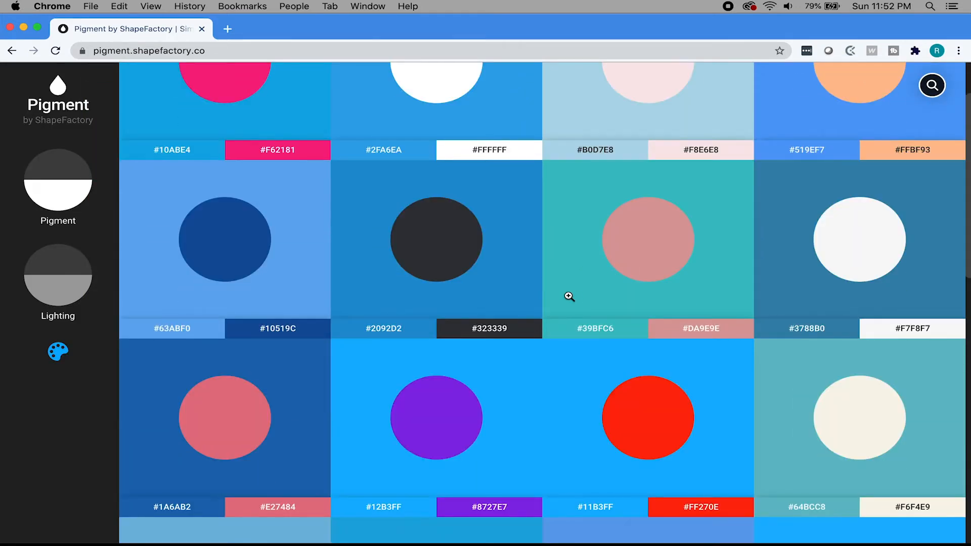
scroll("down", 3)
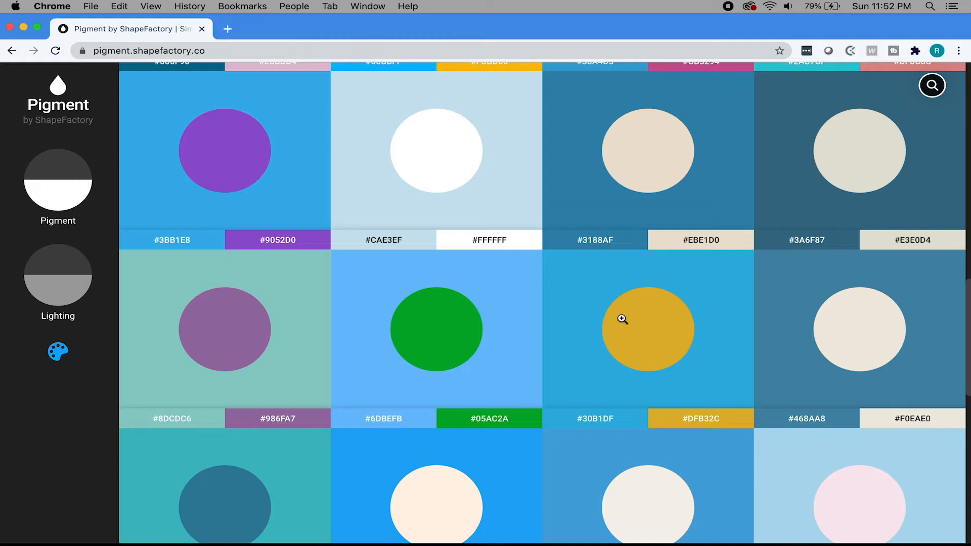
View the cerulean/Golden Grass palette, then the Jordy Blue/Apple palette with its export options.
left_click(621, 318)
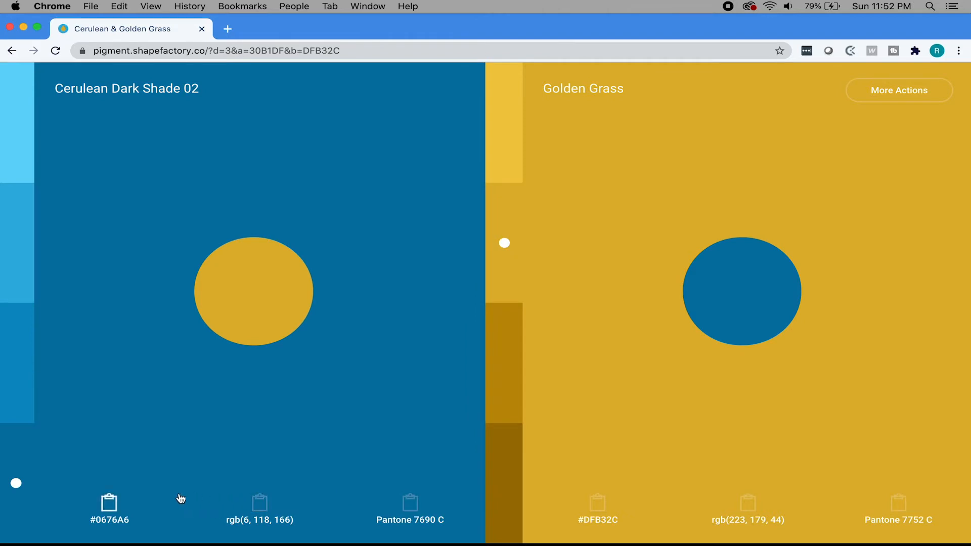
mouse_move(291, 386)
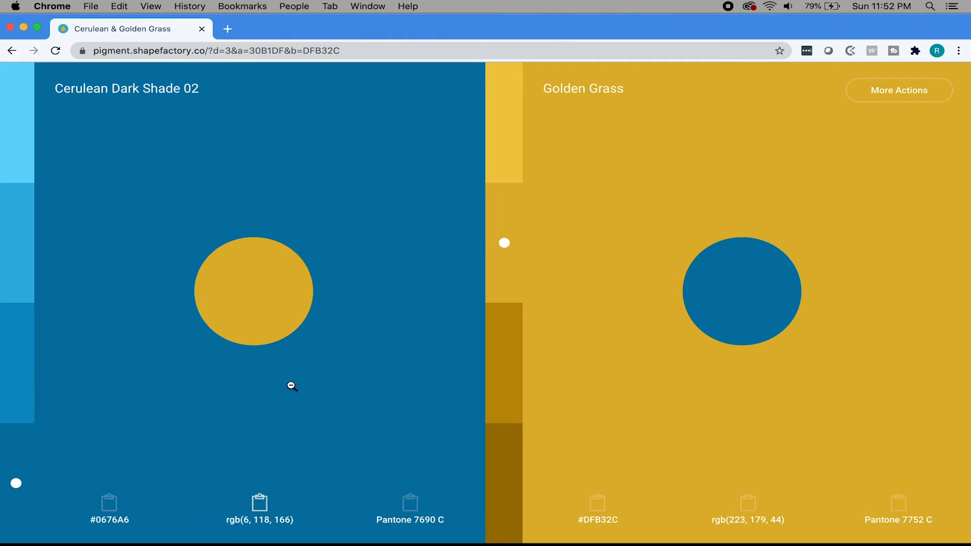
mouse_move(288, 363)
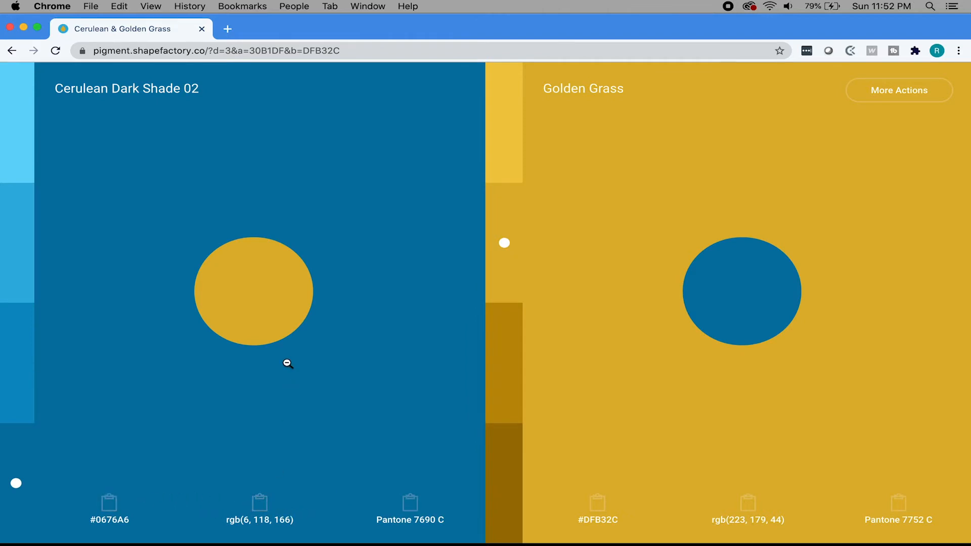
mouse_move(799, 340)
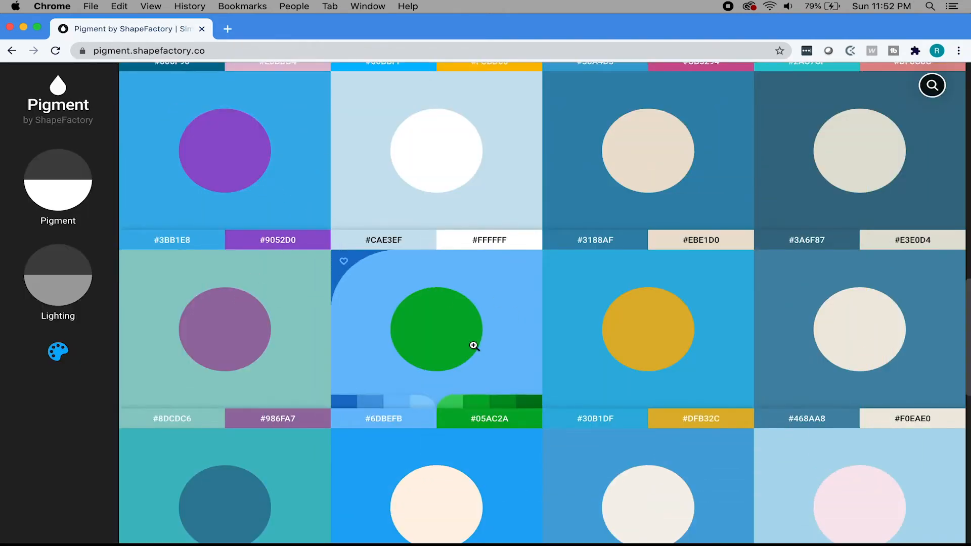
left_click(437, 328)
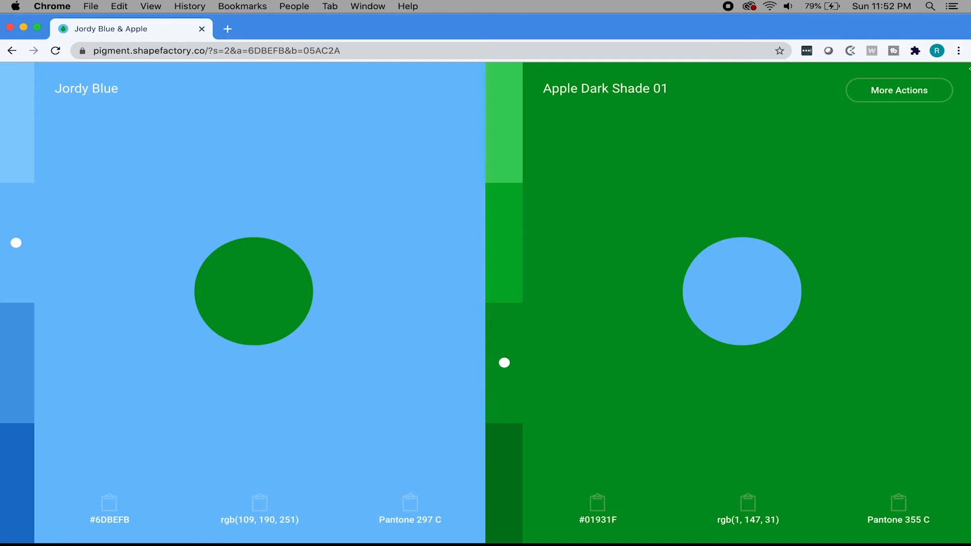
left_click(898, 91)
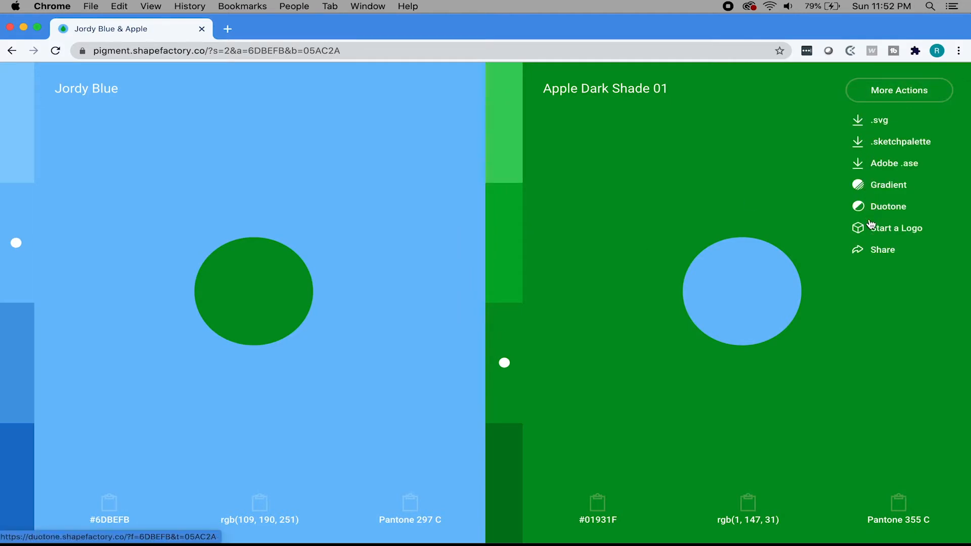
mouse_move(887, 185)
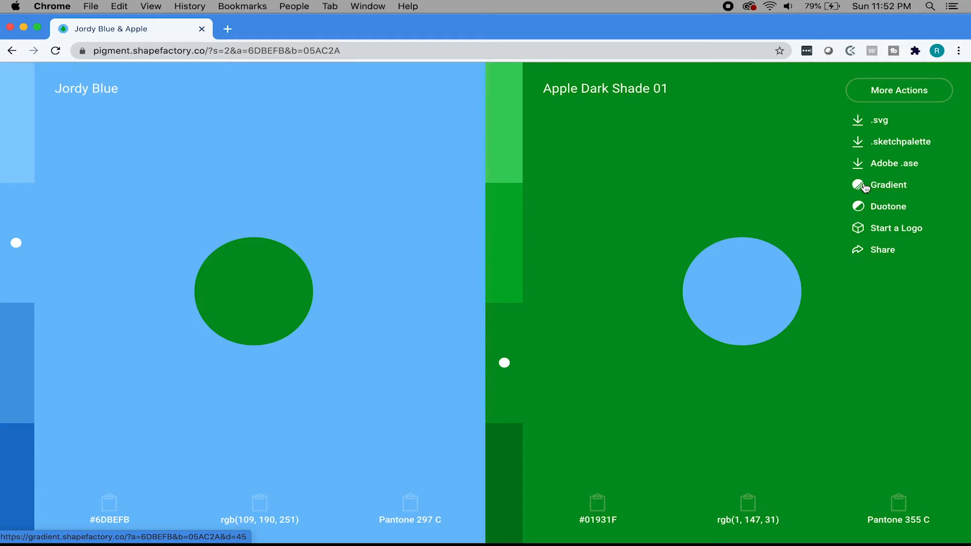
mouse_move(882, 120)
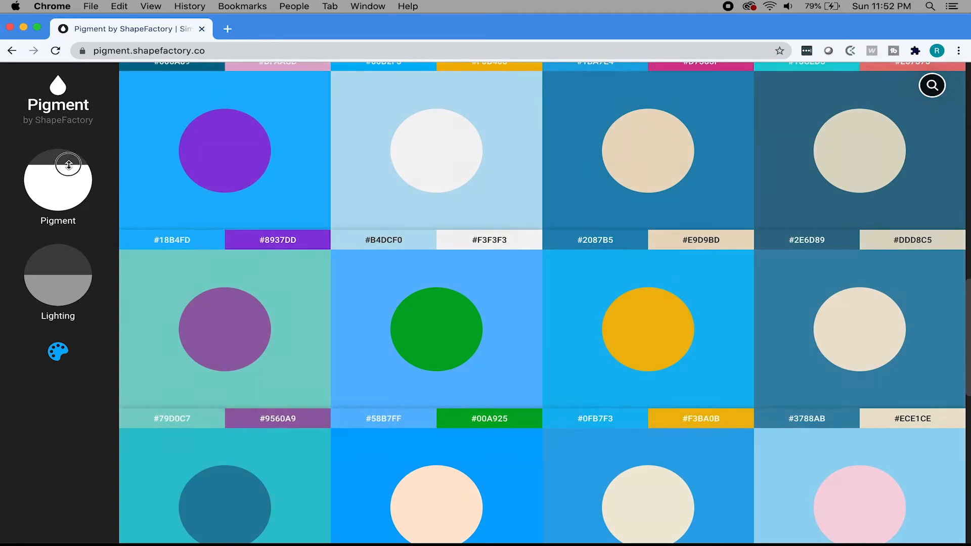
Vary the pigment amount, set lighting to medium and clear the blue hue filter.
left_click(58, 180)
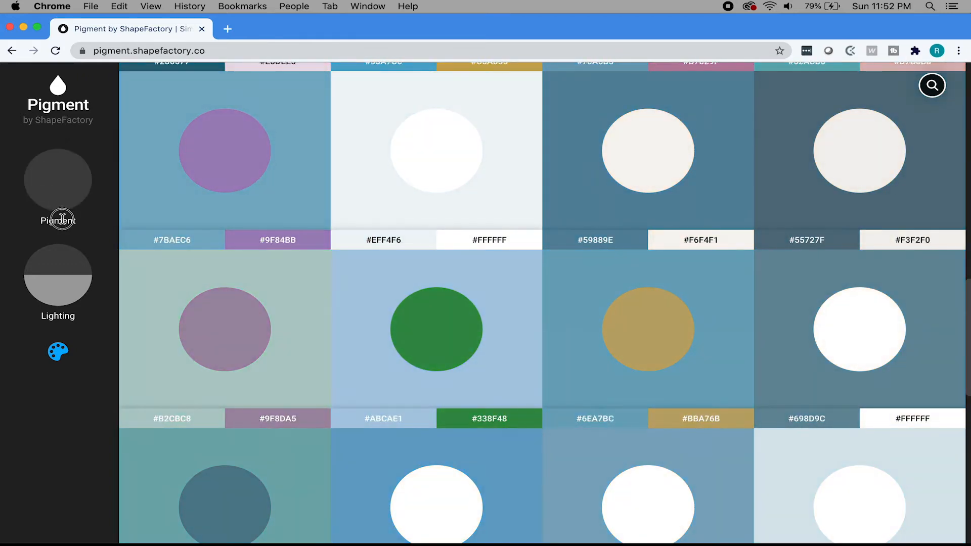
left_click(58, 180)
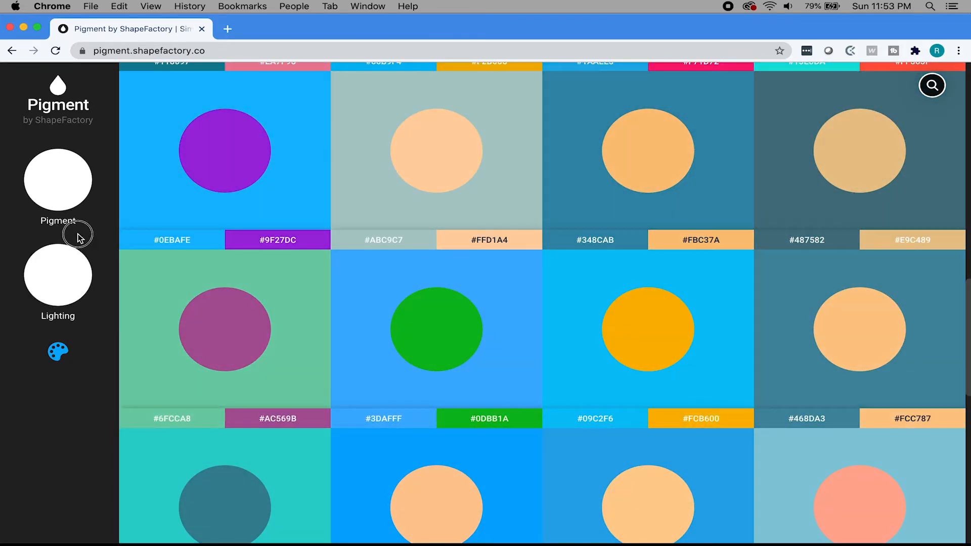
left_click(58, 274)
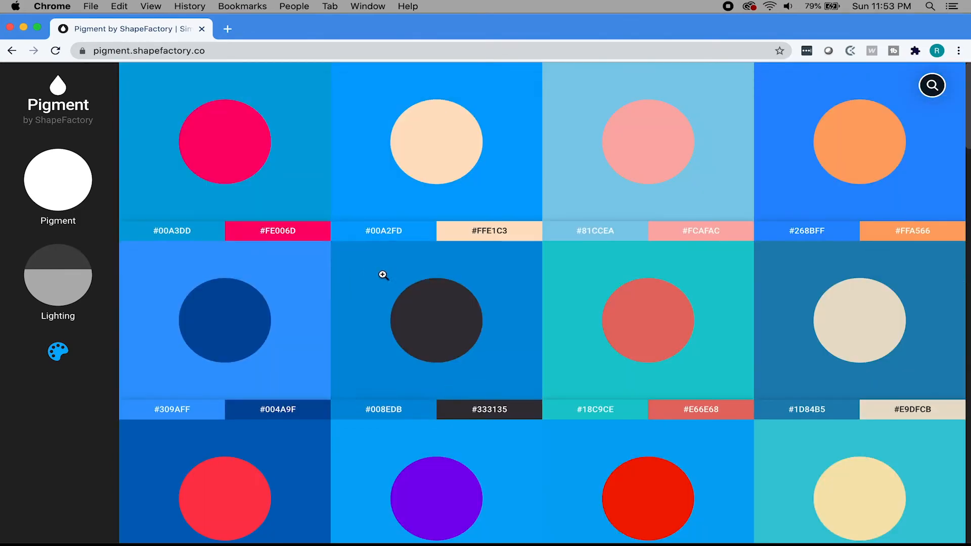
left_click(57, 351)
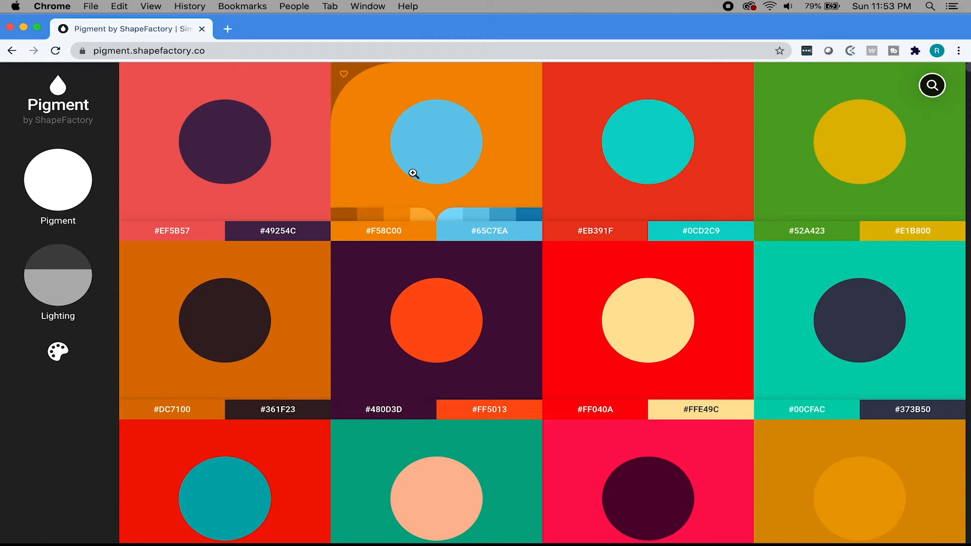
mouse_move(459, 173)
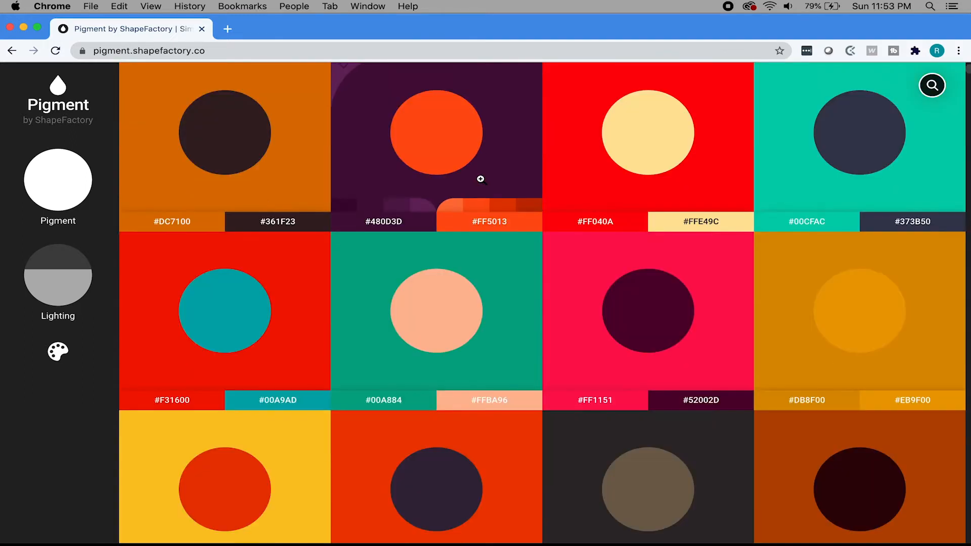
mouse_move(526, 149)
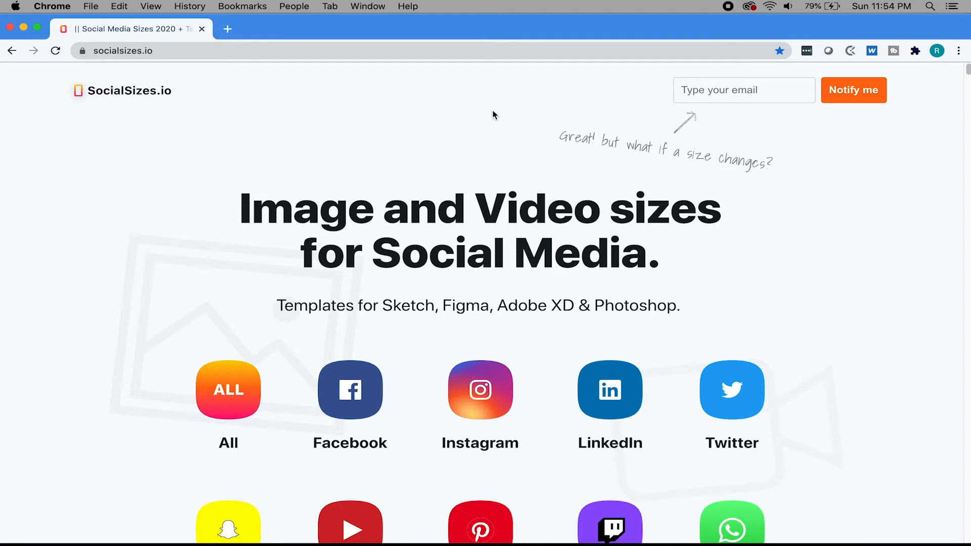
Browse the SocialSizes.io homepage grid of social networks.
scroll("down", 3)
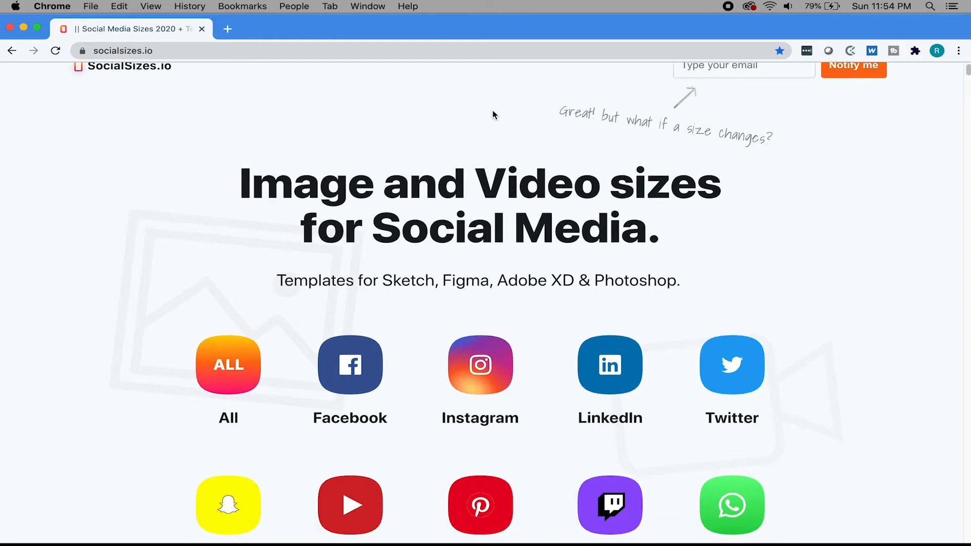
scroll("down", 3)
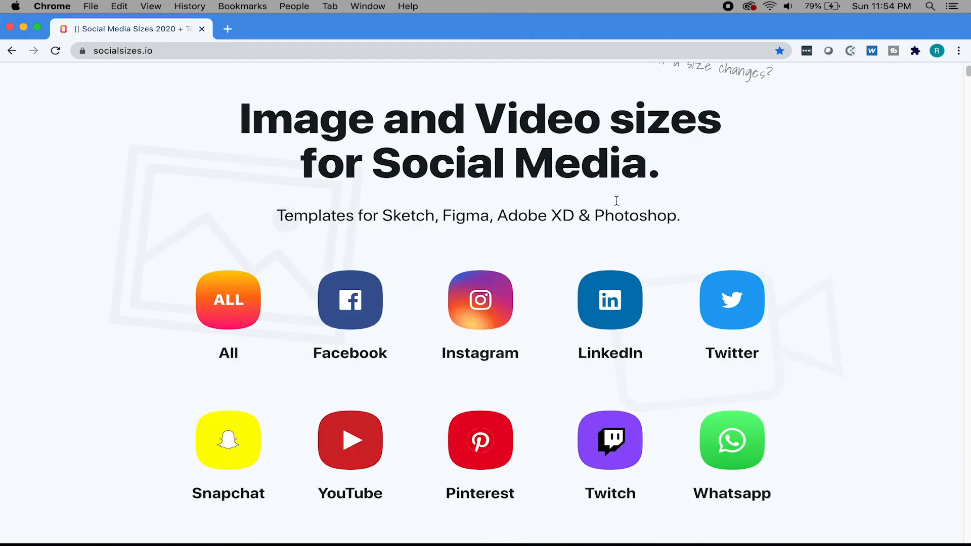
scroll("down", 3)
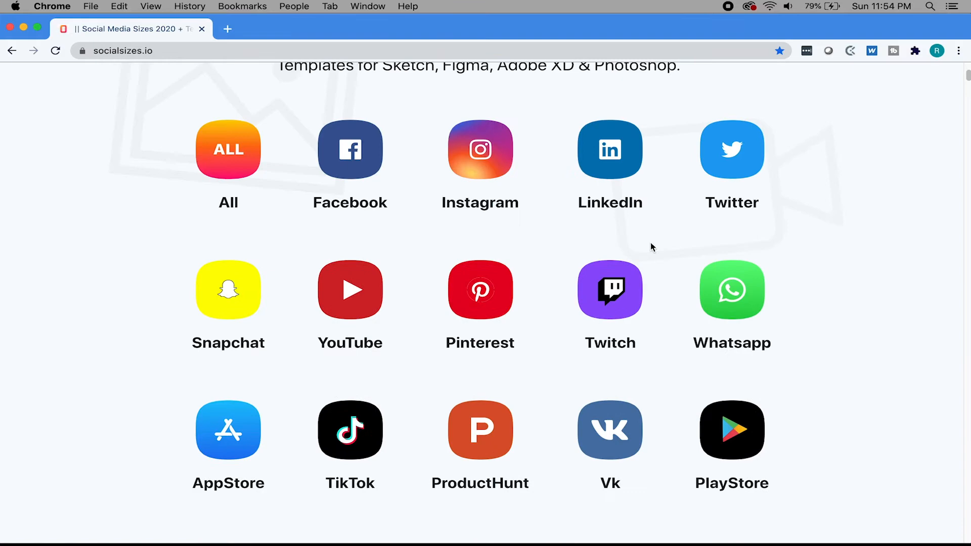
Read the Facebook story, profile, cover, event and group sizes down to the Instagram Feed section.
left_click(350, 150)
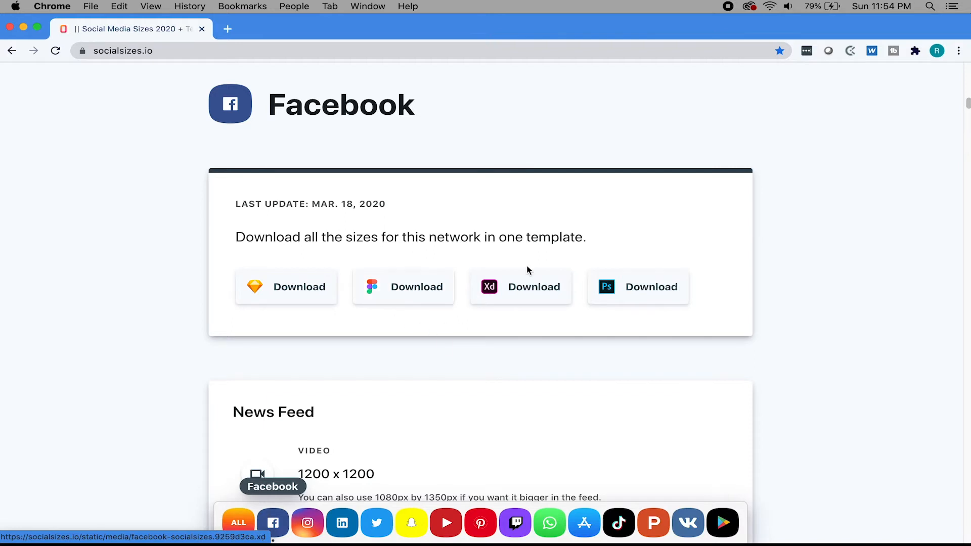
mouse_move(732, 248)
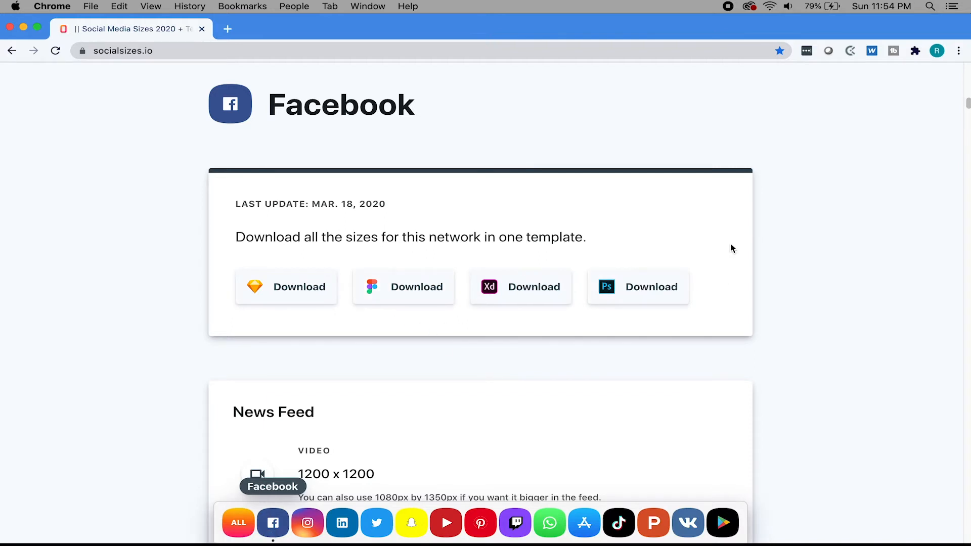
mouse_move(575, 179)
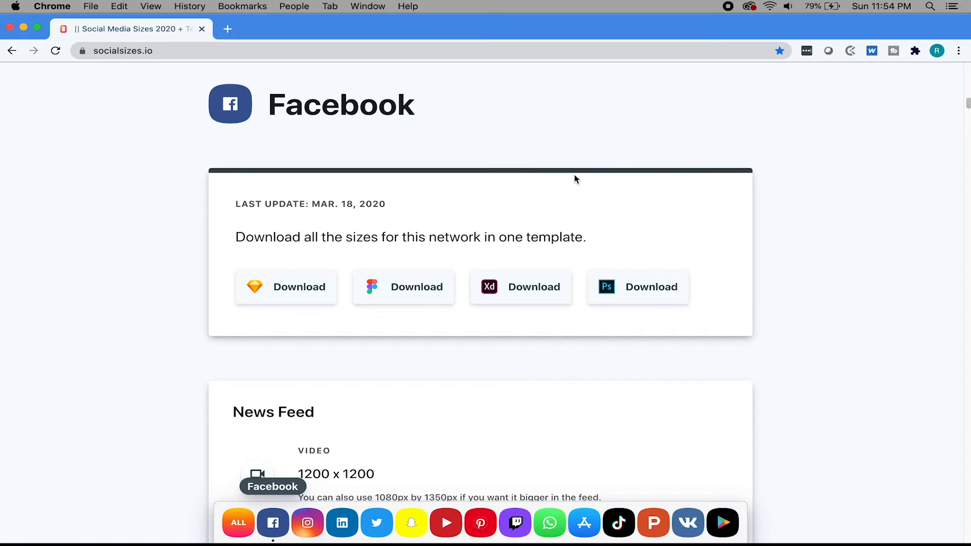
mouse_move(565, 350)
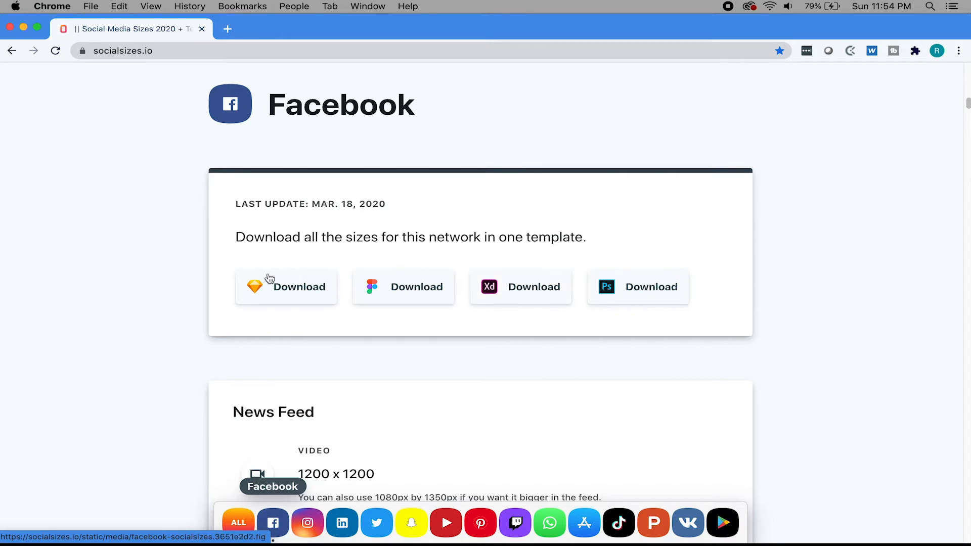
mouse_move(523, 274)
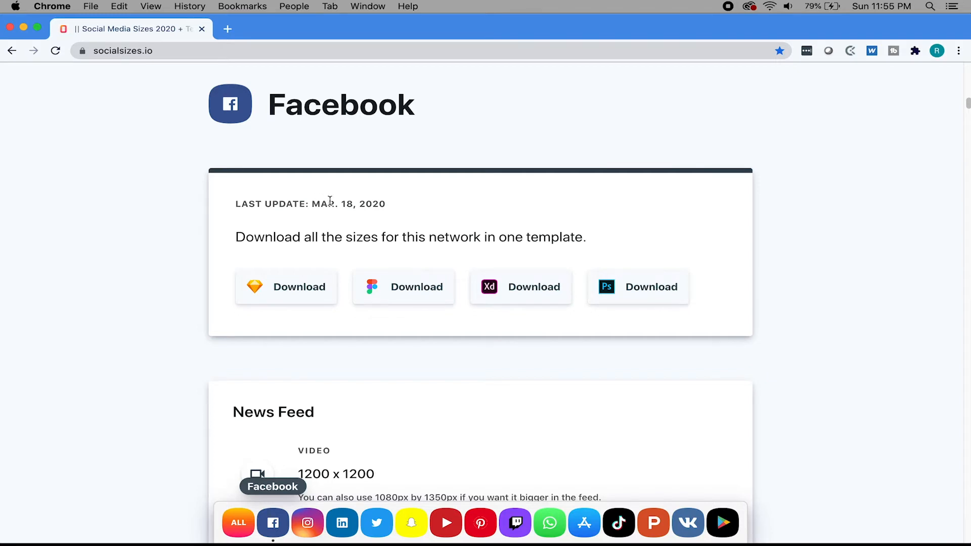
scroll("down", 3)
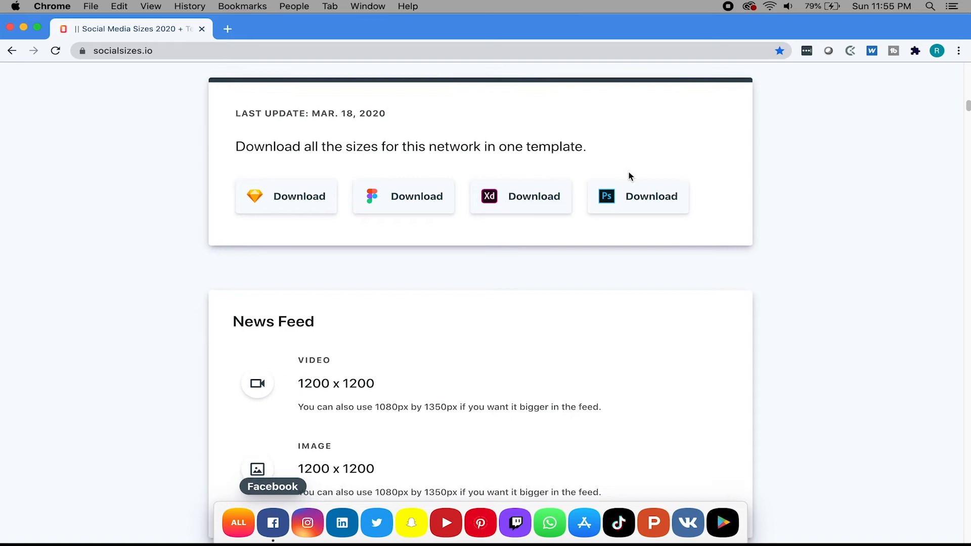
scroll("down", 3)
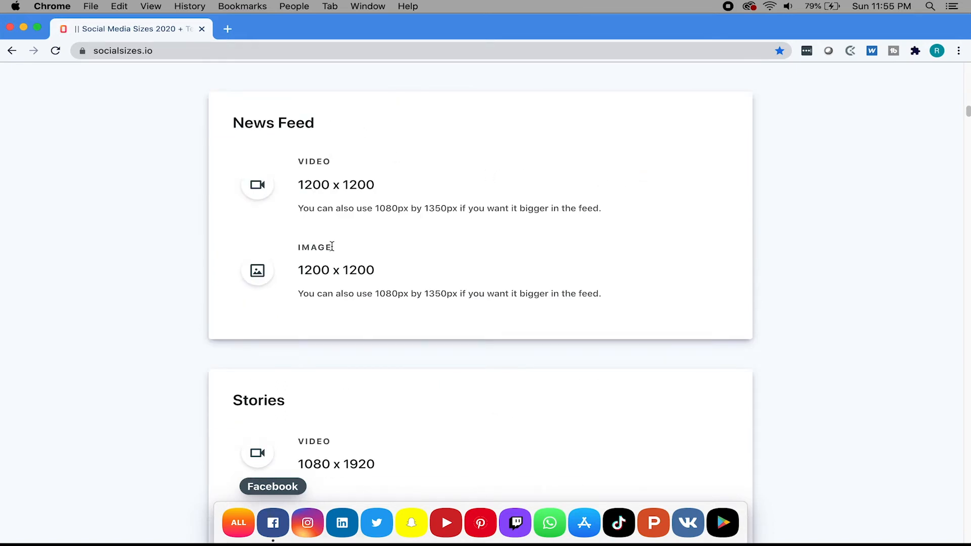
scroll("down", 3)
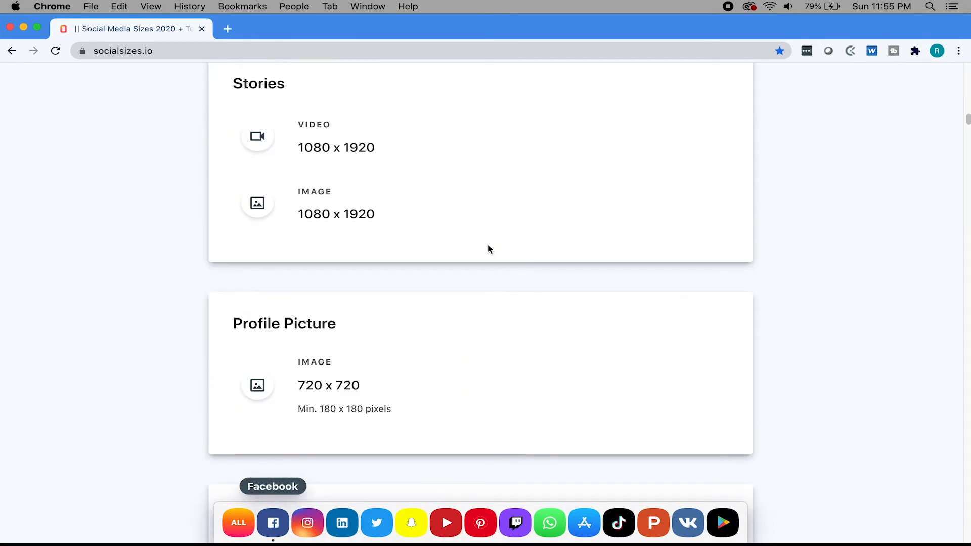
scroll("down", 3)
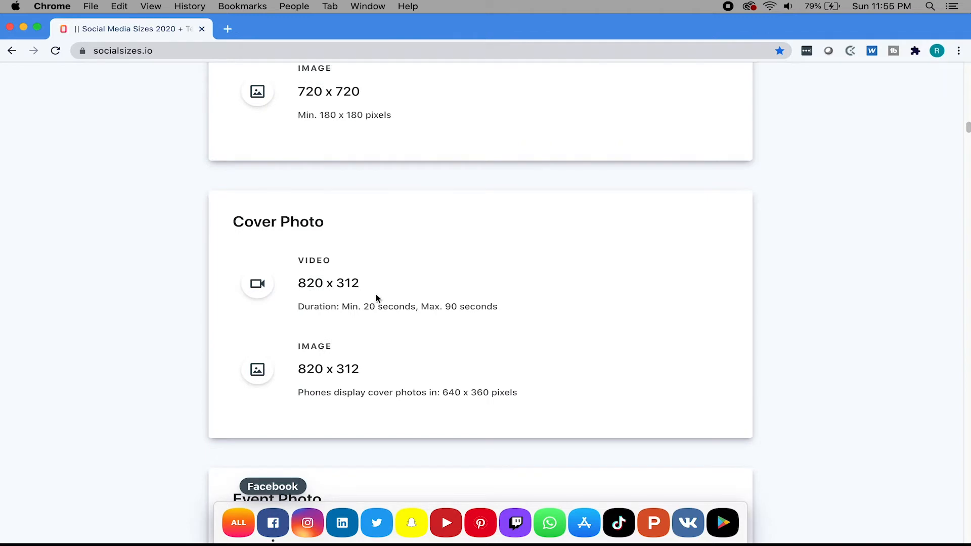
scroll("down", 3)
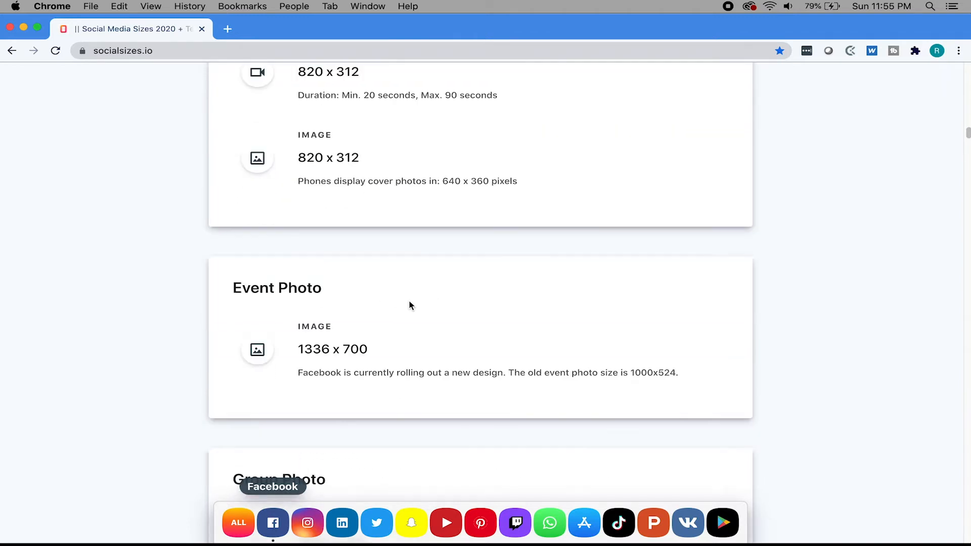
mouse_move(368, 299)
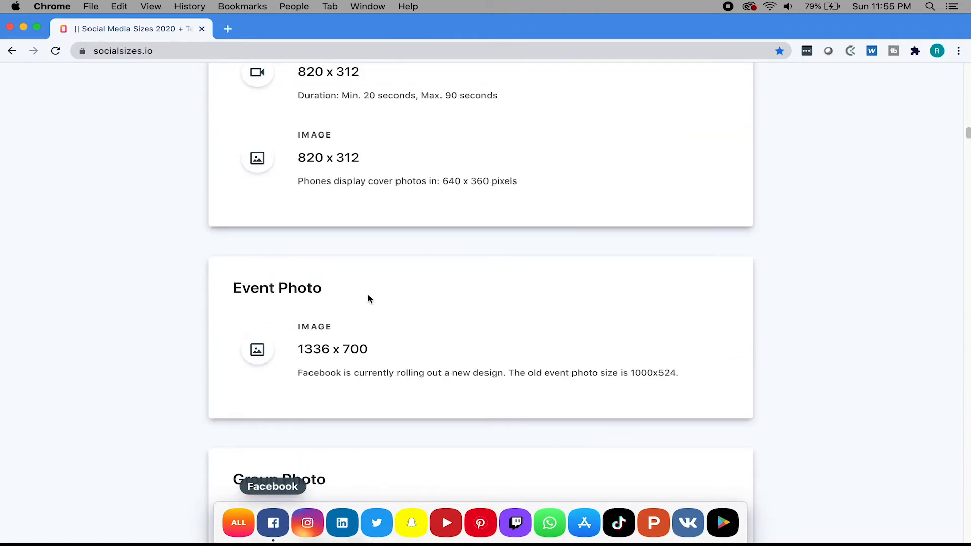
scroll("down", 3)
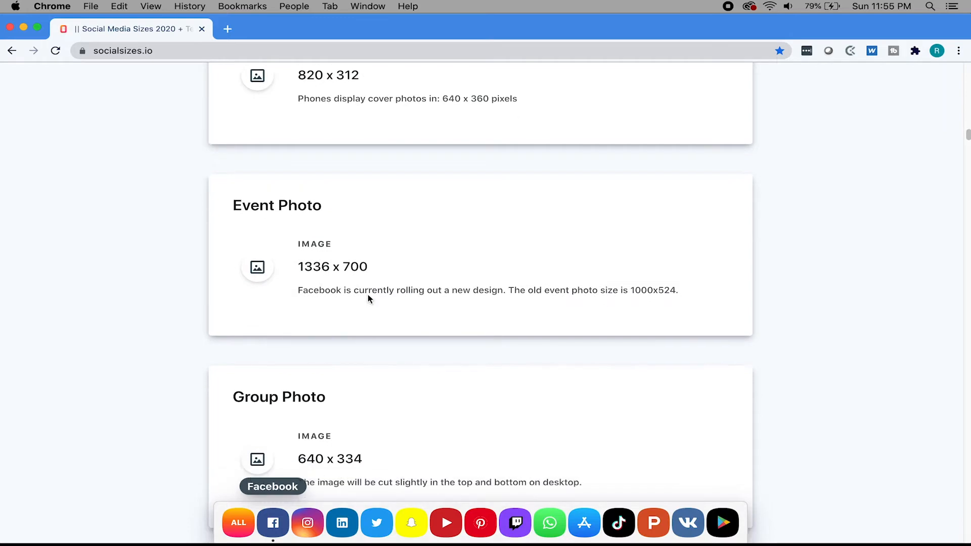
scroll("down", 3)
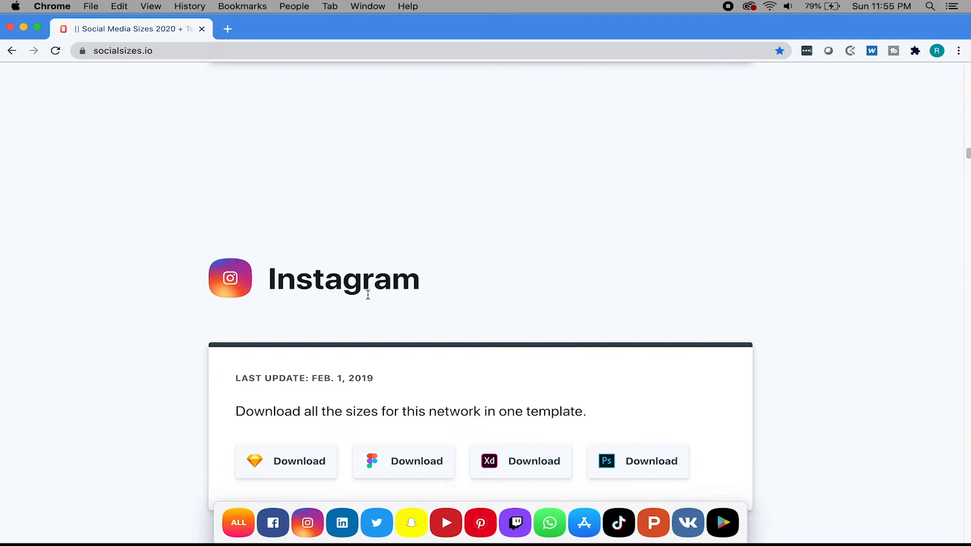
scroll("down", 3)
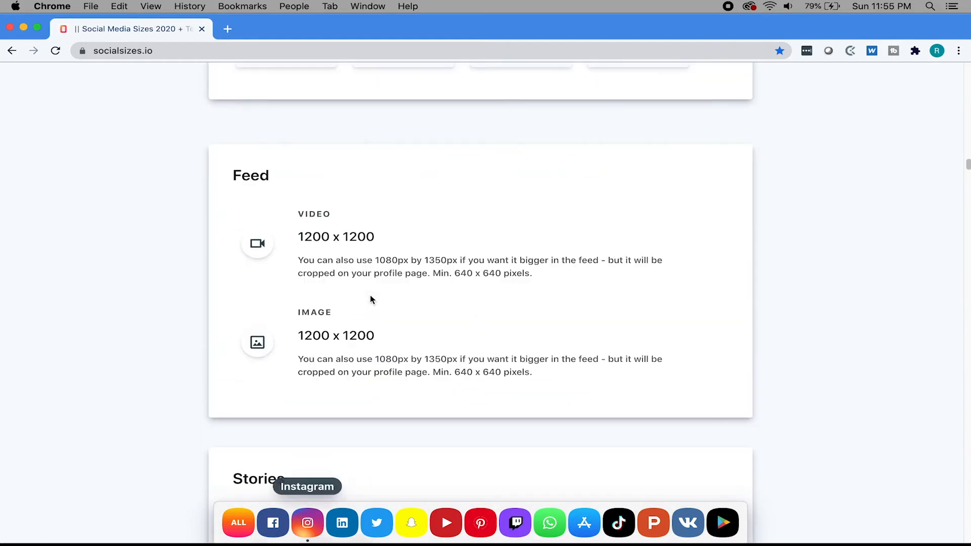
scroll("down", 3)
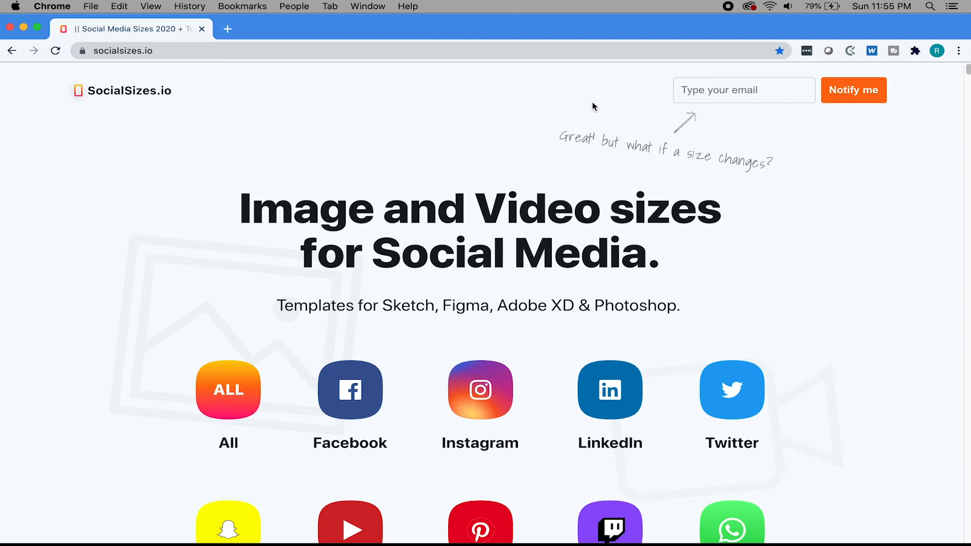
Return to the top of SocialSizes.io and move on to the Crushee homepage.
left_click(743, 90)
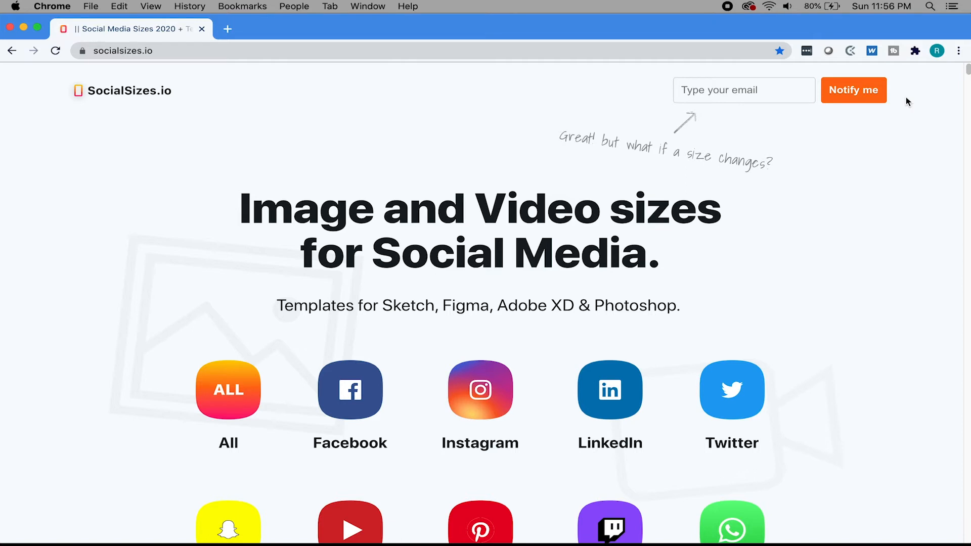
scroll("down", 3)
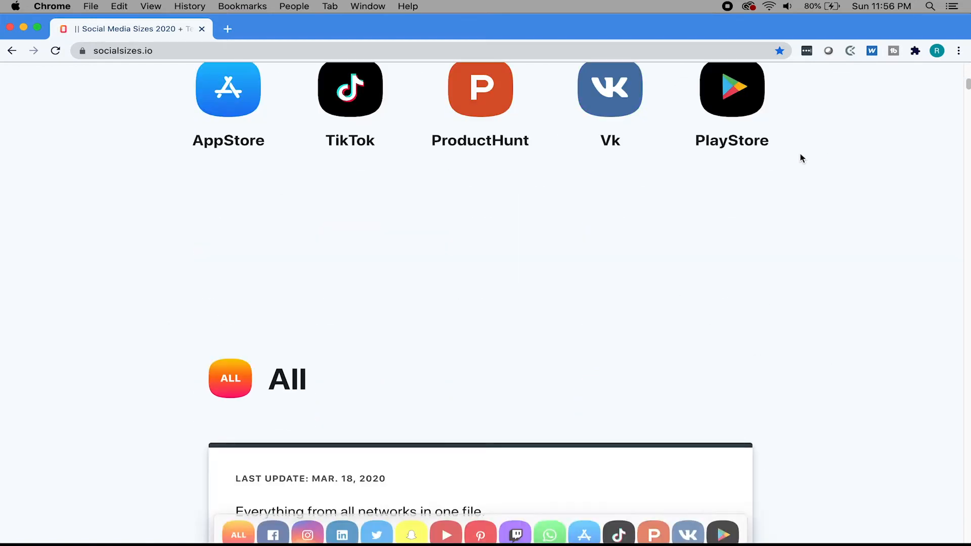
scroll("up", 3)
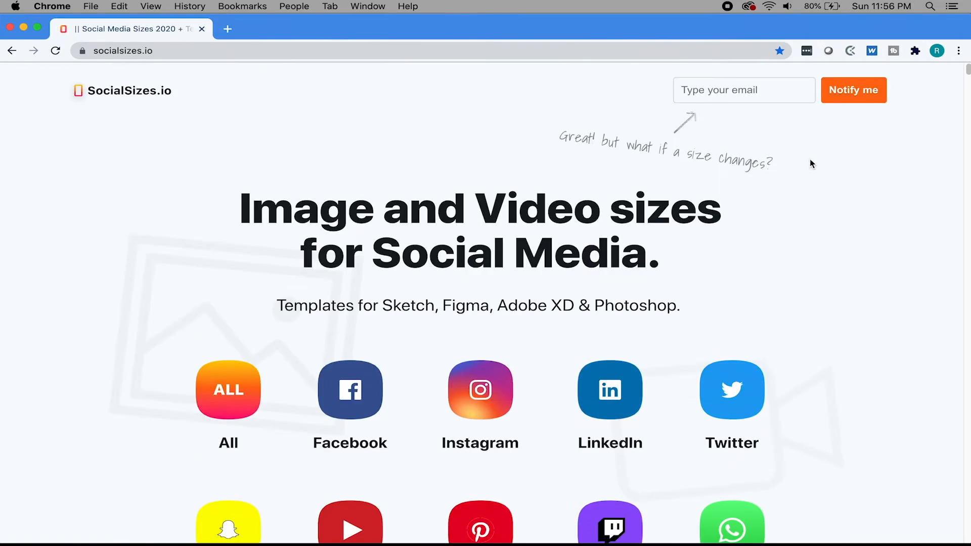
scroll("down", 3)
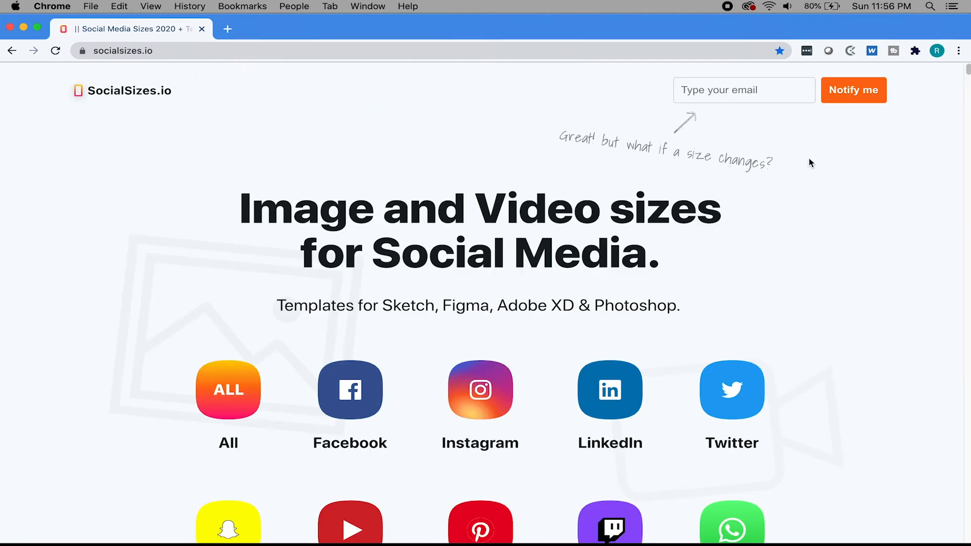
mouse_move(788, 158)
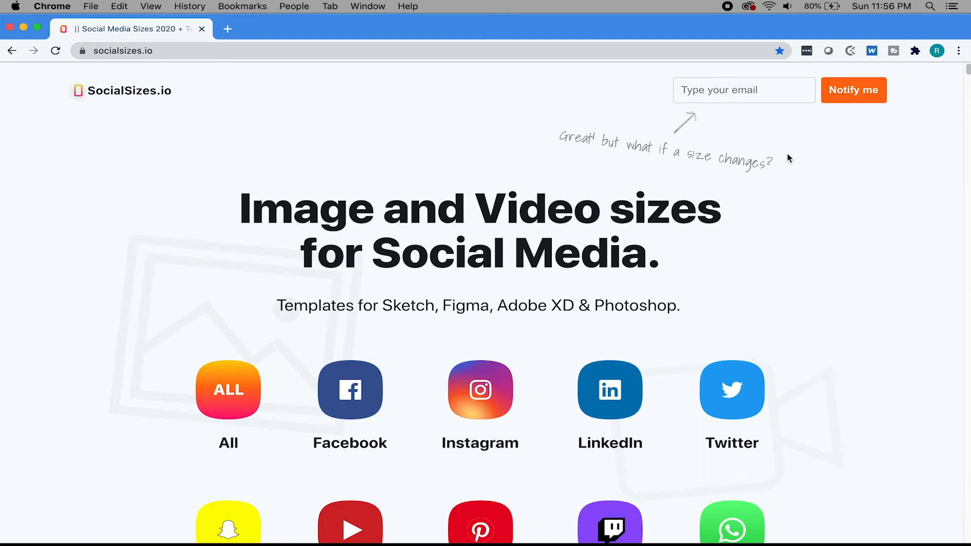
left_click(744, 90)
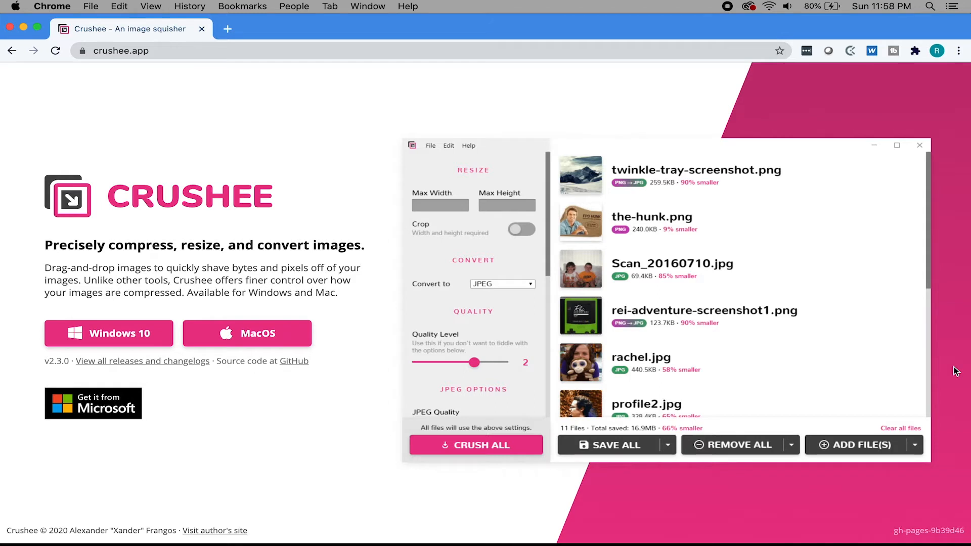
mouse_move(562, 381)
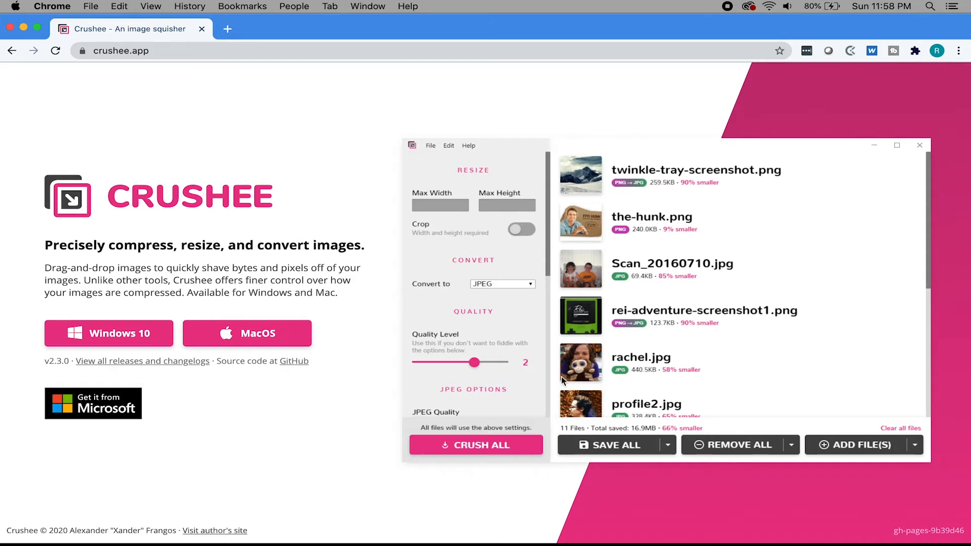
mouse_move(484, 258)
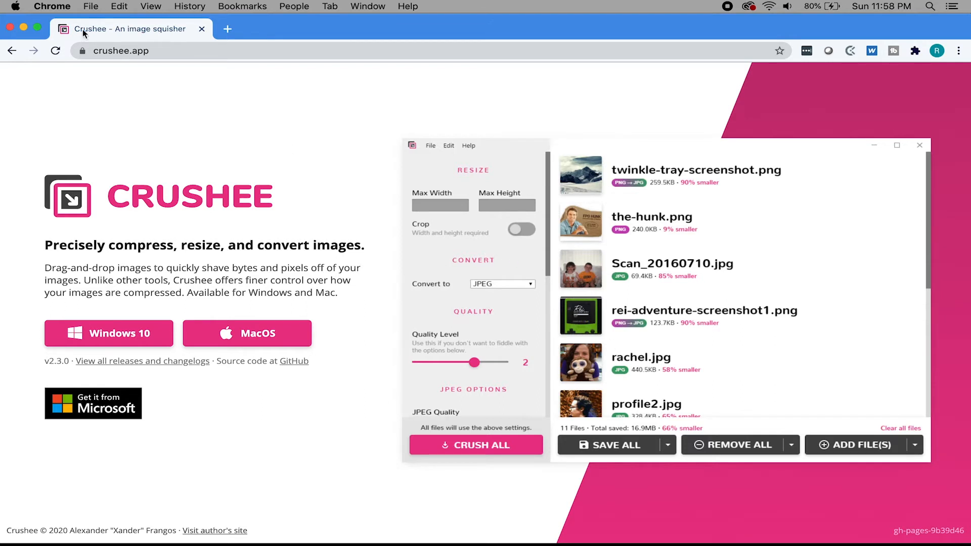
mouse_move(23, 28)
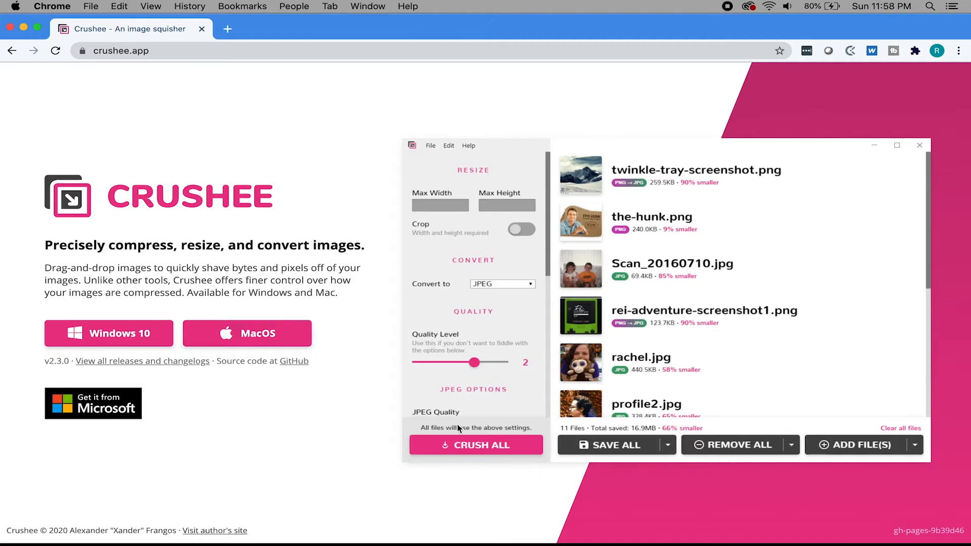
mouse_move(575, 369)
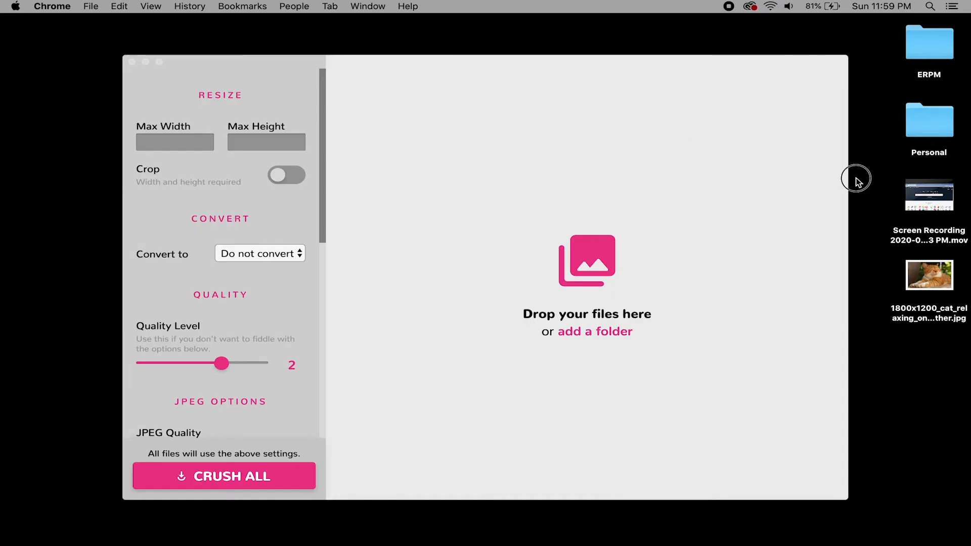
Add the desktop cat photo to Crushee and settle the quality level at 2.
left_click_drag(928, 275, 698, 237)
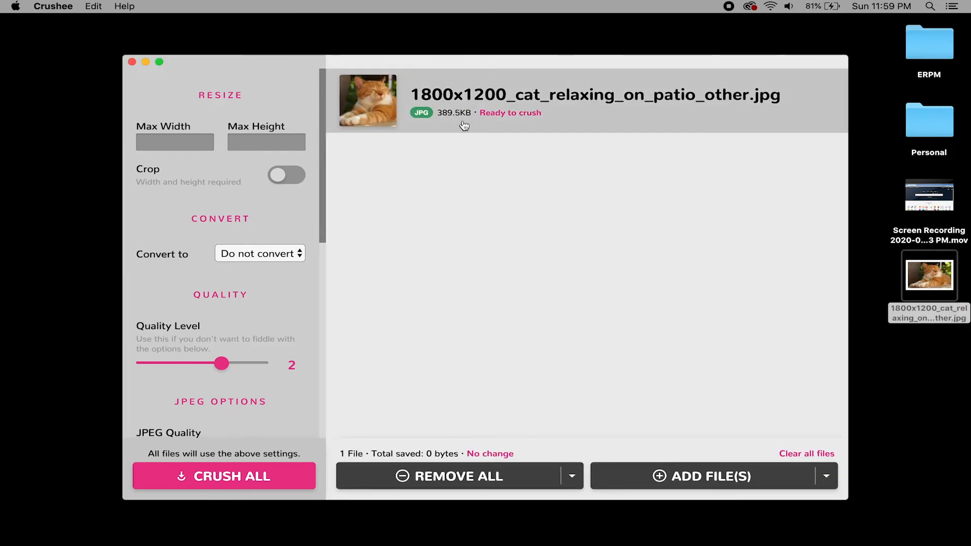
mouse_move(616, 141)
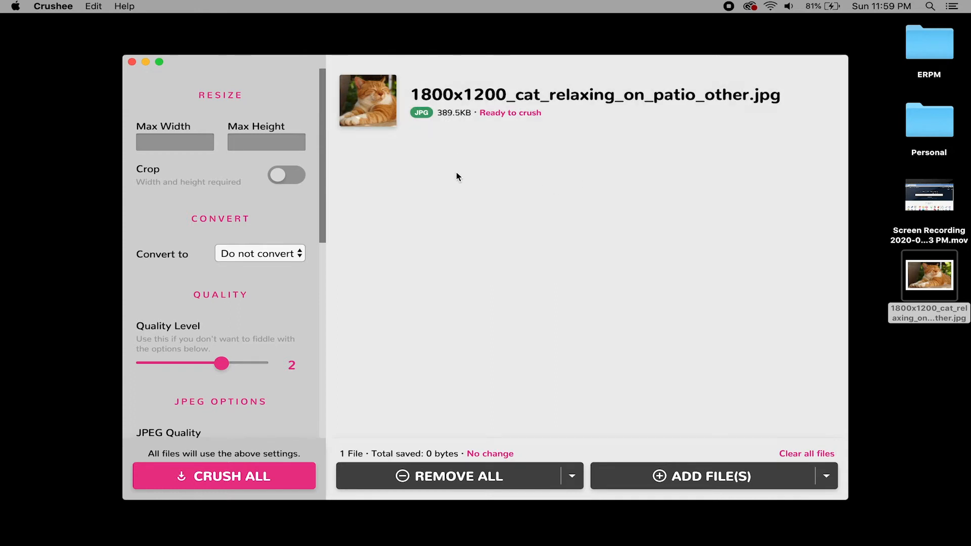
mouse_move(295, 221)
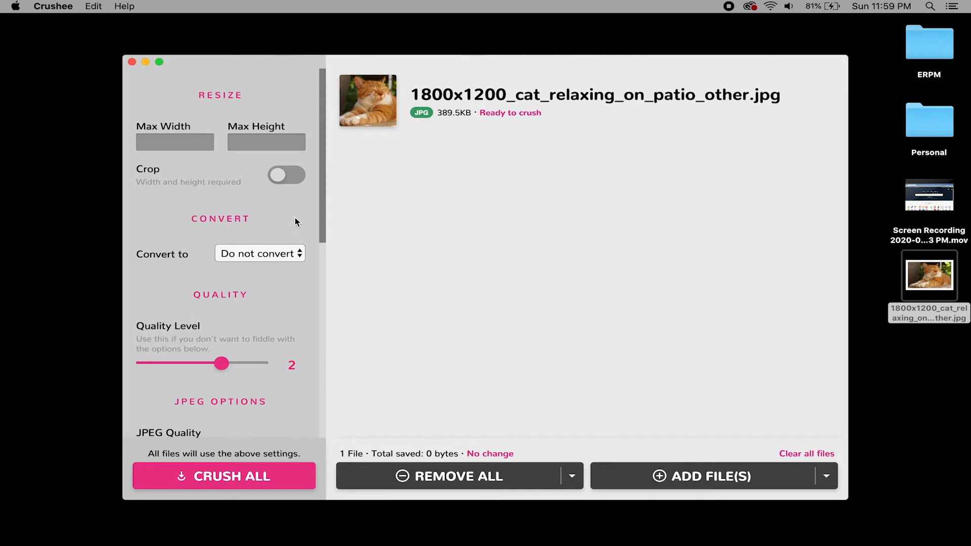
mouse_move(232, 158)
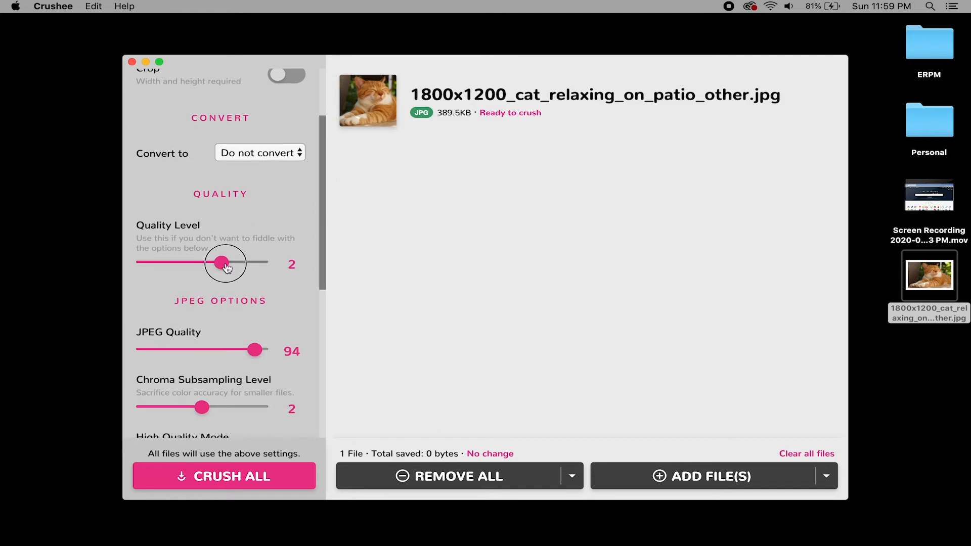
left_click_drag(224, 262, 257, 261)
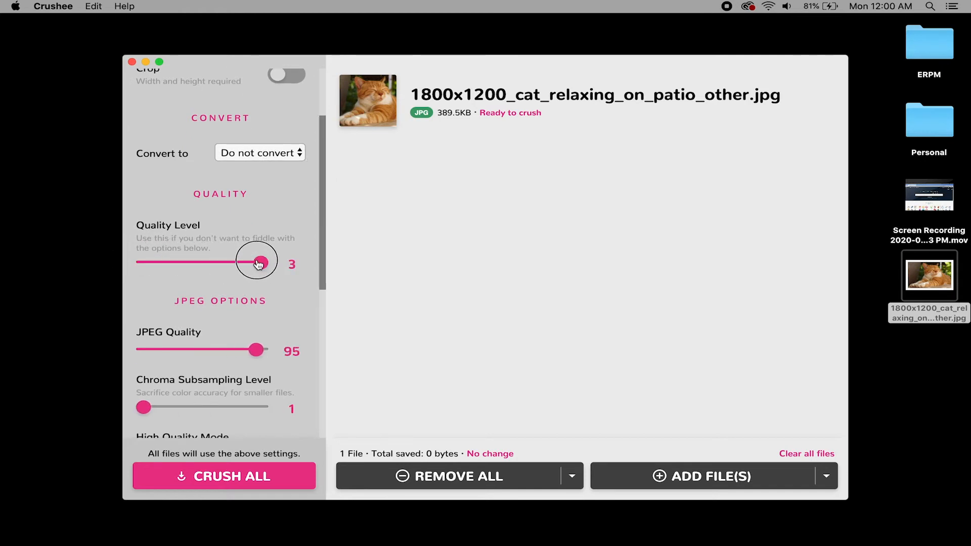
left_click_drag(258, 261, 222, 263)
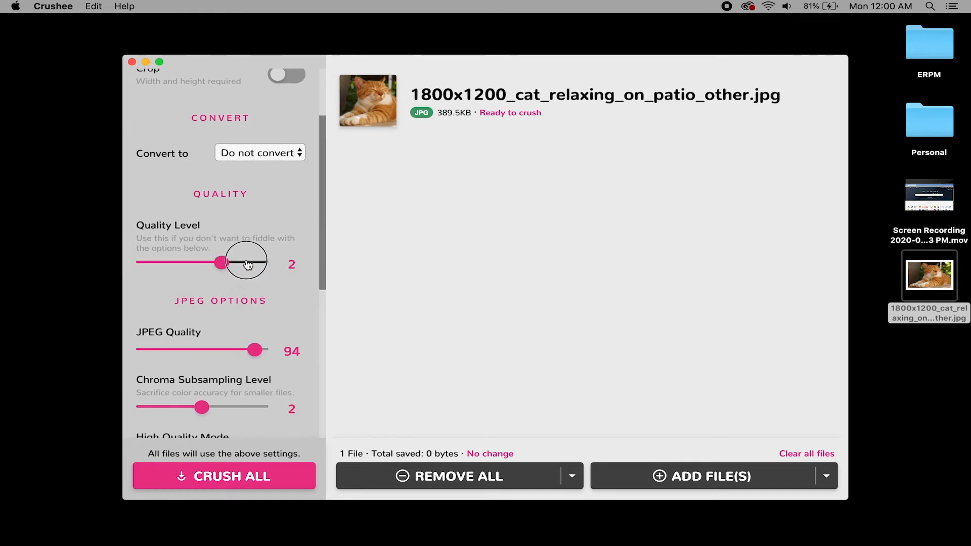
left_click_drag(223, 263, 260, 263)
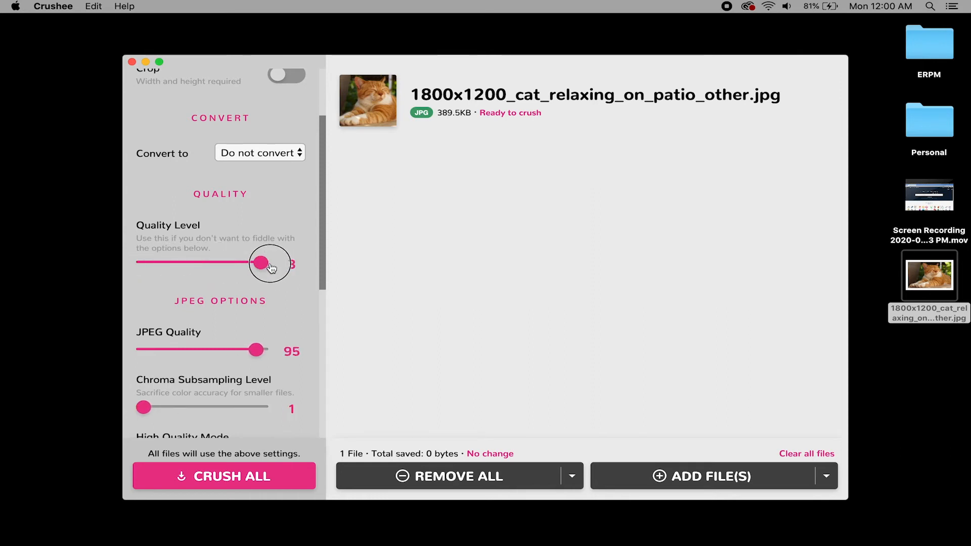
left_click_drag(260, 263, 222, 263)
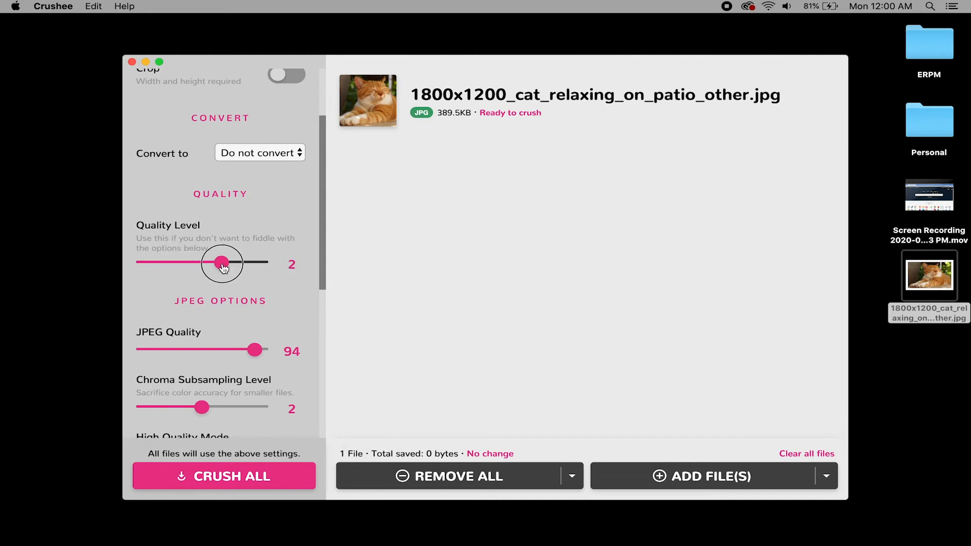
mouse_move(284, 277)
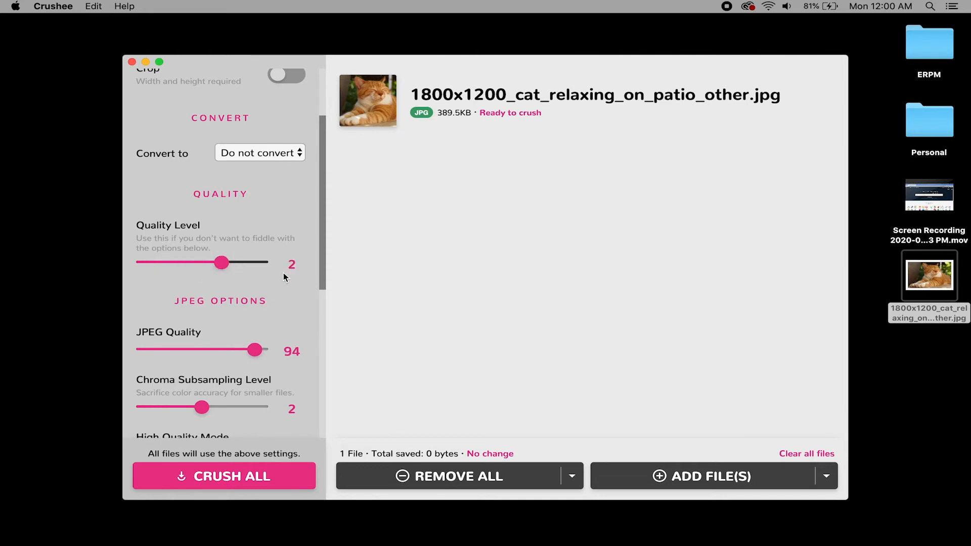
Crush the photo from 389.5KB to 246.6KB and bring up its file options.
scroll("down", 3)
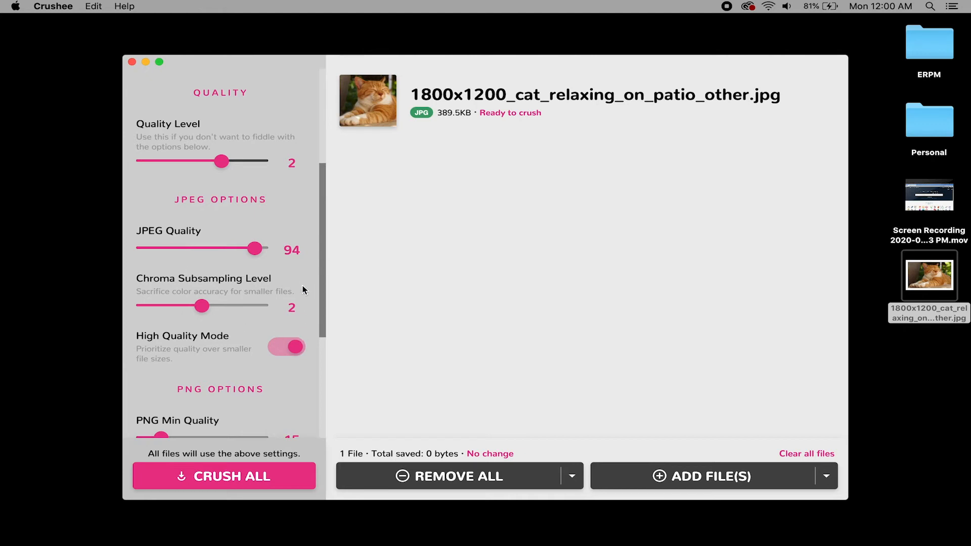
scroll("down", 3)
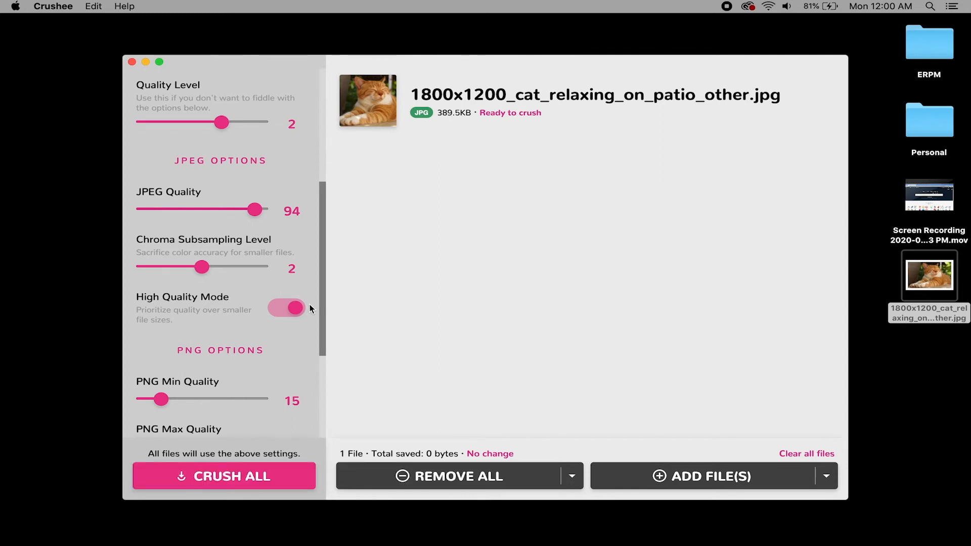
scroll("down", 3)
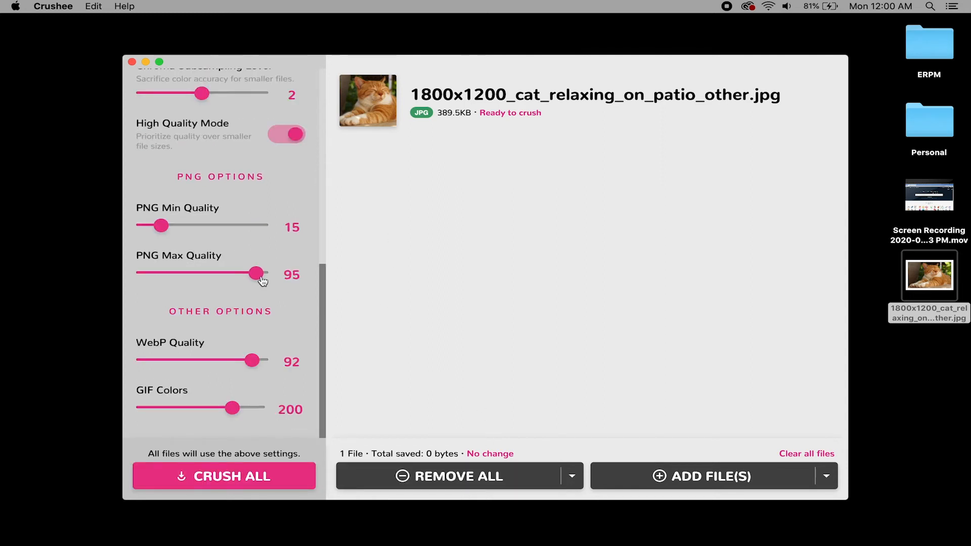
left_click(223, 476)
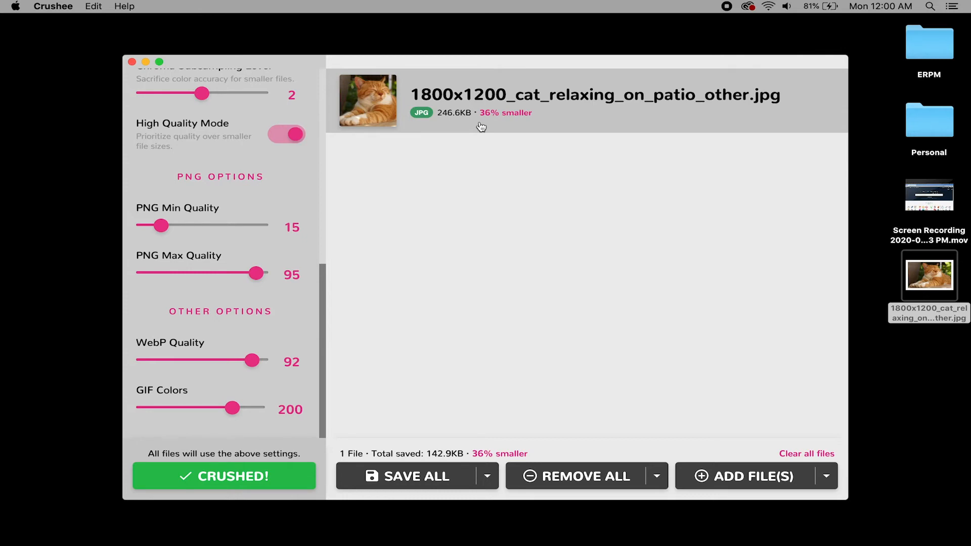
right_click(481, 127)
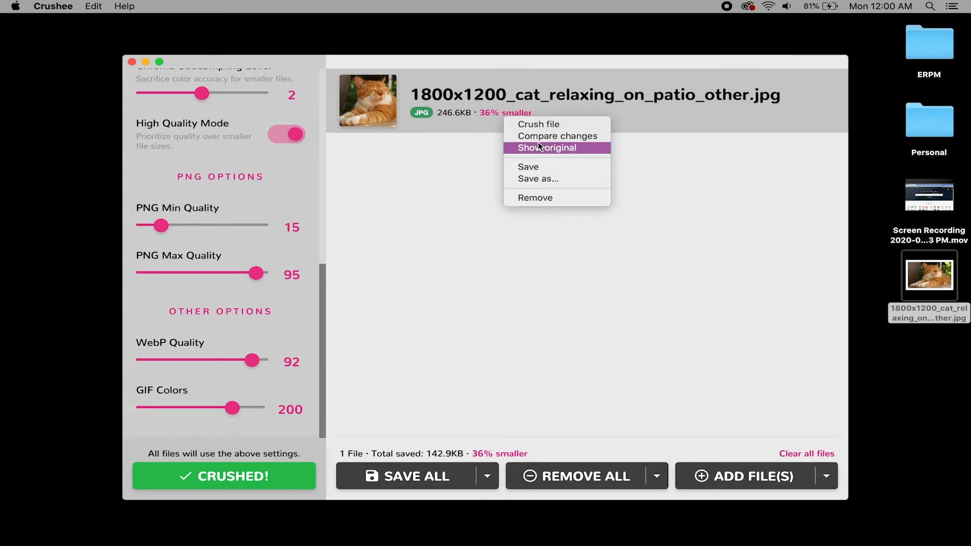
Compare the original and crushed cat photo by sliding the before/after split across the ear, face and background.
left_click(557, 135)
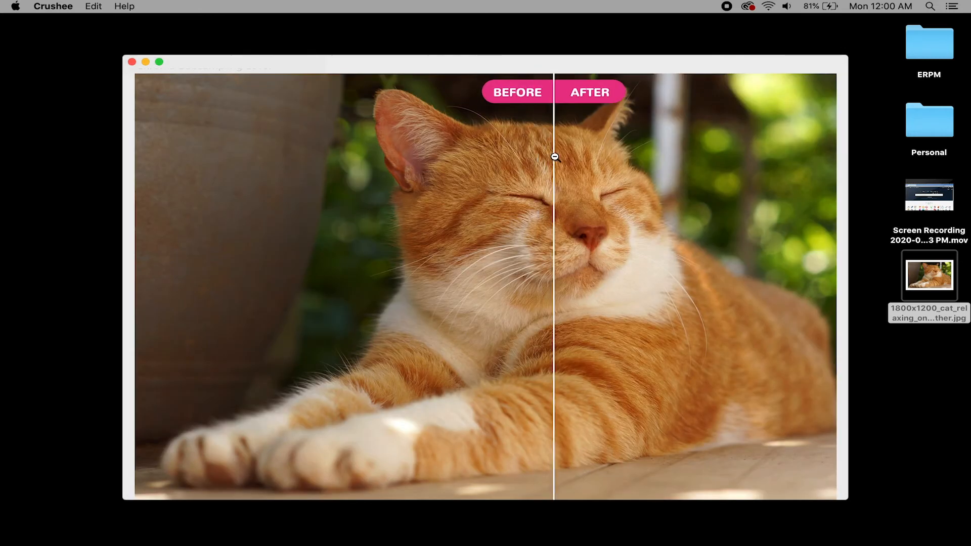
left_click_drag(554, 157, 290, 184)
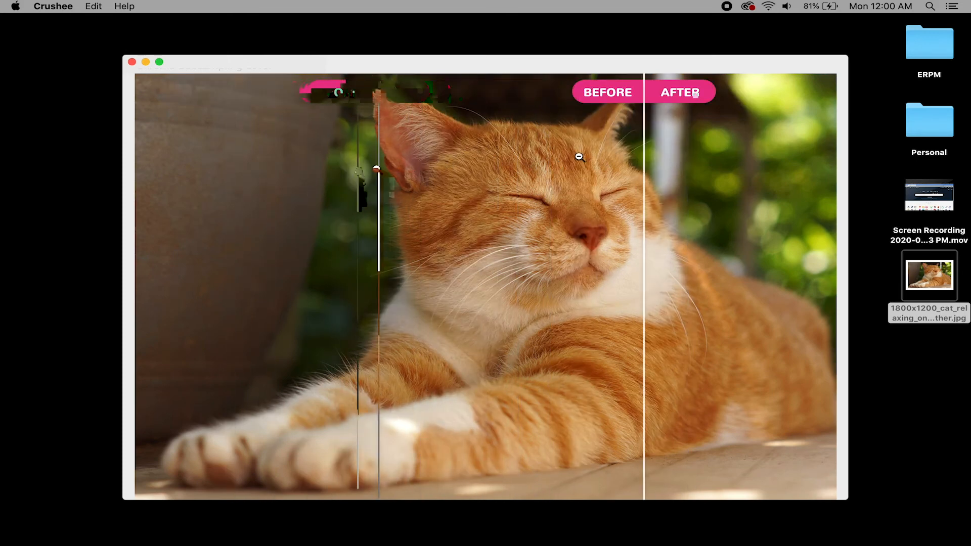
left_click_drag(378, 164, 457, 164)
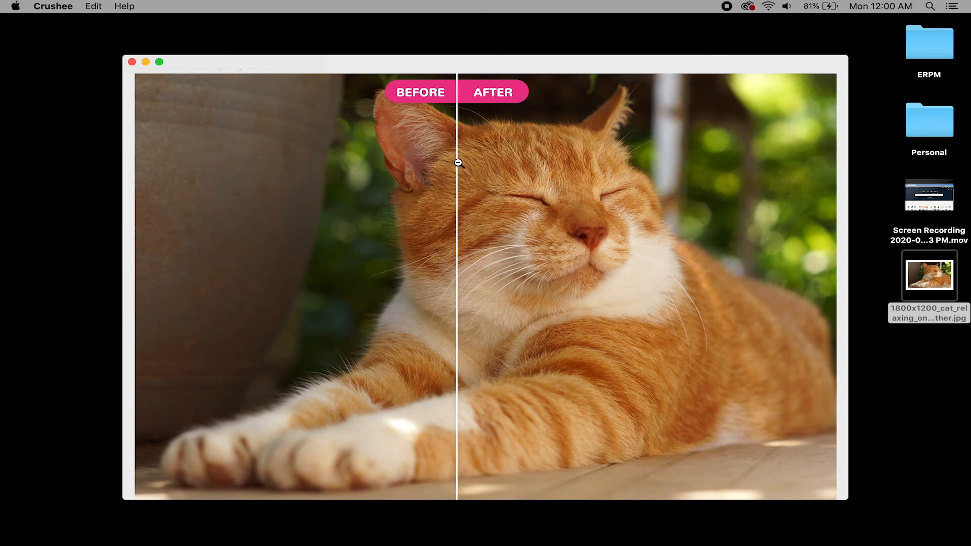
left_click_drag(458, 163, 464, 163)
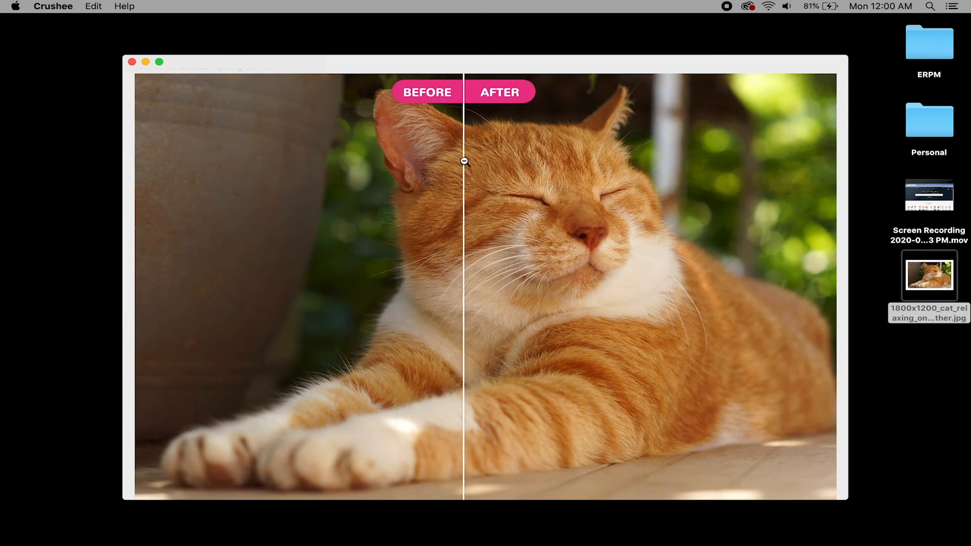
left_click_drag(463, 162, 393, 147)
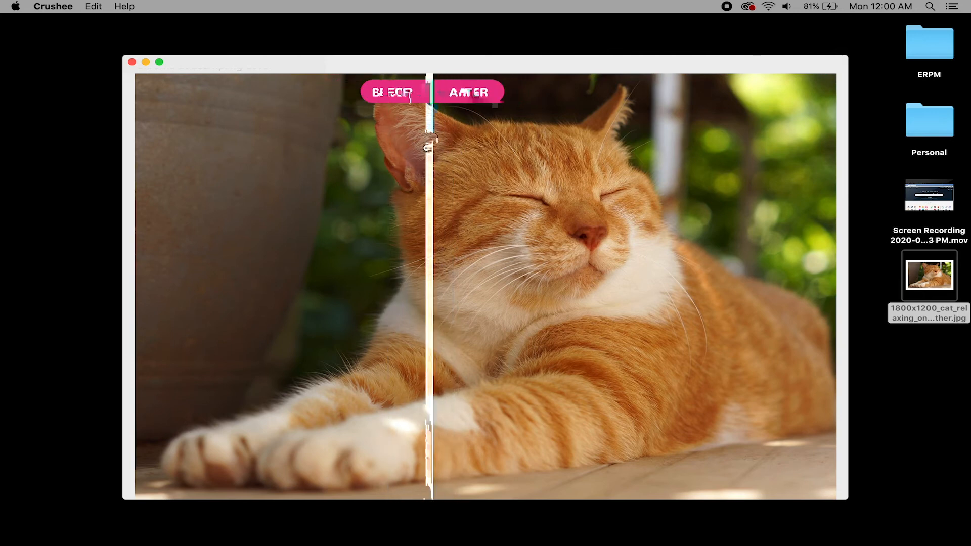
left_click_drag(432, 136, 578, 137)
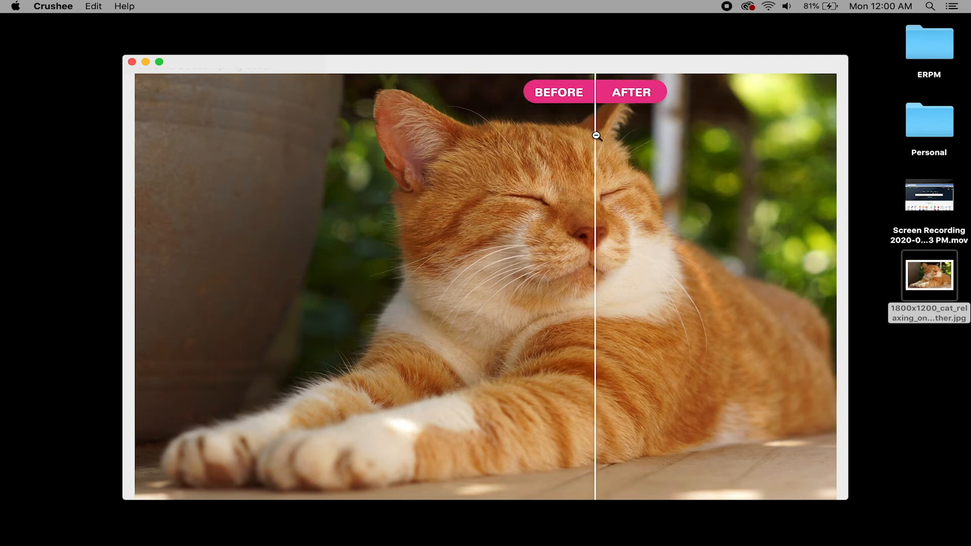
left_click_drag(595, 136, 566, 188)
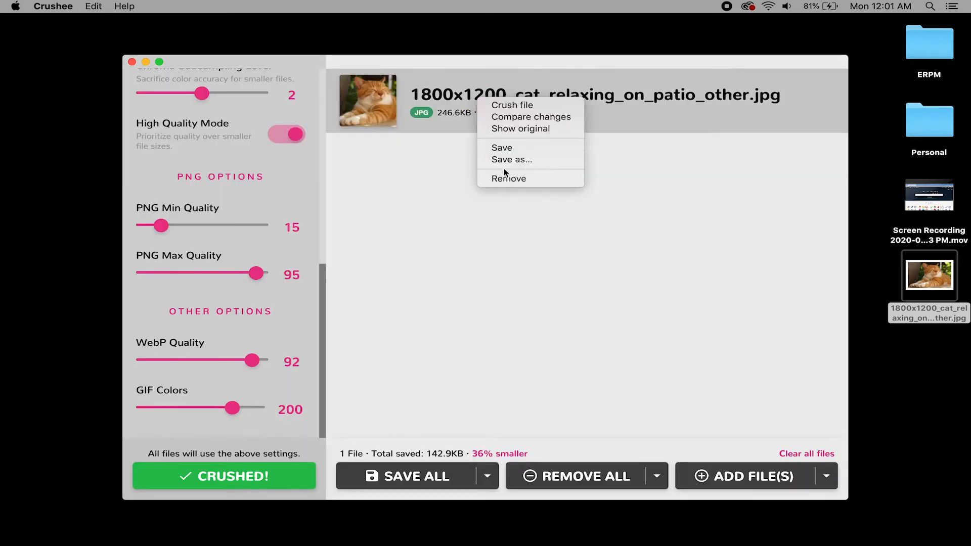
Save the compressed photo to the desktop under the new name cat.jpg.
left_click(513, 163)
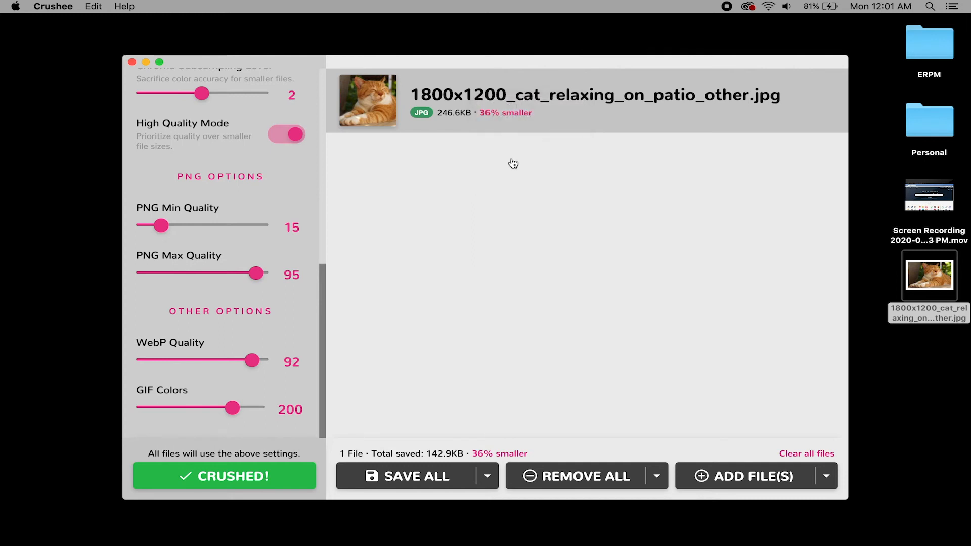
left_click(407, 476)
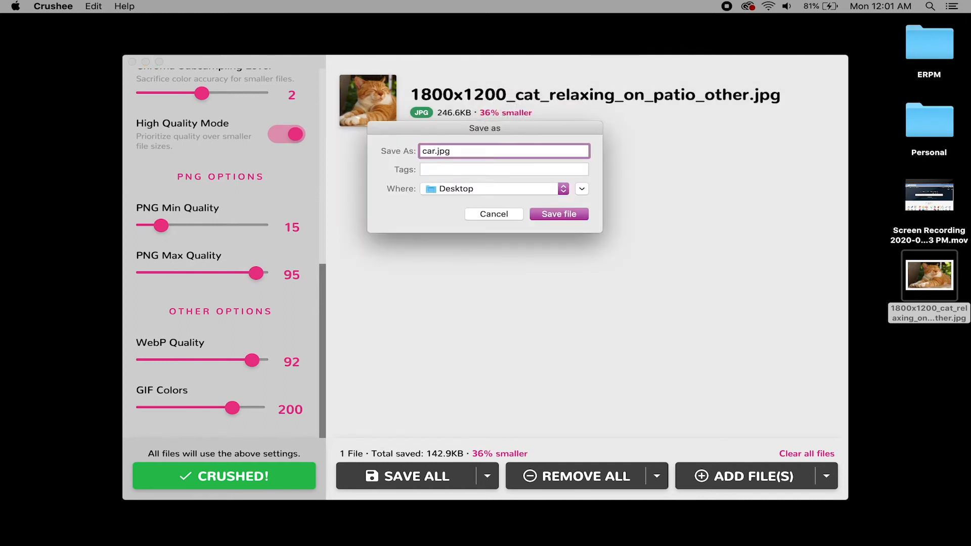
type("cat.jpg")
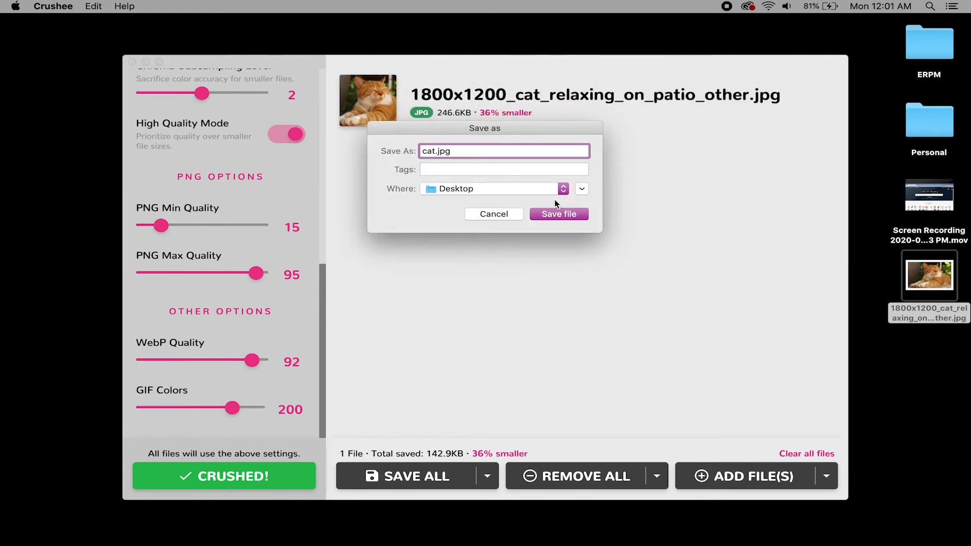
left_click(558, 213)
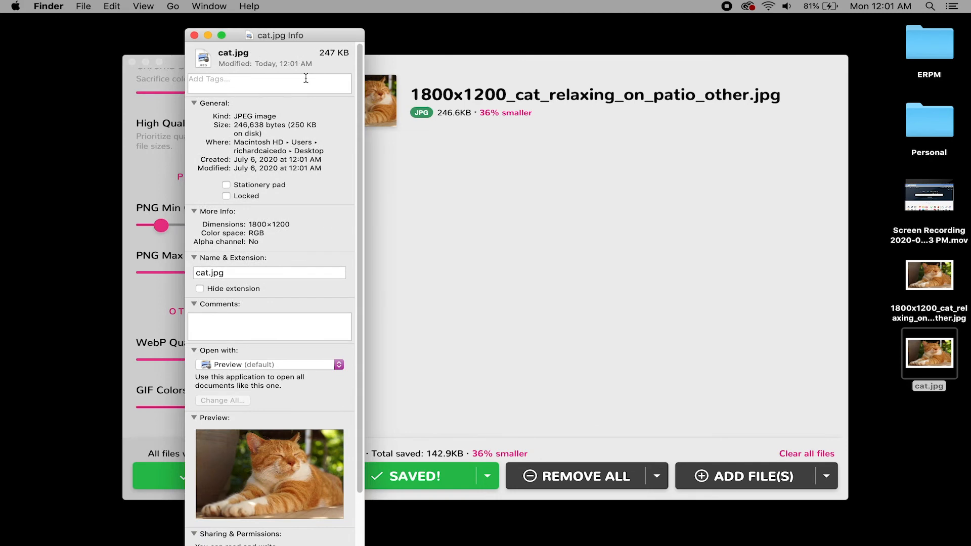
mouse_move(221, 54)
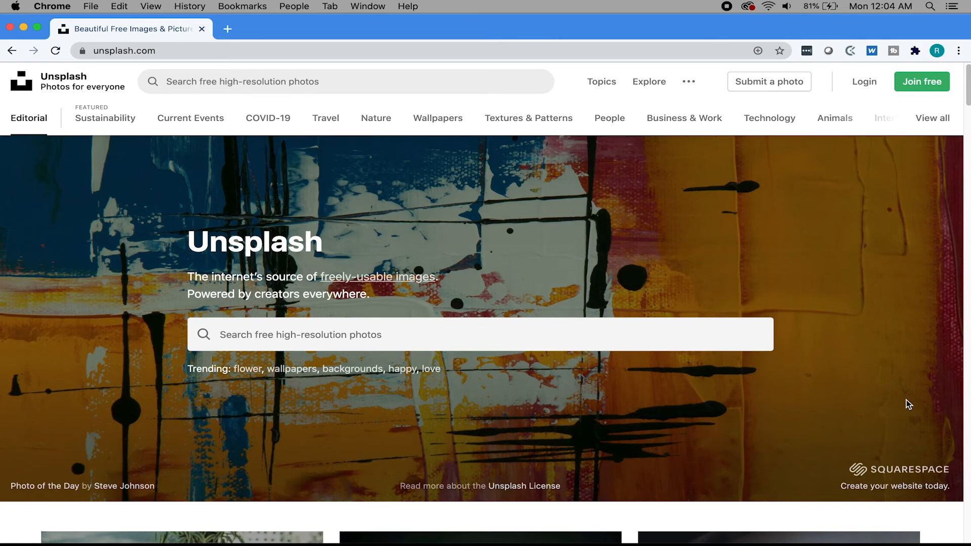
mouse_move(797, 417)
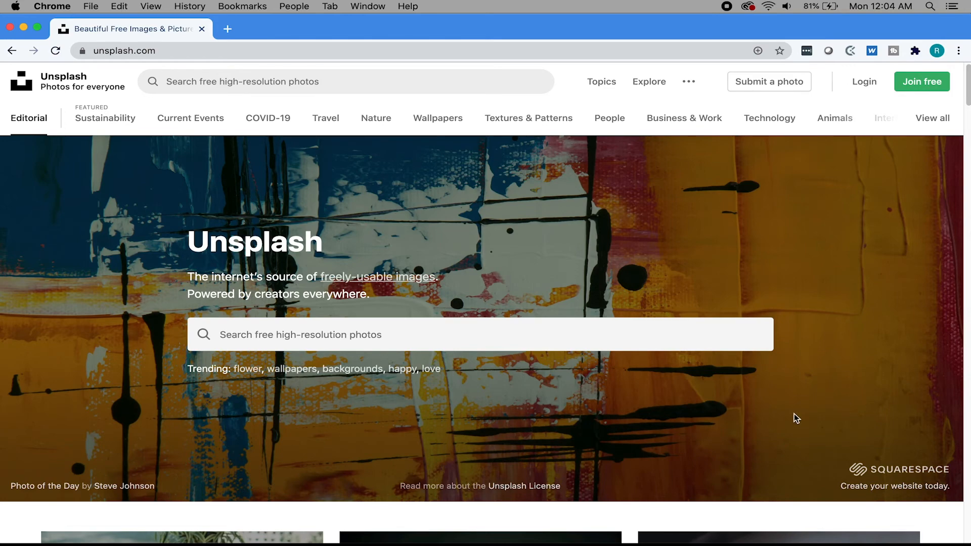
Scroll through Unsplash's editorial photo grid and back up to the homepage hero.
scroll("down", 3)
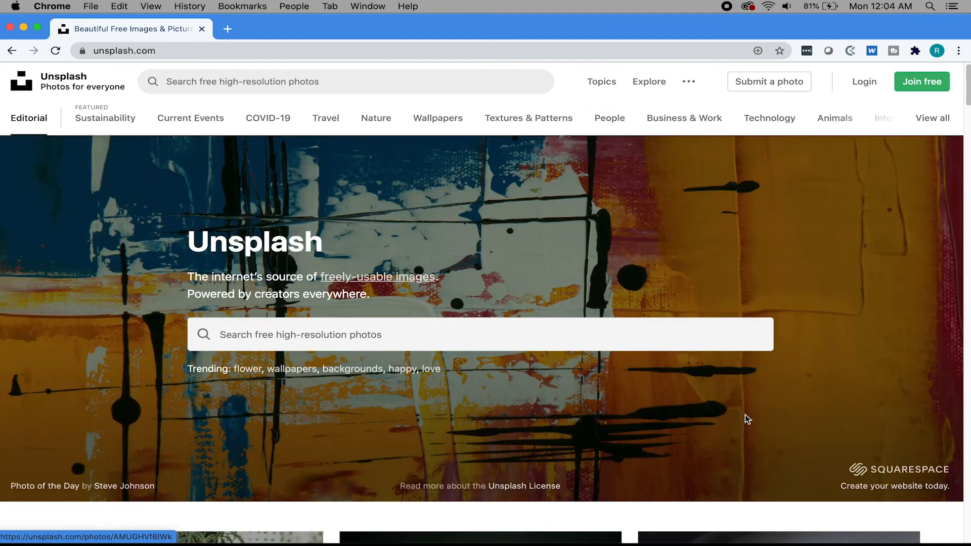
scroll("down", 3)
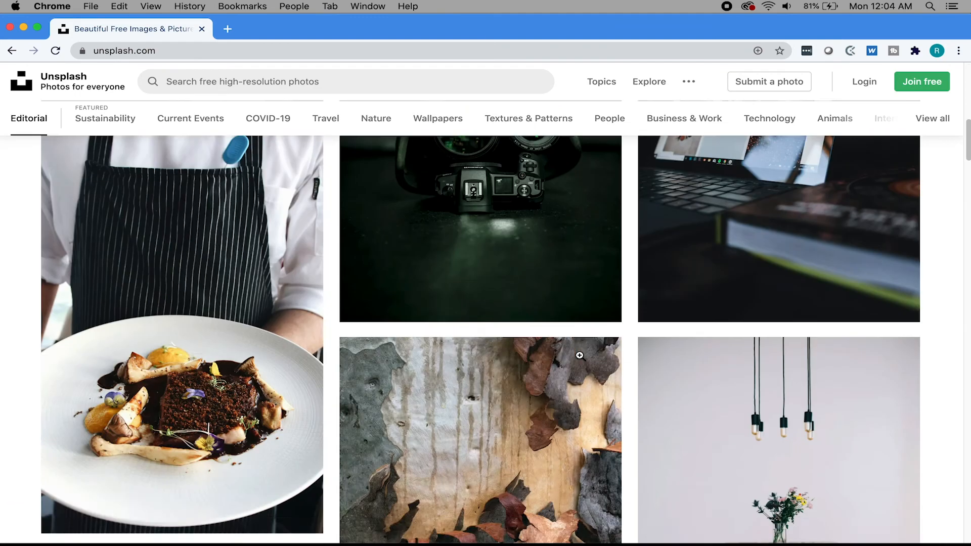
scroll("up", 3)
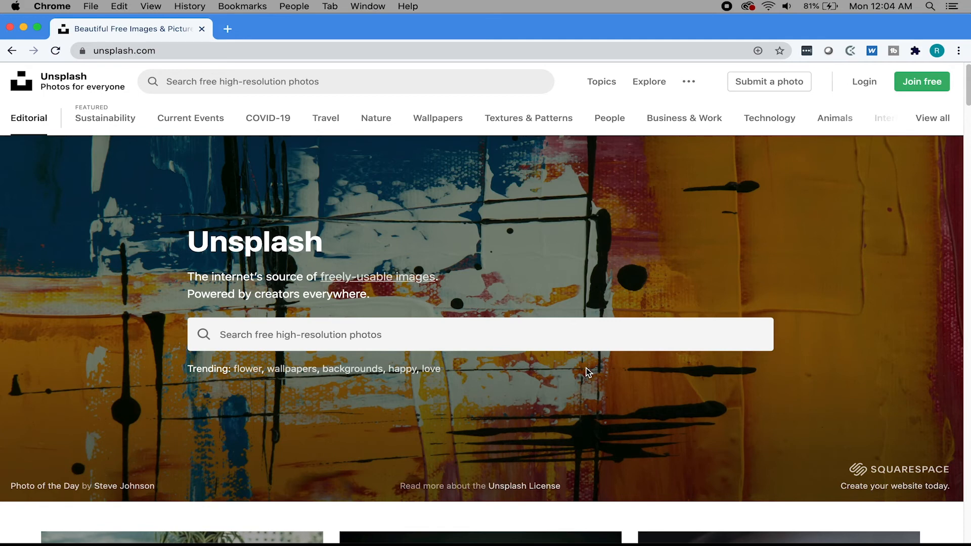
mouse_move(425, 389)
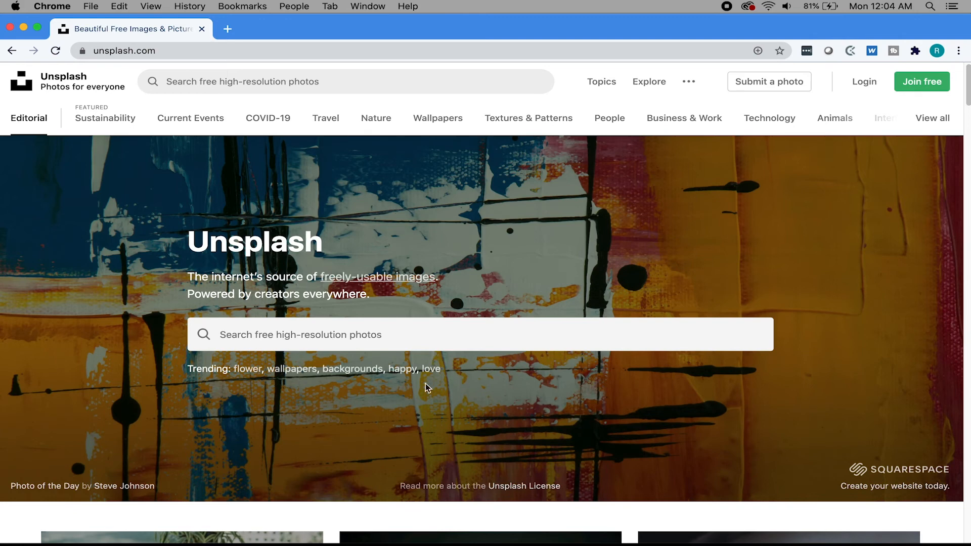
mouse_move(291, 175)
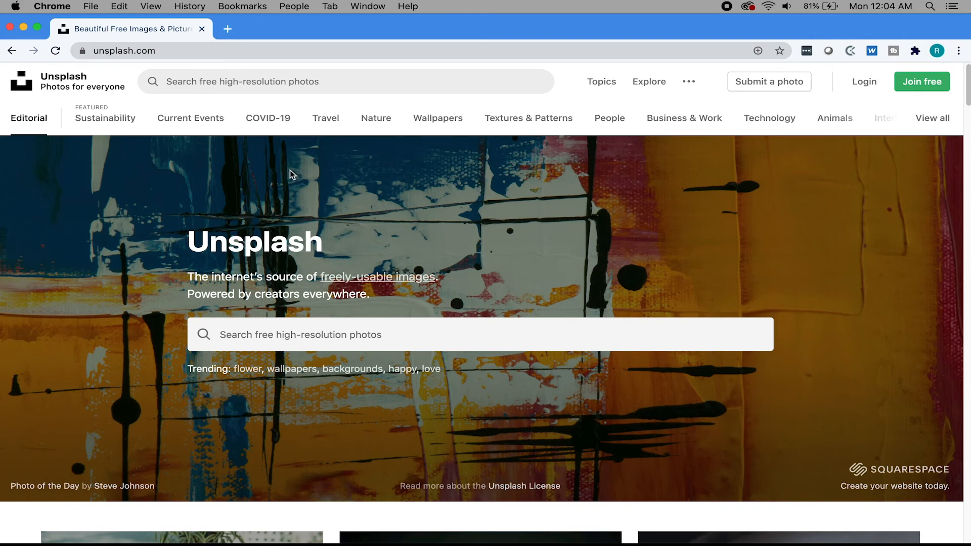
mouse_move(283, 118)
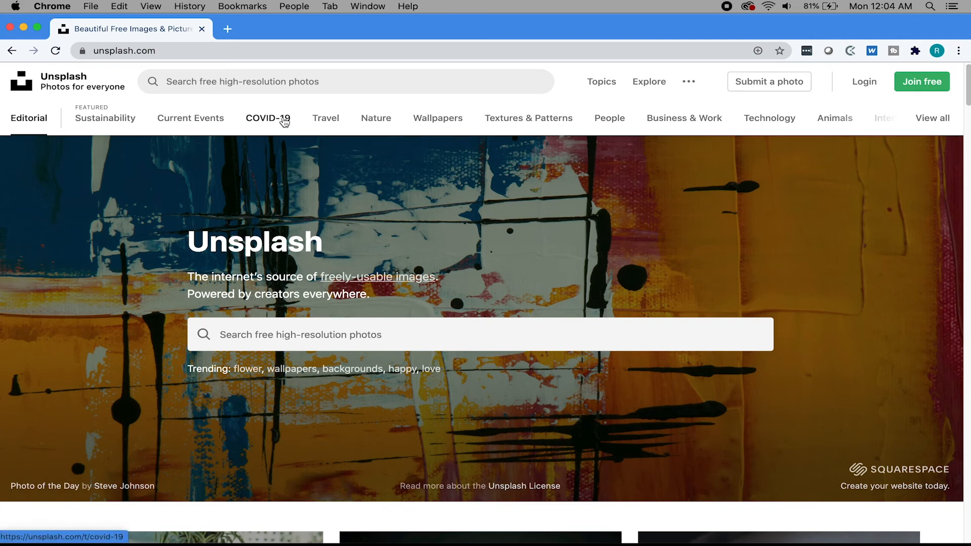
Enter the COVID-19 topic collection and browse its first photos of masks and closed signs.
left_click(267, 118)
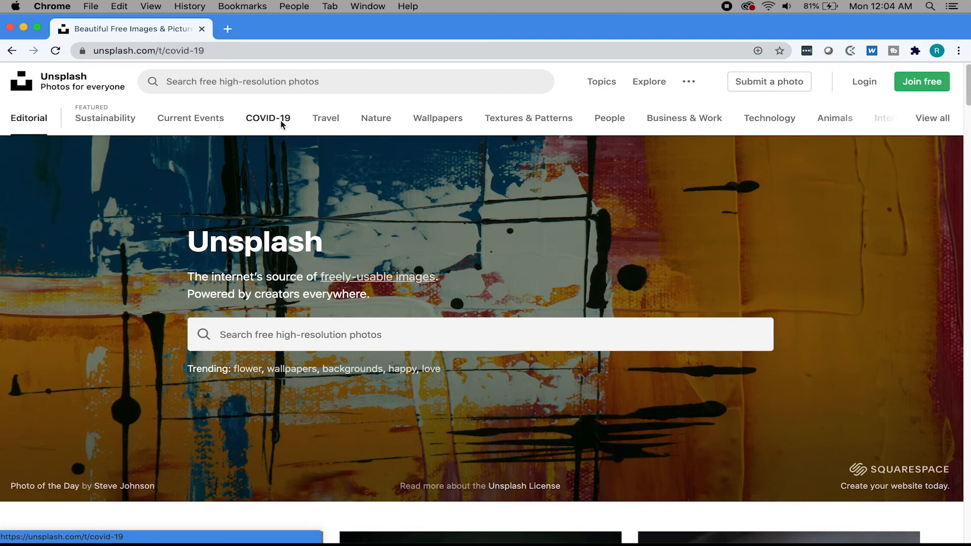
left_click(267, 118)
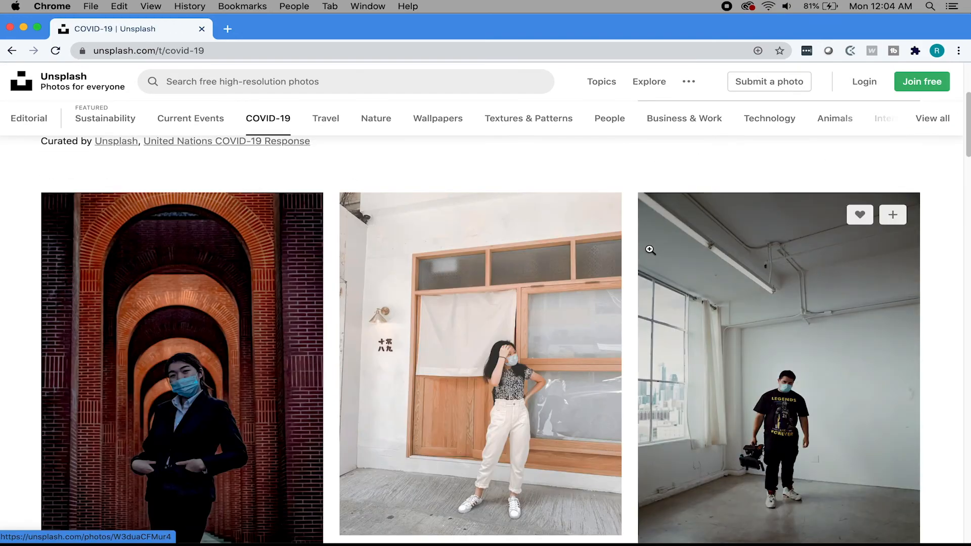
scroll("down", 3)
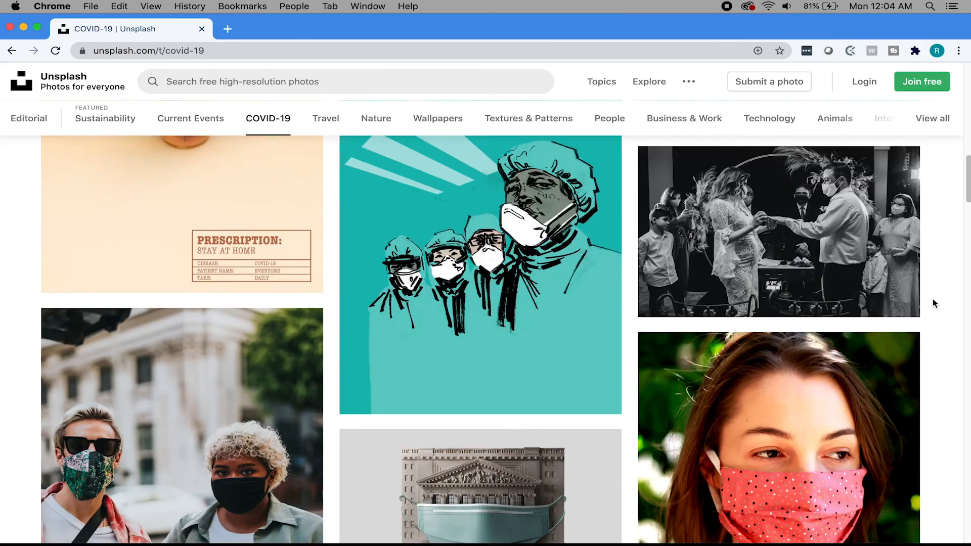
scroll("down", 3)
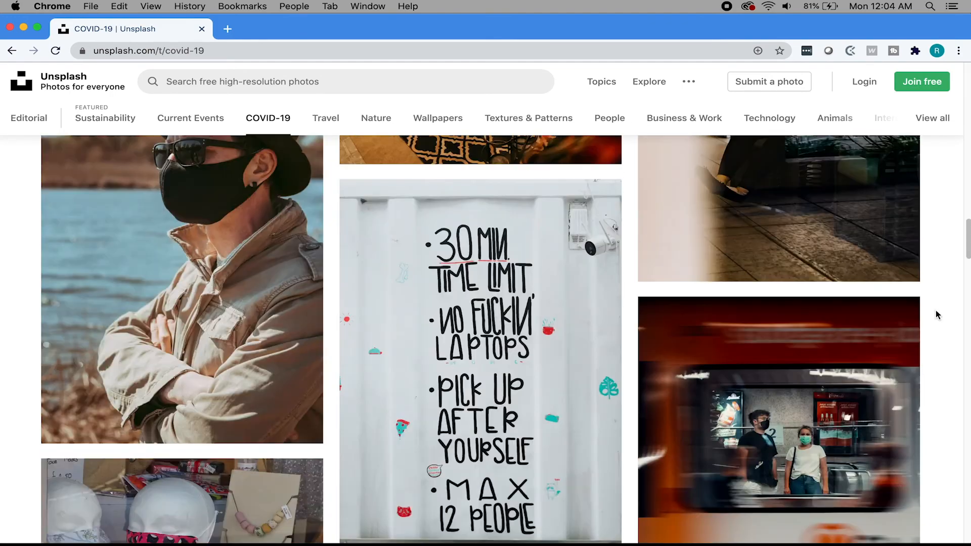
scroll("down", 3)
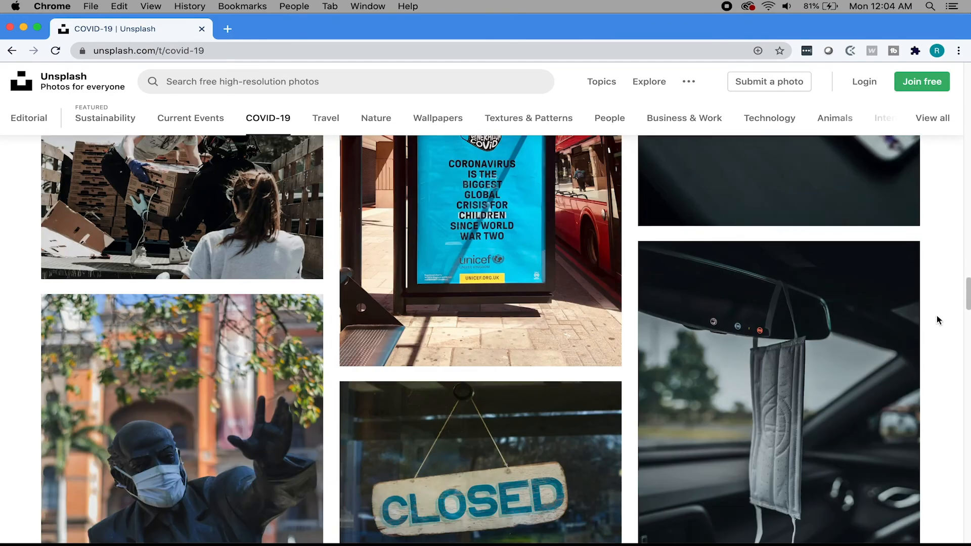
scroll("down", 3)
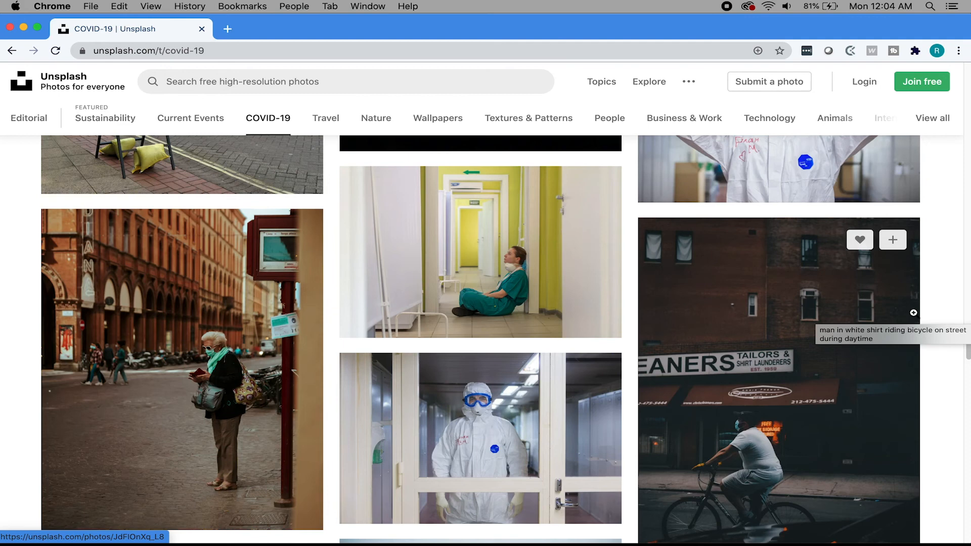
Continue down the COVID-19 photos past thank-you banners to the nurse mural.
scroll("down", 3)
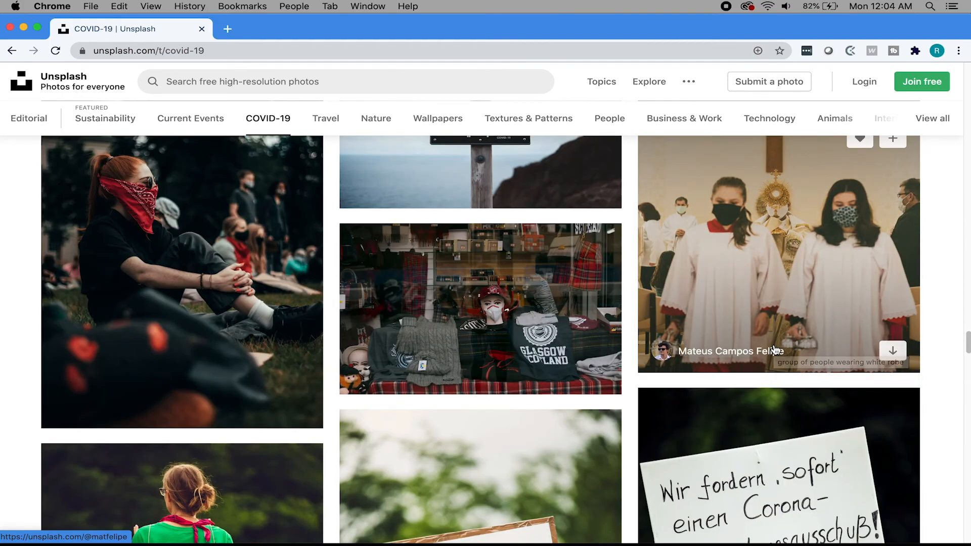
scroll("down", 3)
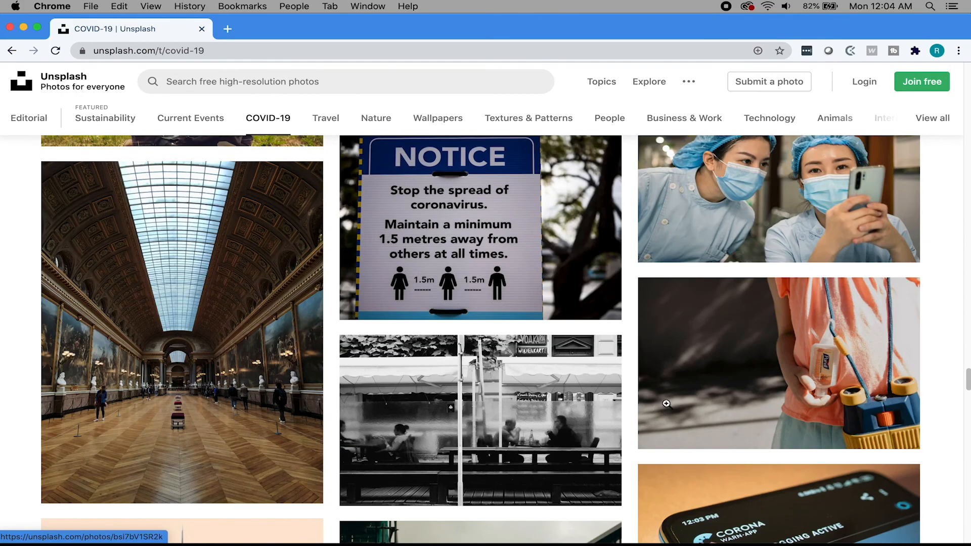
scroll("down", 3)
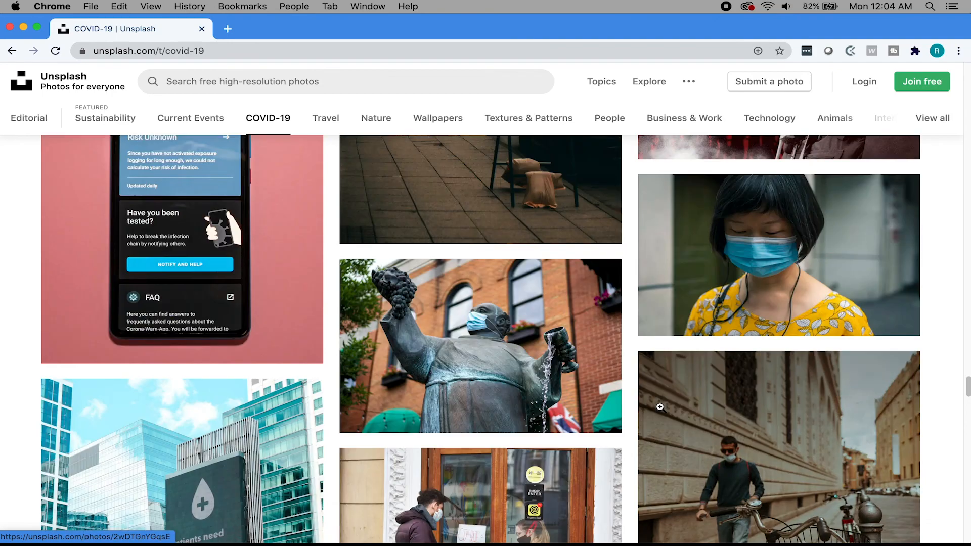
scroll("down", 3)
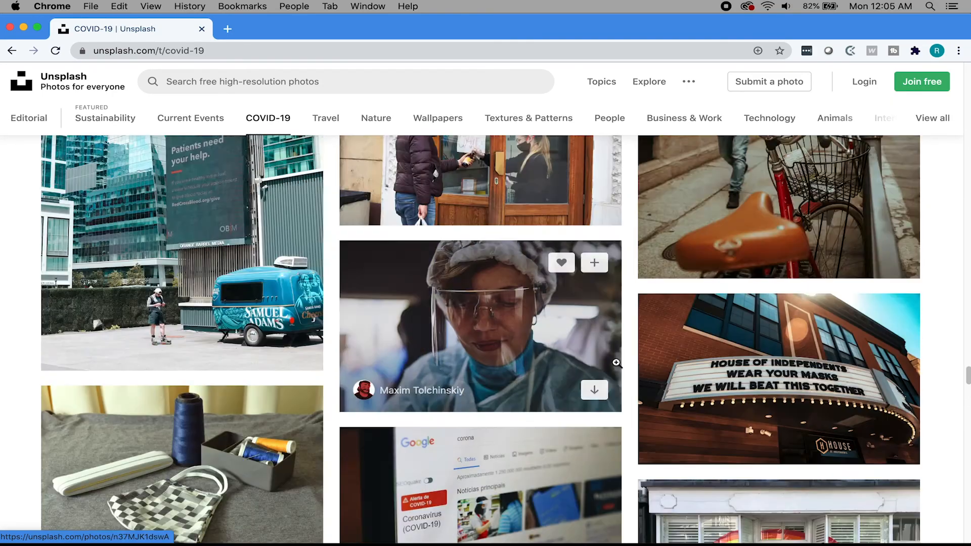
scroll("down", 3)
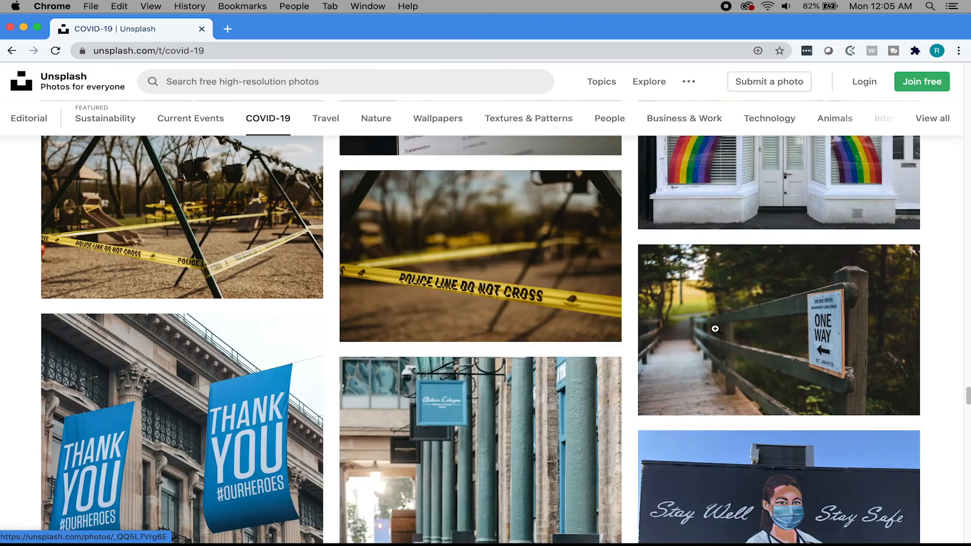
scroll("down", 3)
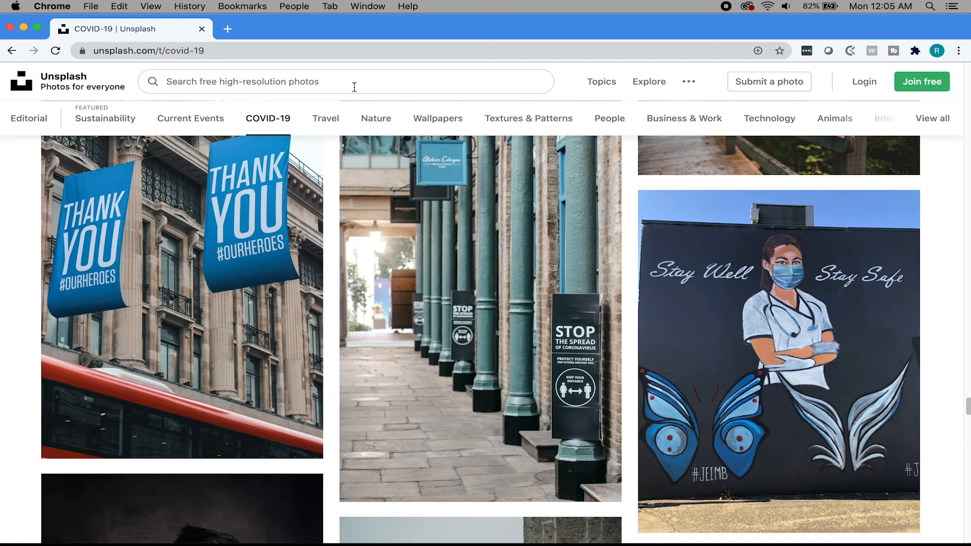
Search Unsplash for 'computer' and scroll the results to the brainstorming-over-laptops photo.
type("comput")
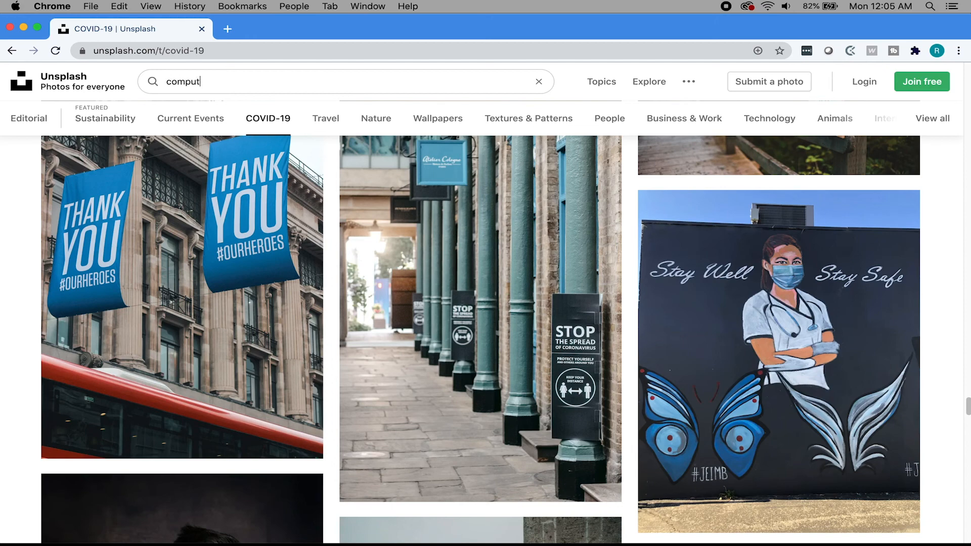
key("Enter")
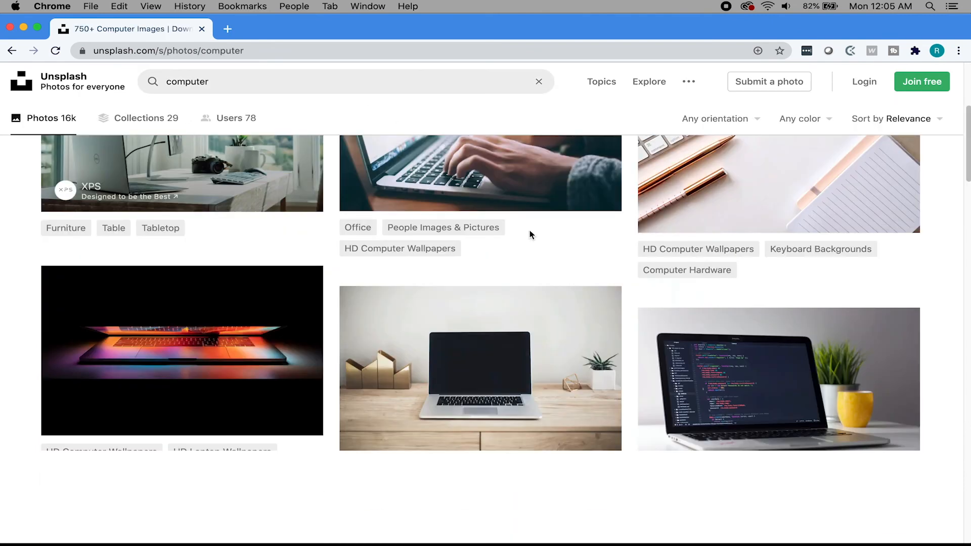
scroll("down", 3)
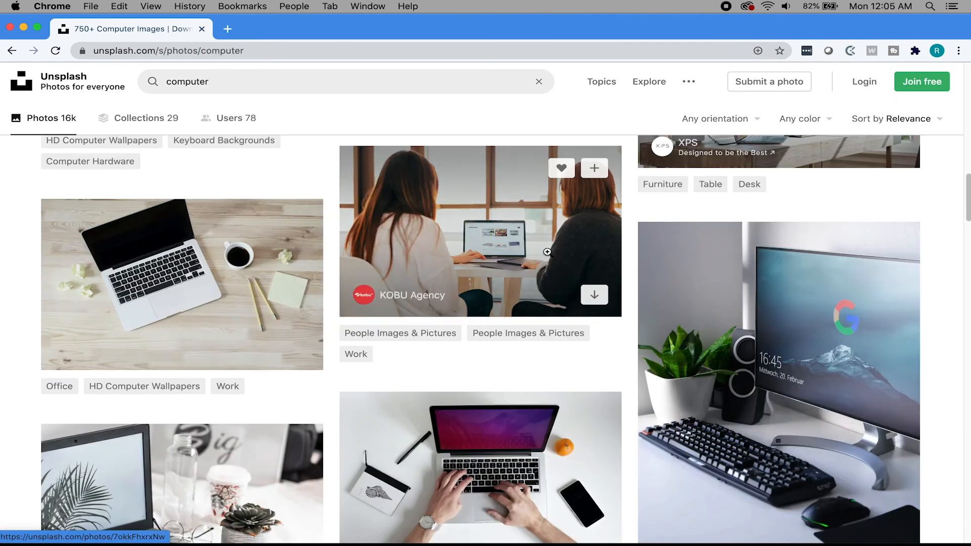
scroll("down", 3)
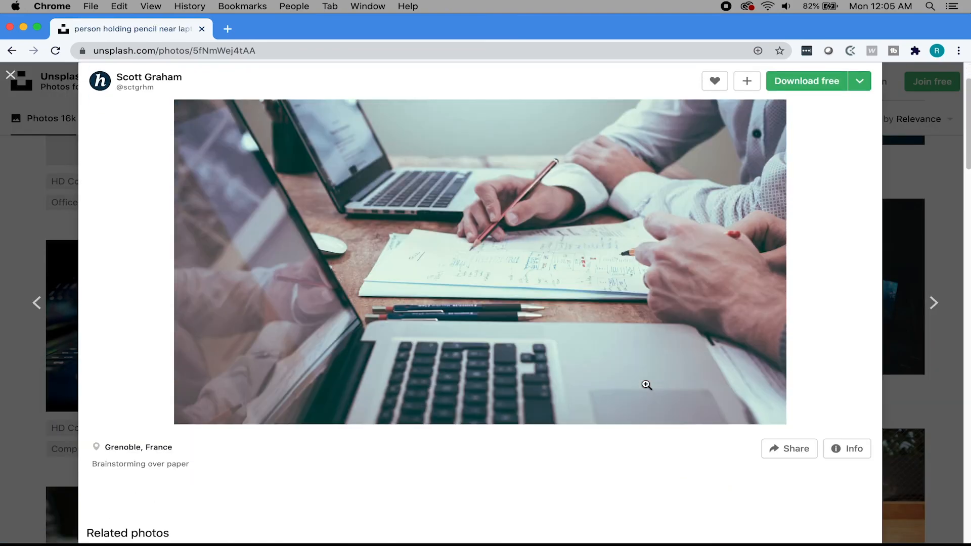
mouse_move(638, 426)
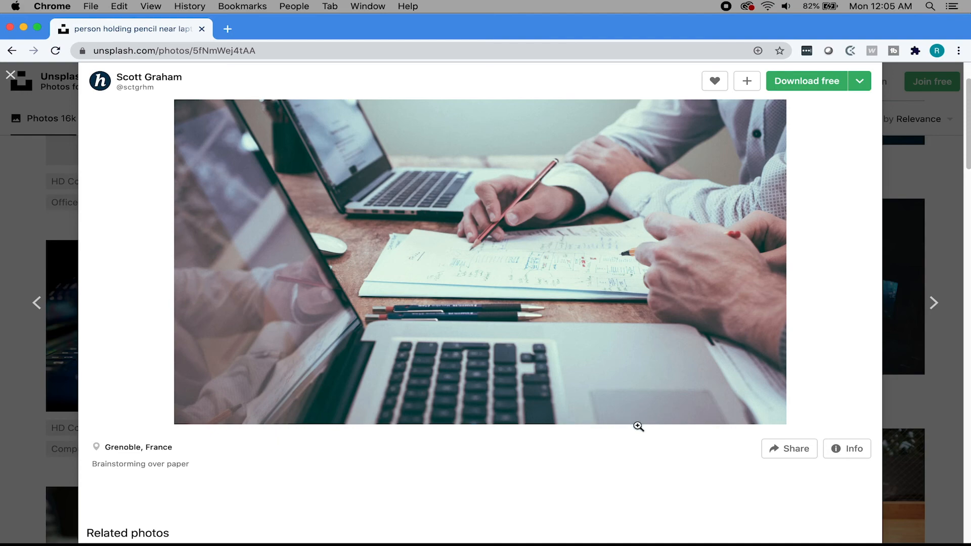
scroll("down", 3)
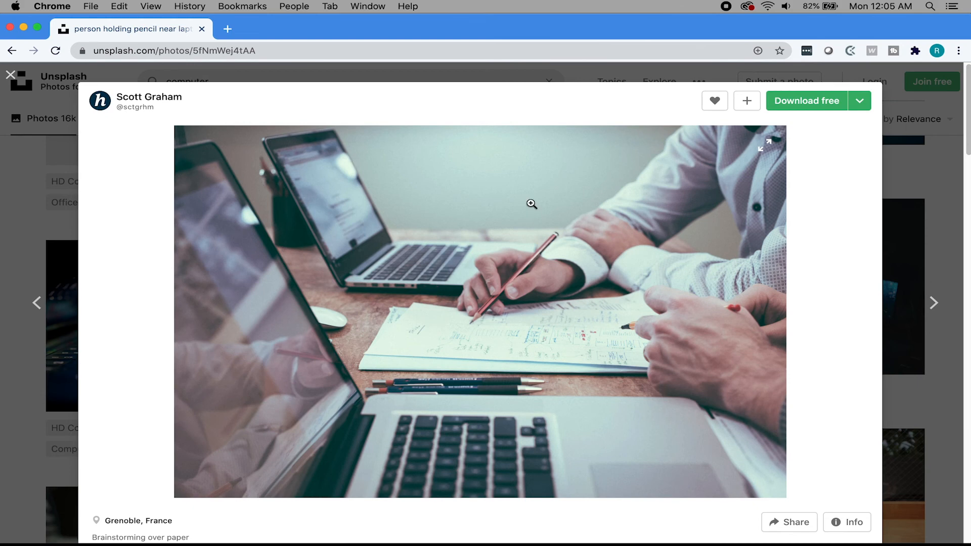
mouse_move(829, 151)
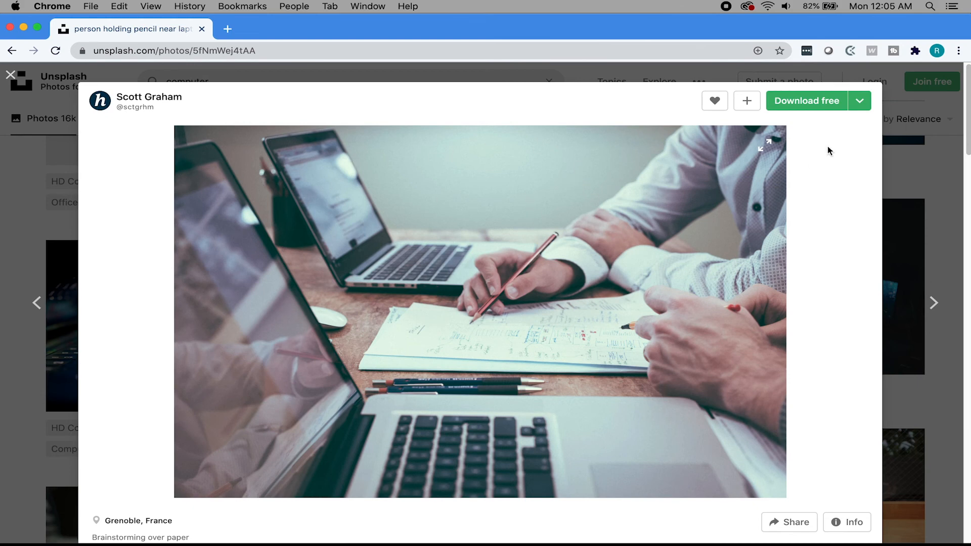
Review the photo's Small/Medium/Large/Original download sizes, then return to the computer results.
left_click(859, 101)
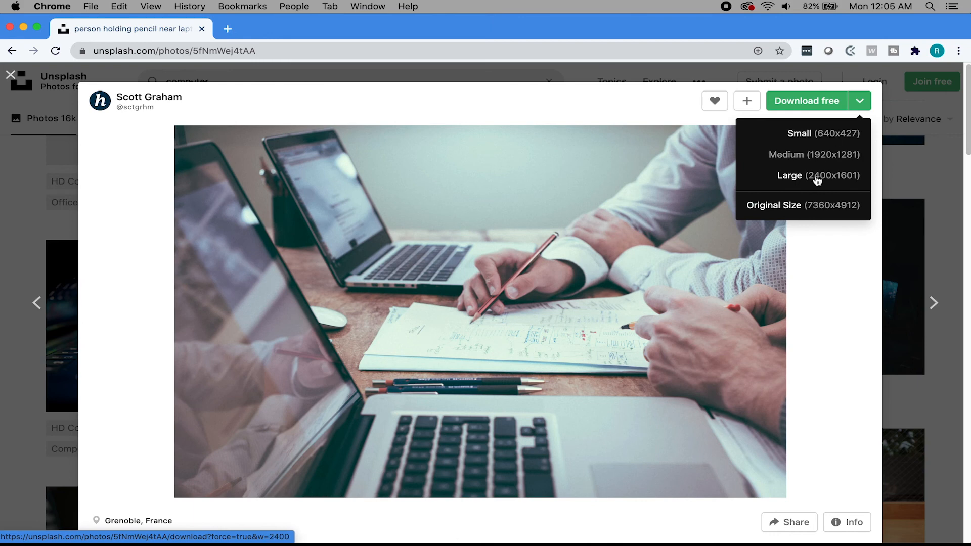
mouse_move(835, 216)
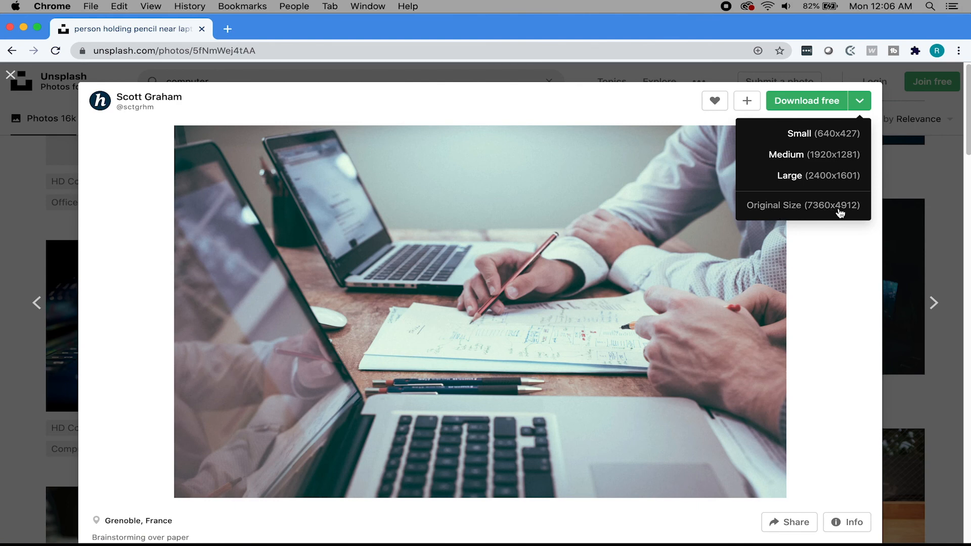
mouse_move(840, 213)
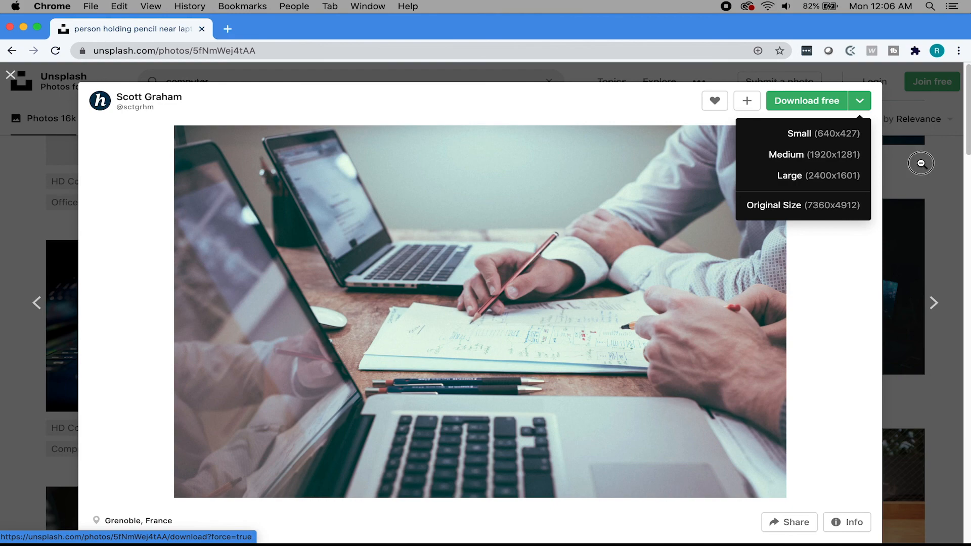
left_click(10, 74)
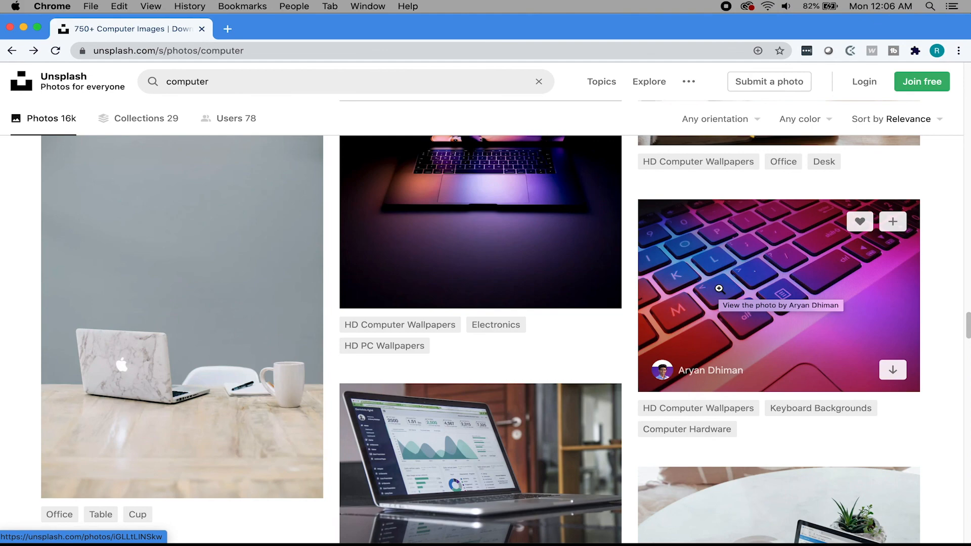
Return from the computer results to the Unsplash homepage via the logo.
scroll("down", 3)
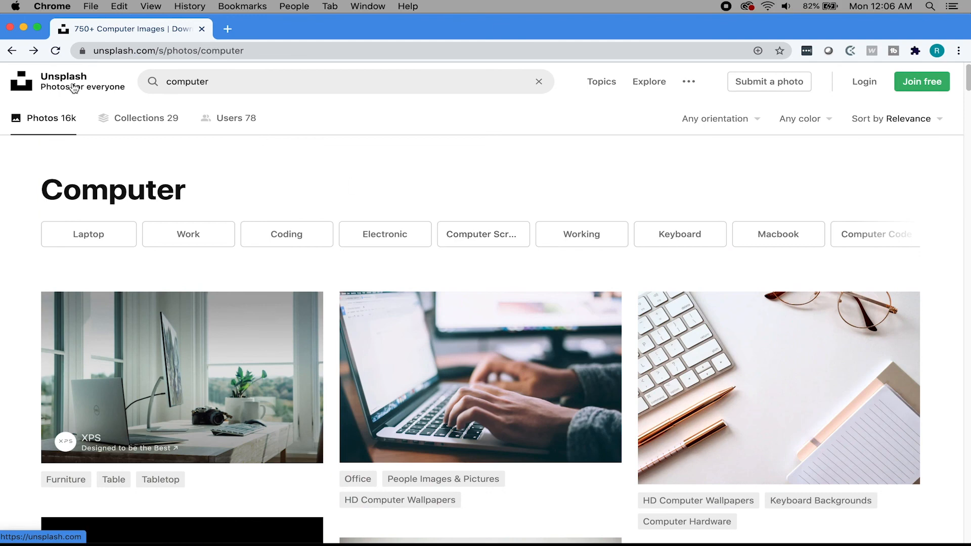
left_click(21, 81)
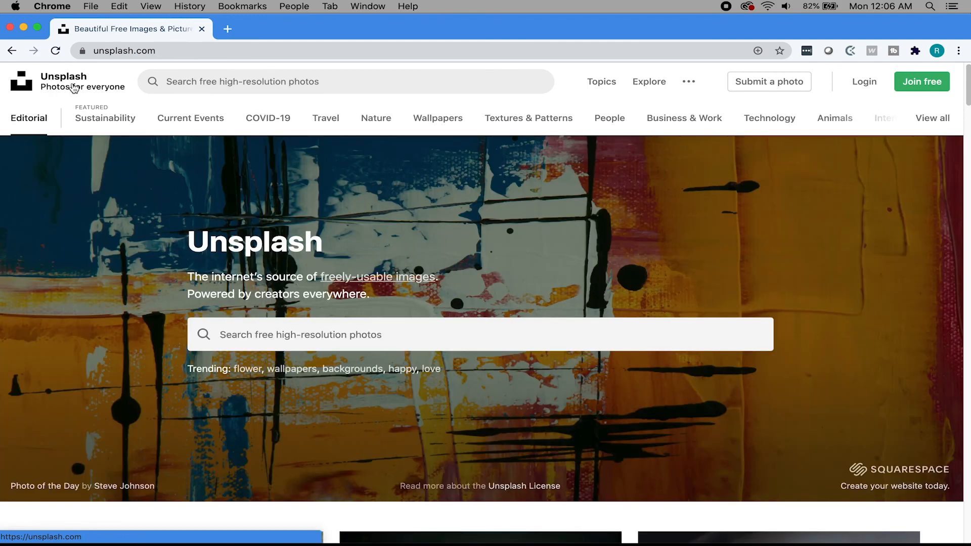